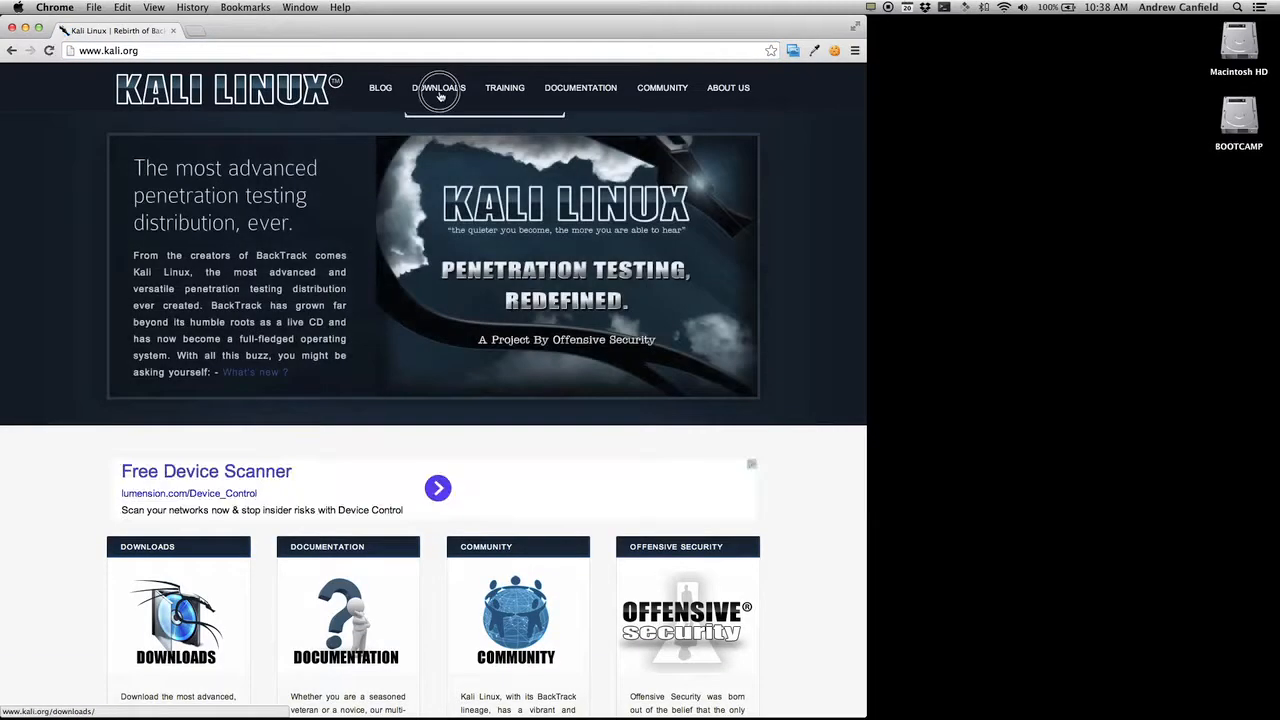
Start downloading the Kali Linux 1.0.6 64-bit ISO from kali.org's Downloads page.
{"action": "left_click", "coordinate": [436, 87]}
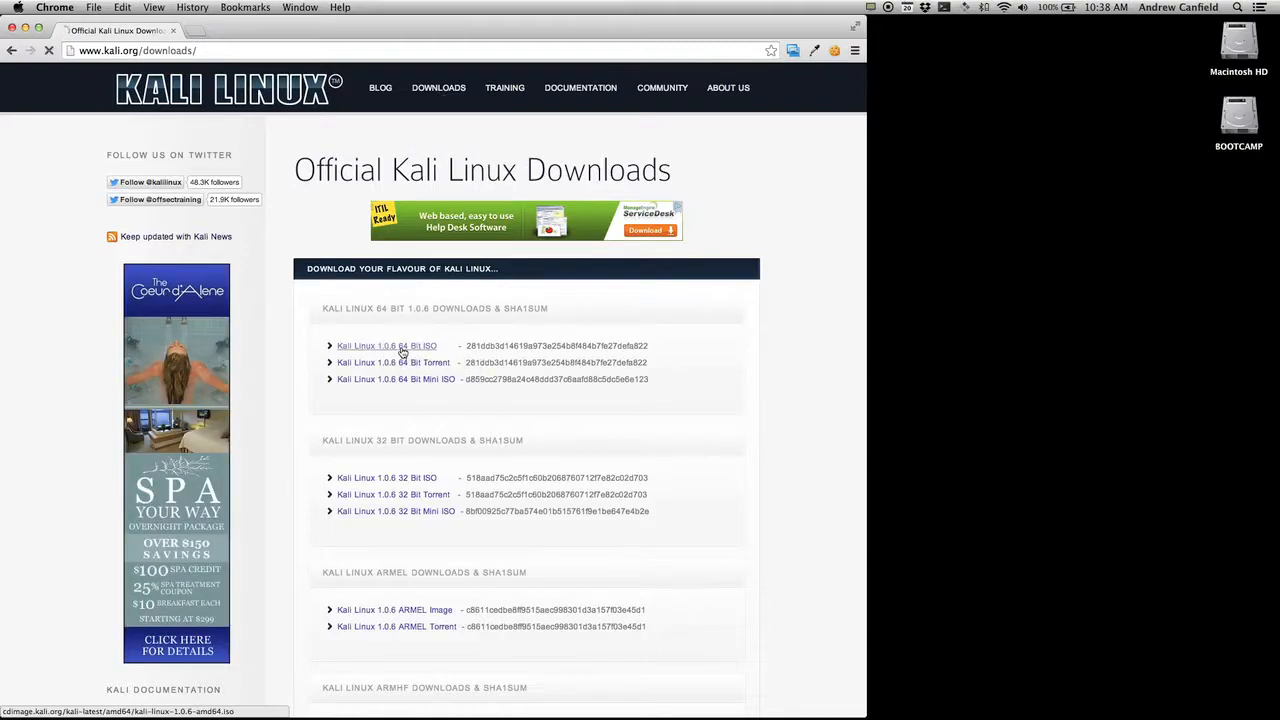
{"action": "left_click", "coordinate": [386, 345]}
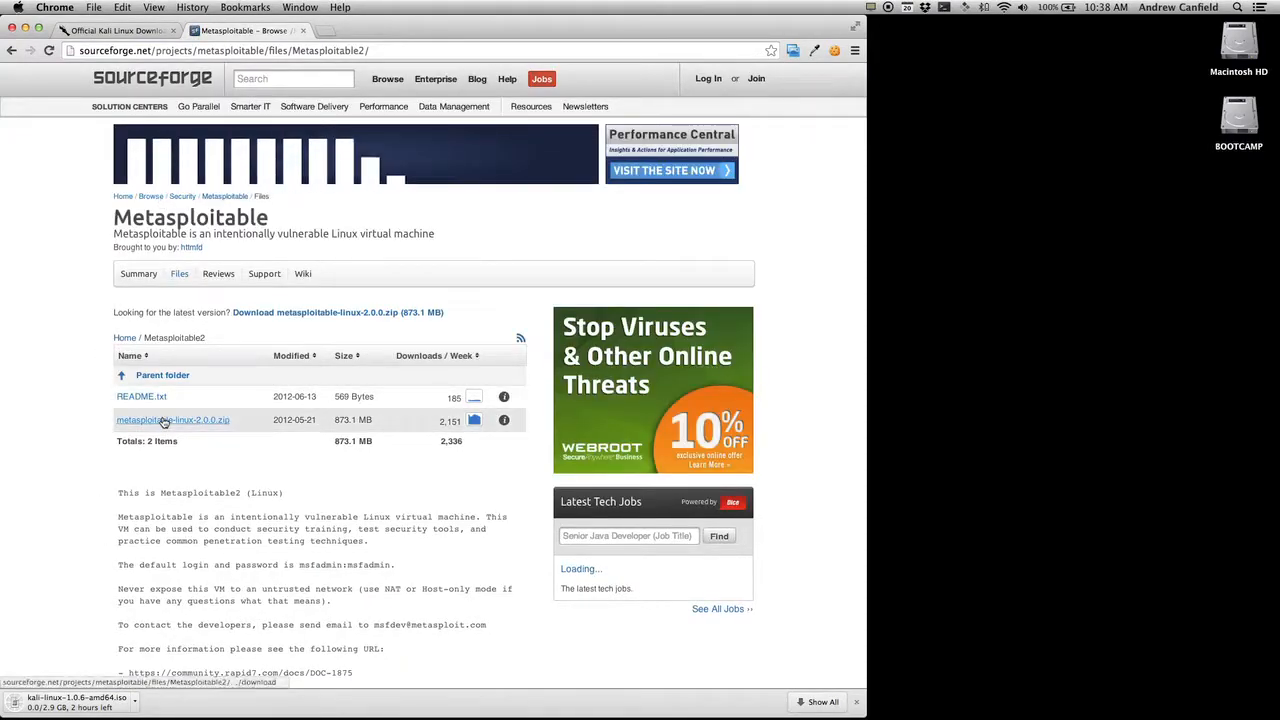
Download metasploitable-linux-2.0.0.zip from the Metasploitable2 files list.
{"action": "left_click", "coordinate": [168, 419]}
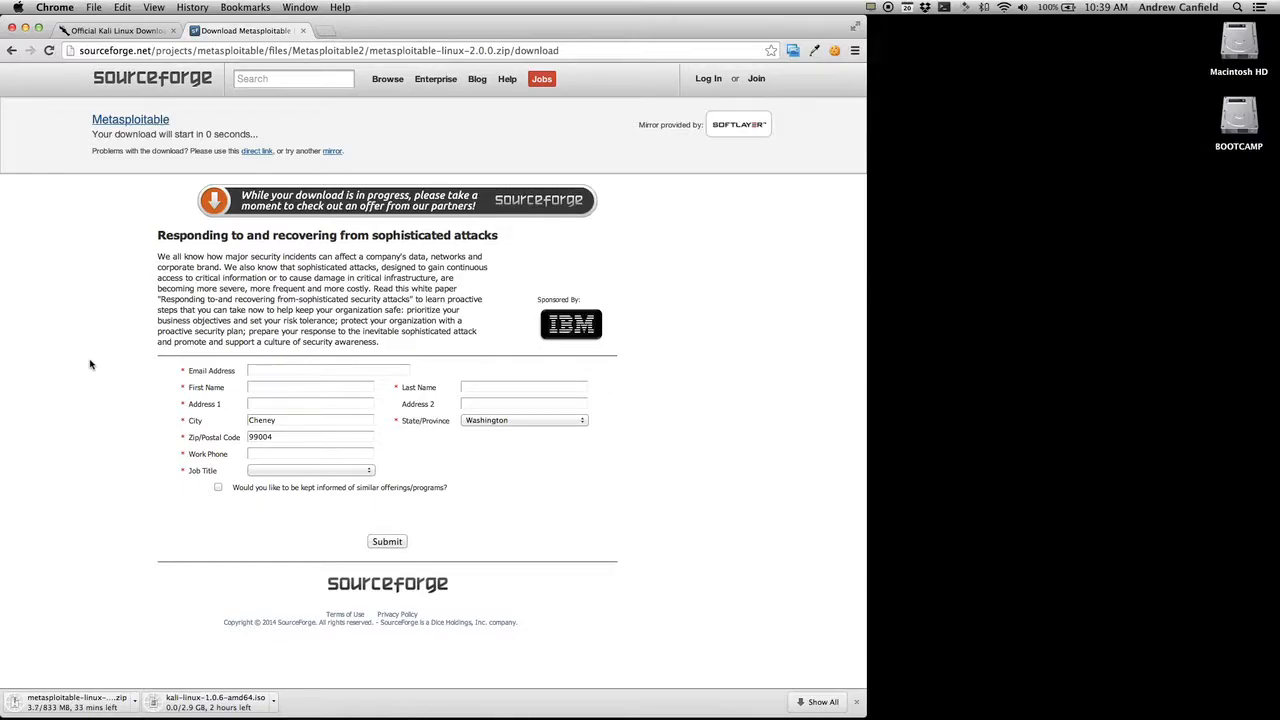
{"action": "mouse_move", "coordinate": [997, 65]}
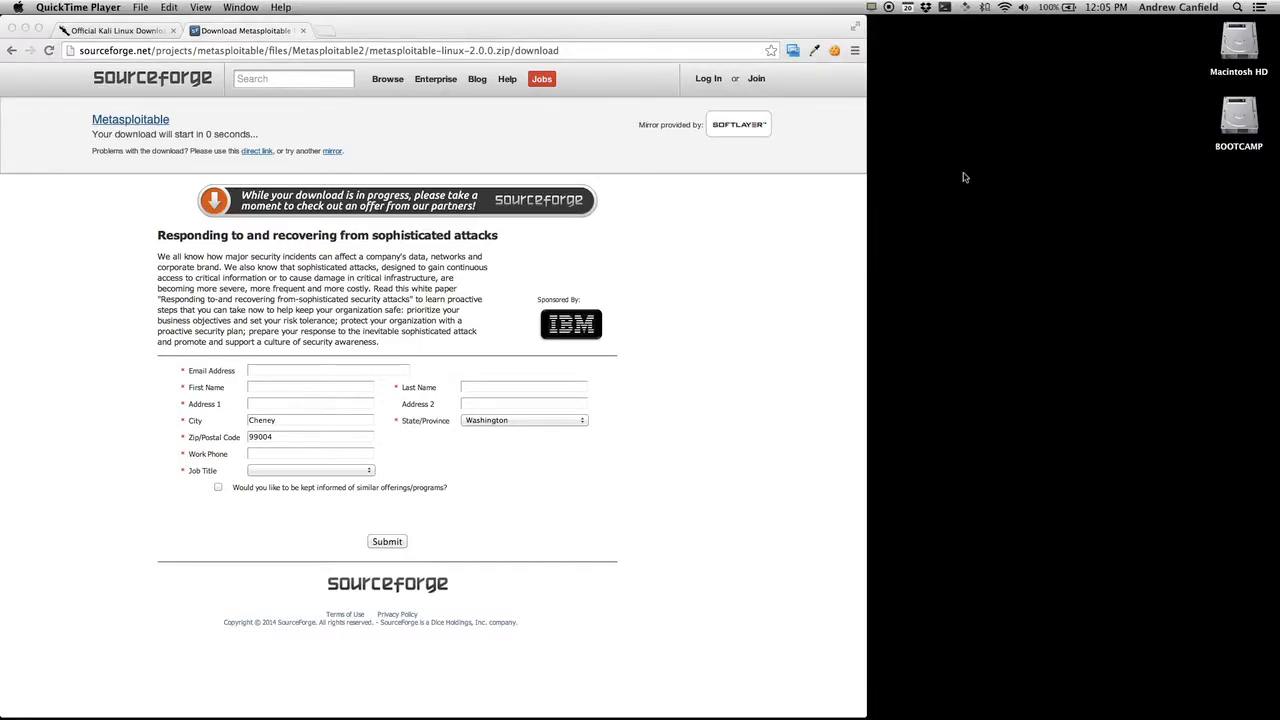
Launch VirtualBox by searching 'virt' in Spotlight.
{"action": "type", "text": "virt"}
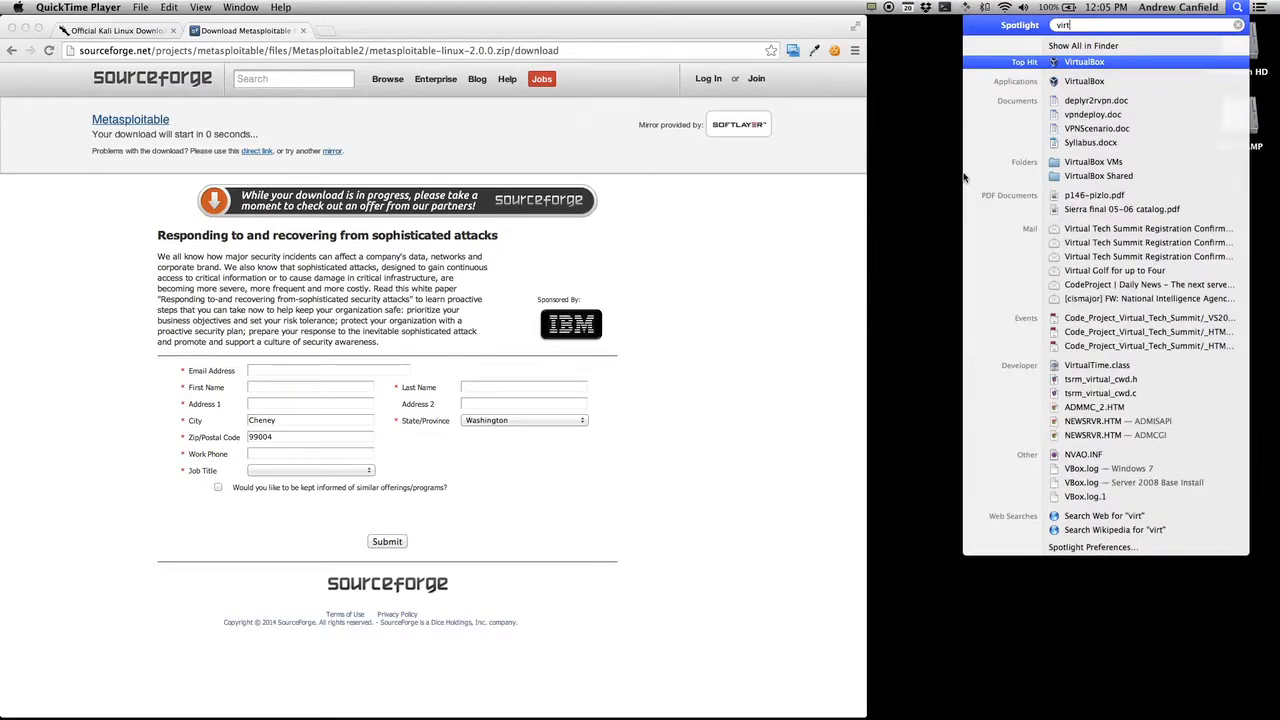
{"action": "left_click", "coordinate": [1092, 63]}
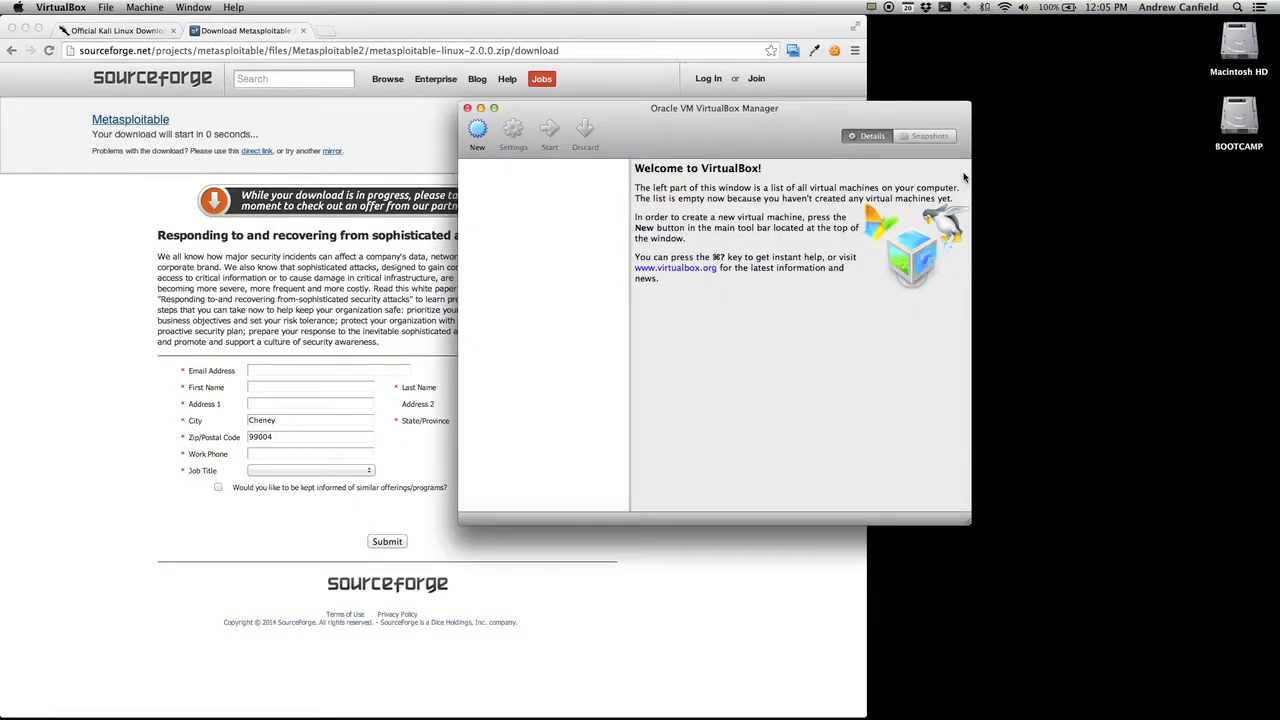
{"action": "mouse_move", "coordinate": [477, 130]}
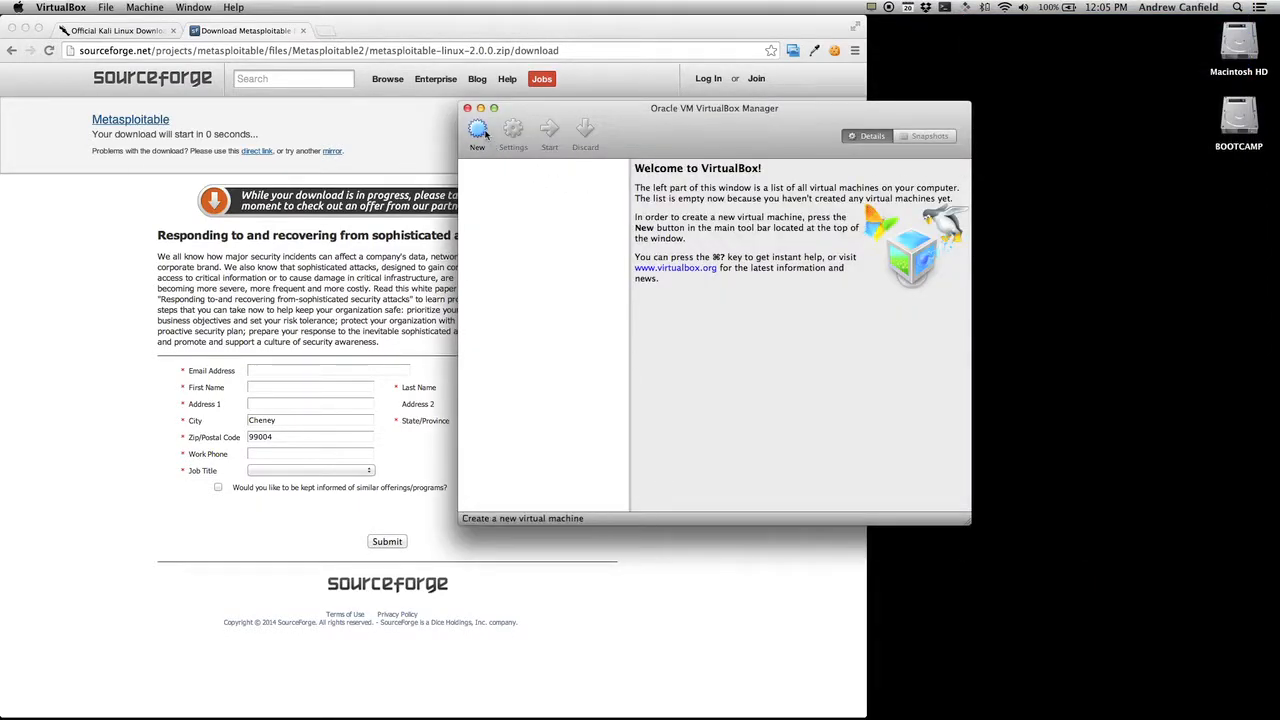
{"action": "mouse_move", "coordinate": [477, 130]}
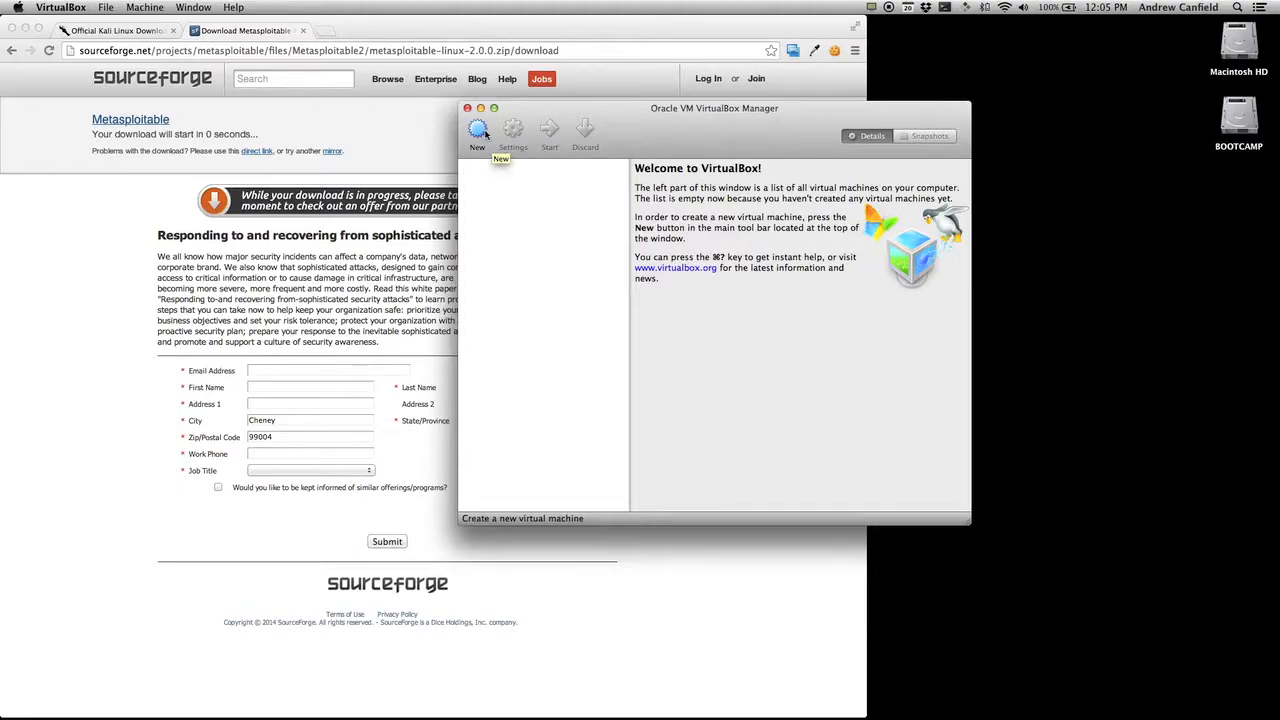
Create a Linux VM named Kali with 512 MB memory and a new hard drive.
{"action": "left_click", "coordinate": [477, 130]}
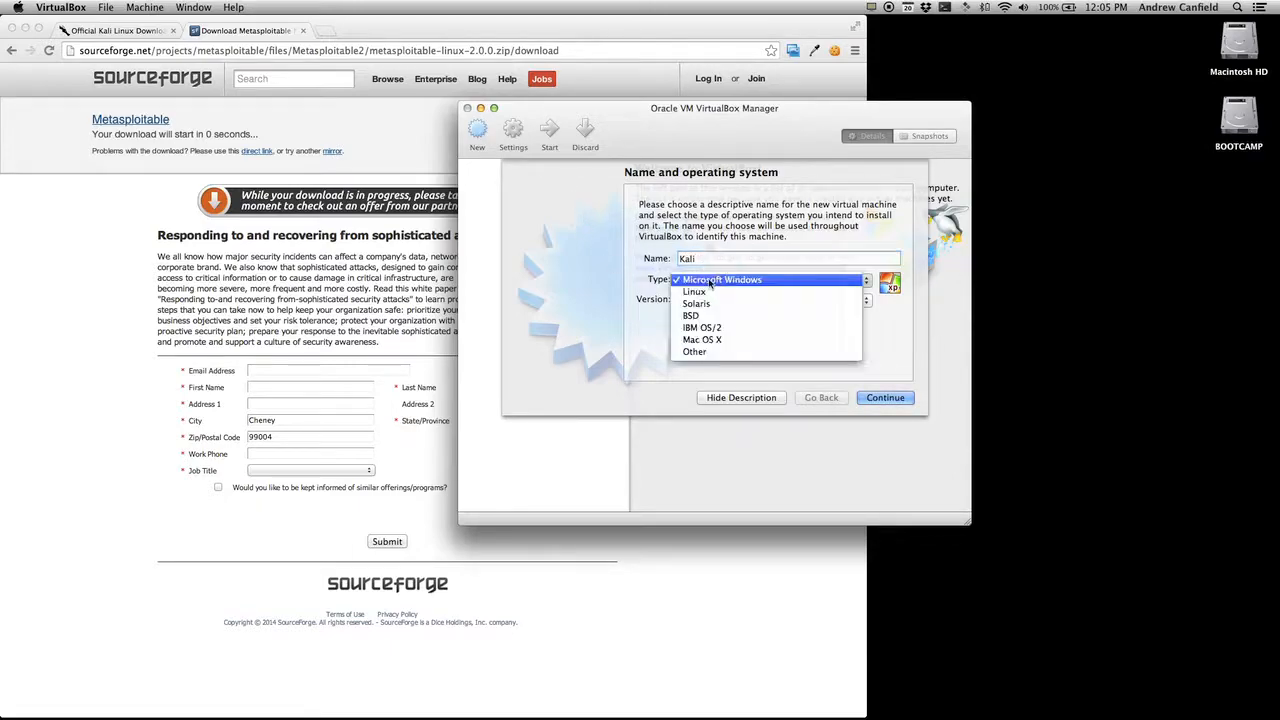
{"action": "left_click", "coordinate": [693, 291]}
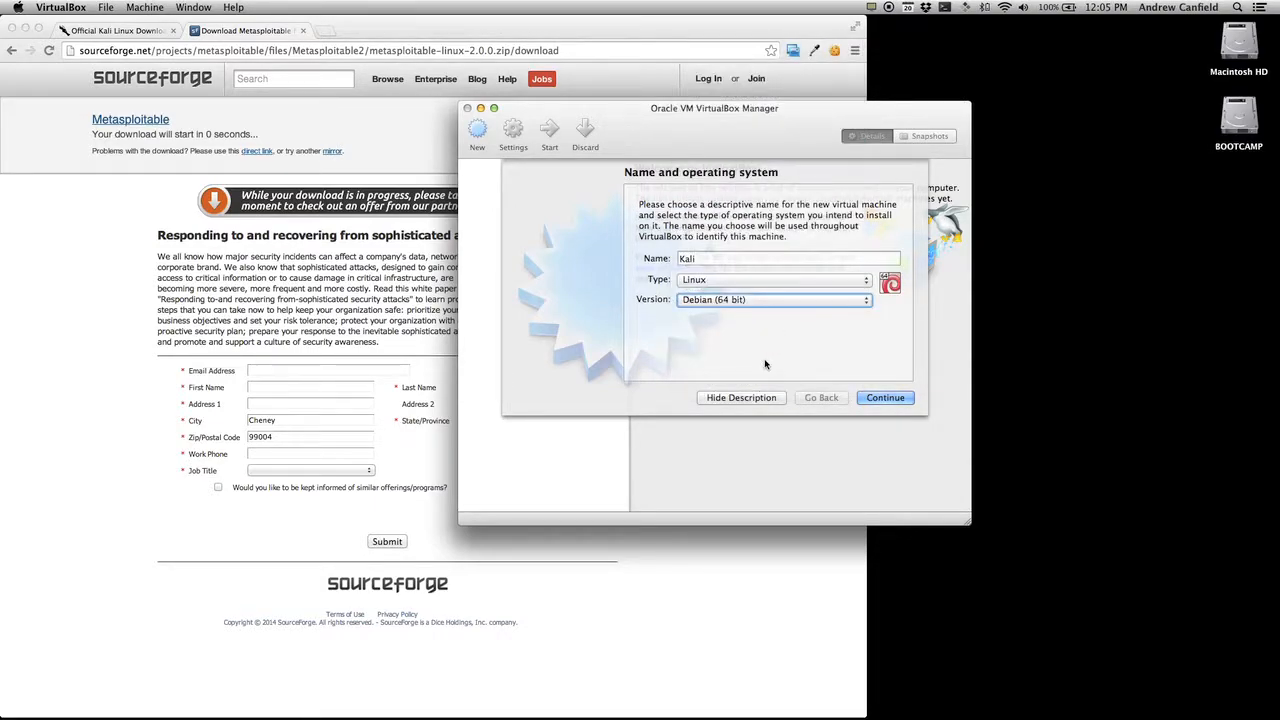
{"action": "left_click", "coordinate": [885, 398]}
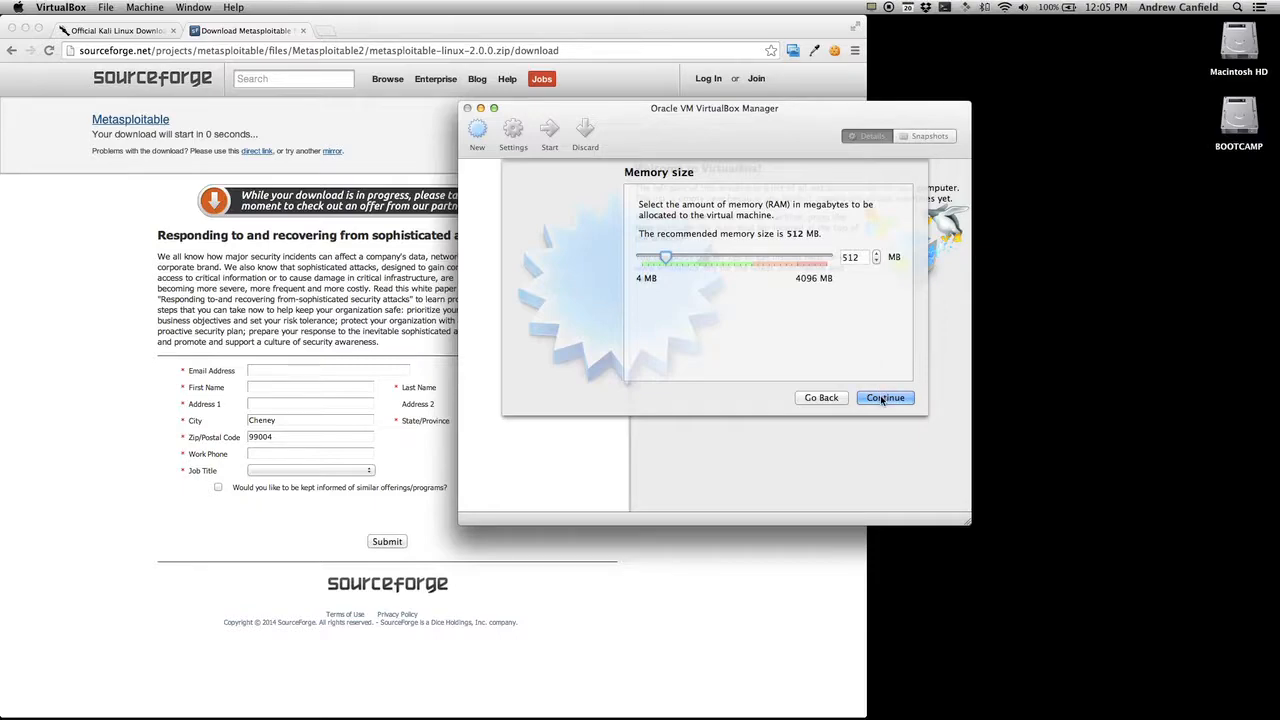
{"action": "left_click", "coordinate": [885, 398]}
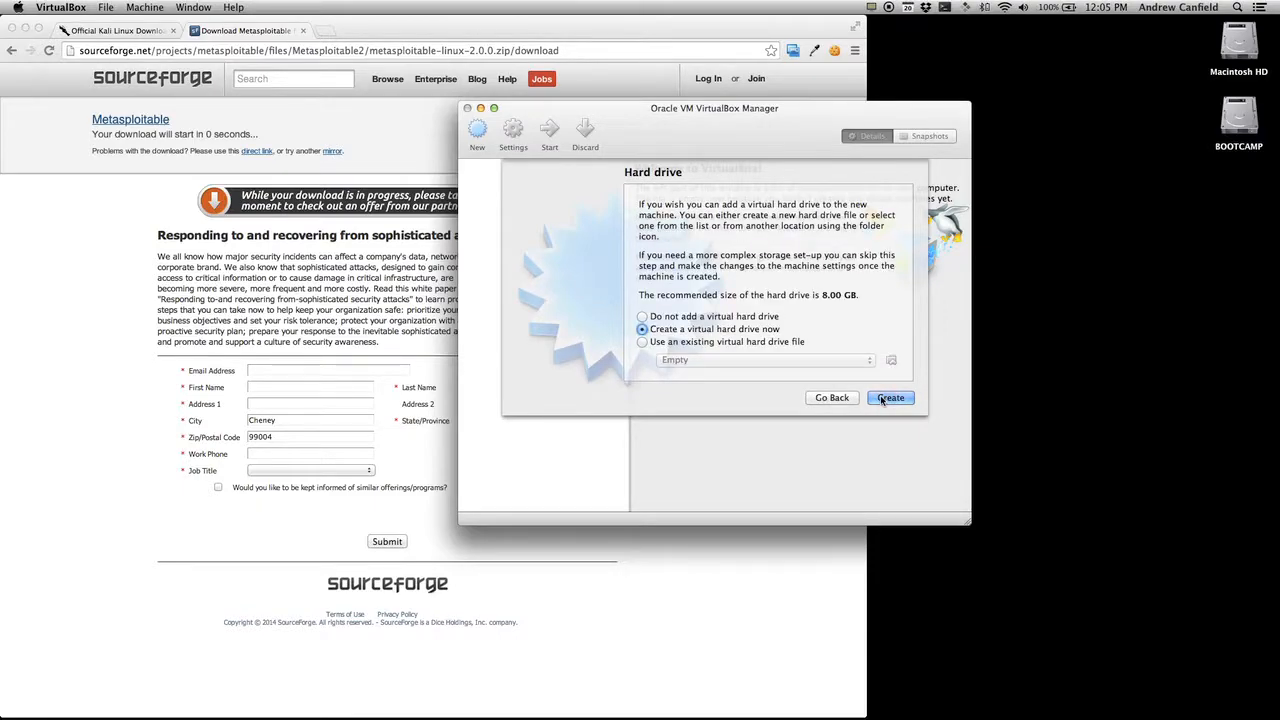
{"action": "left_click", "coordinate": [890, 398]}
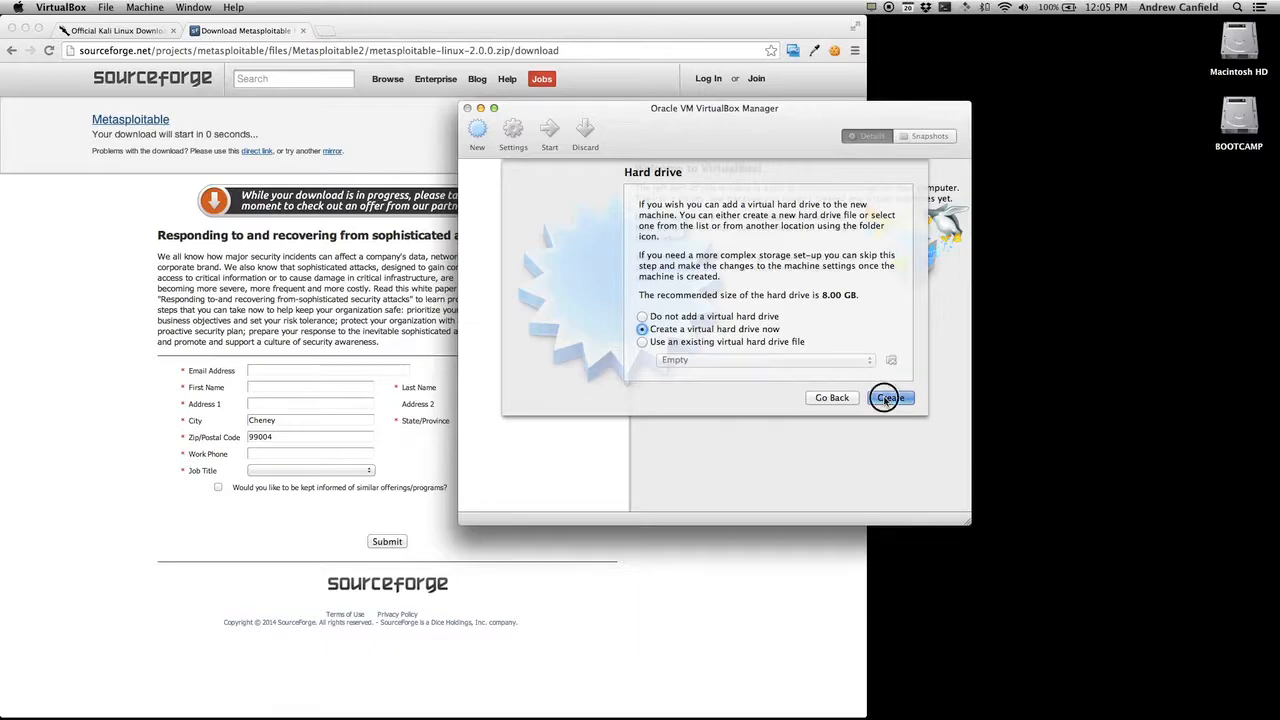
Give Kali a dynamically allocated 12 GB VDI disk and finish creating it.
{"action": "left_click", "coordinate": [890, 397]}
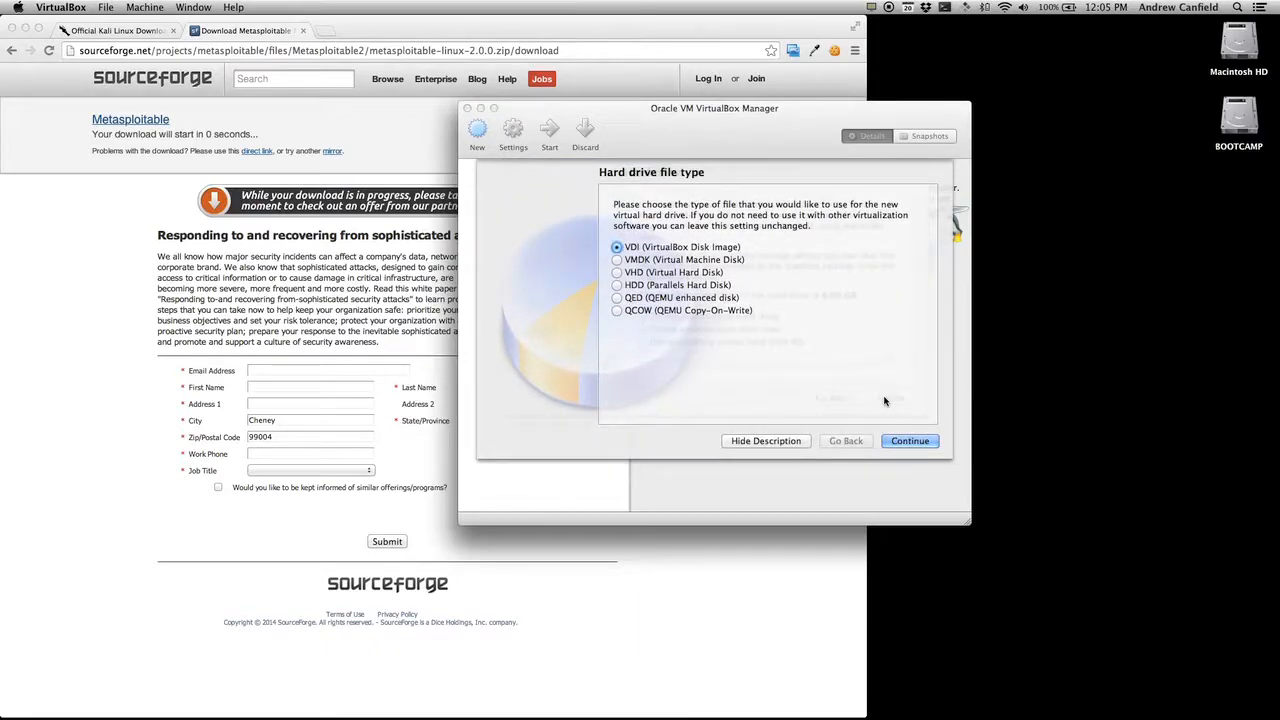
{"action": "left_click", "coordinate": [909, 441]}
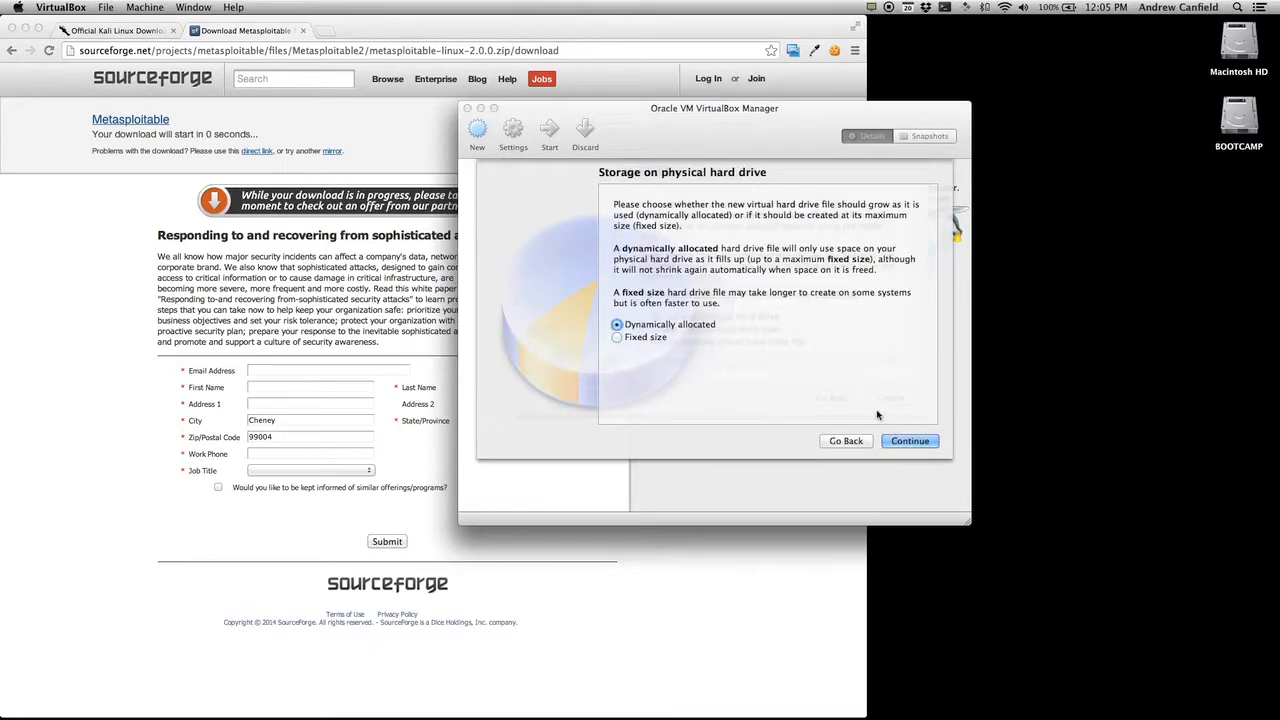
{"action": "mouse_move", "coordinate": [884, 401]}
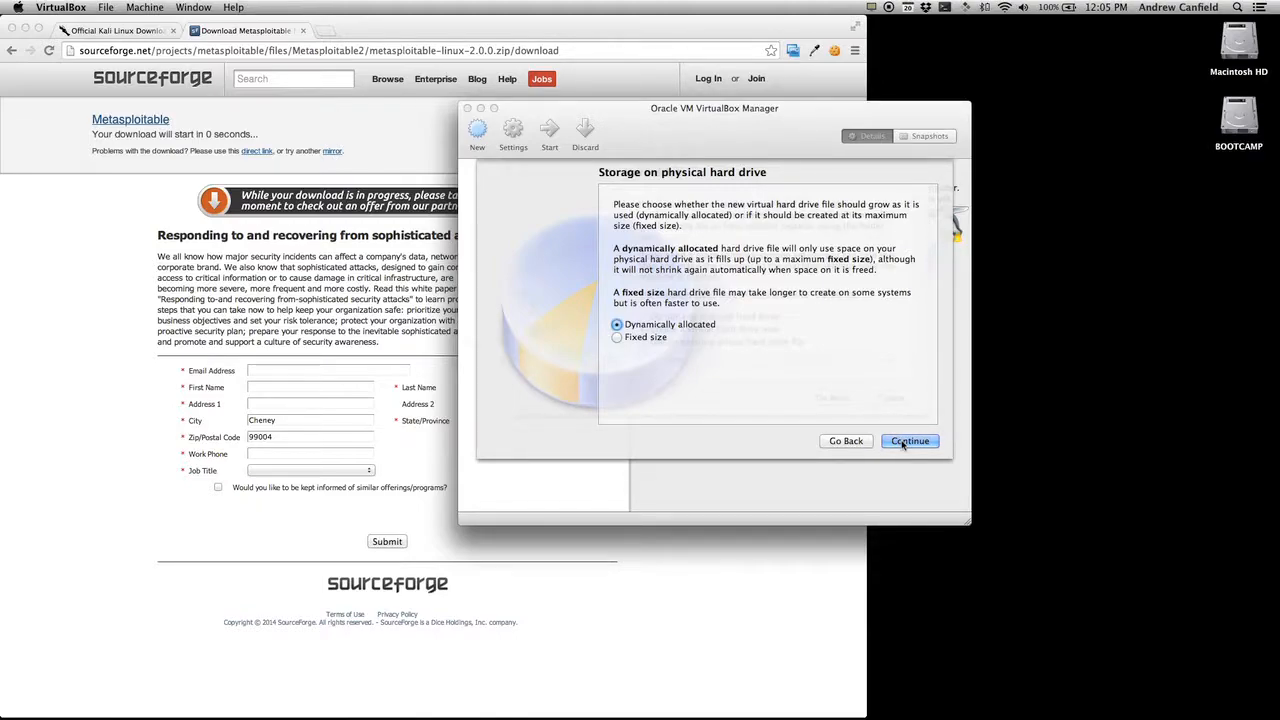
{"action": "left_click", "coordinate": [909, 441]}
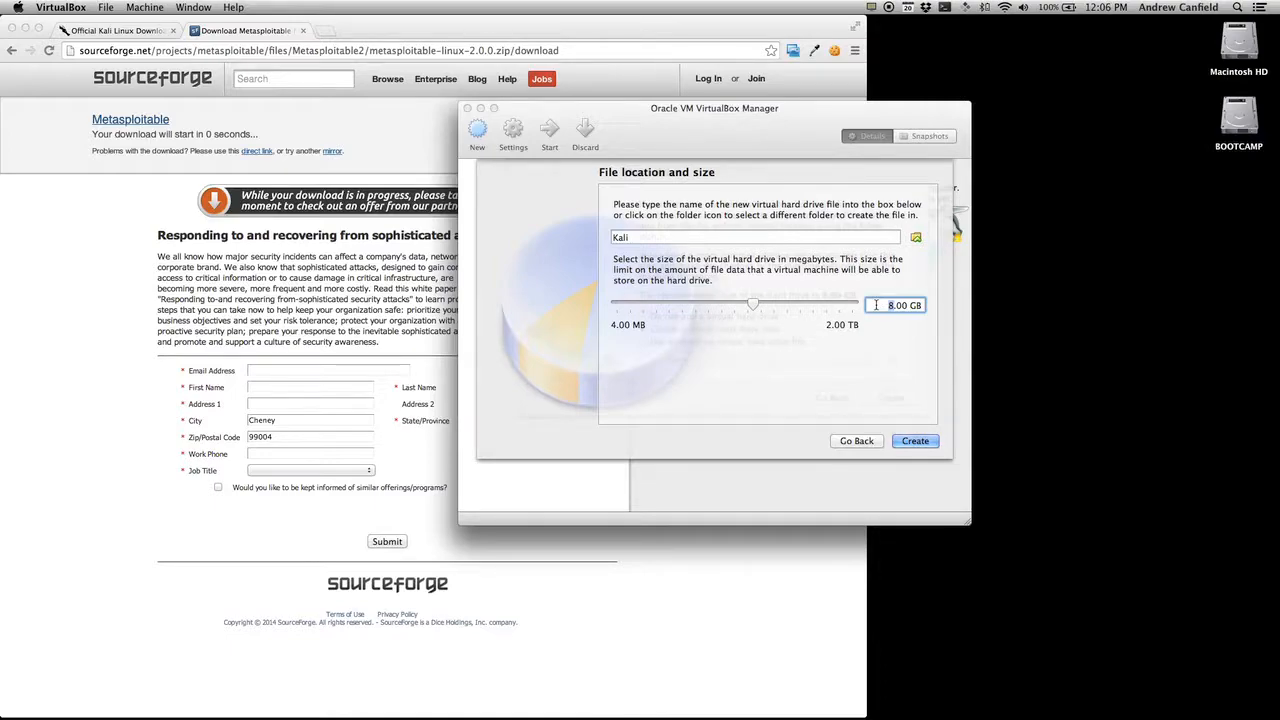
{"action": "left_click_drag", "start_coordinate": [752, 305], "coordinate": [760, 305]}
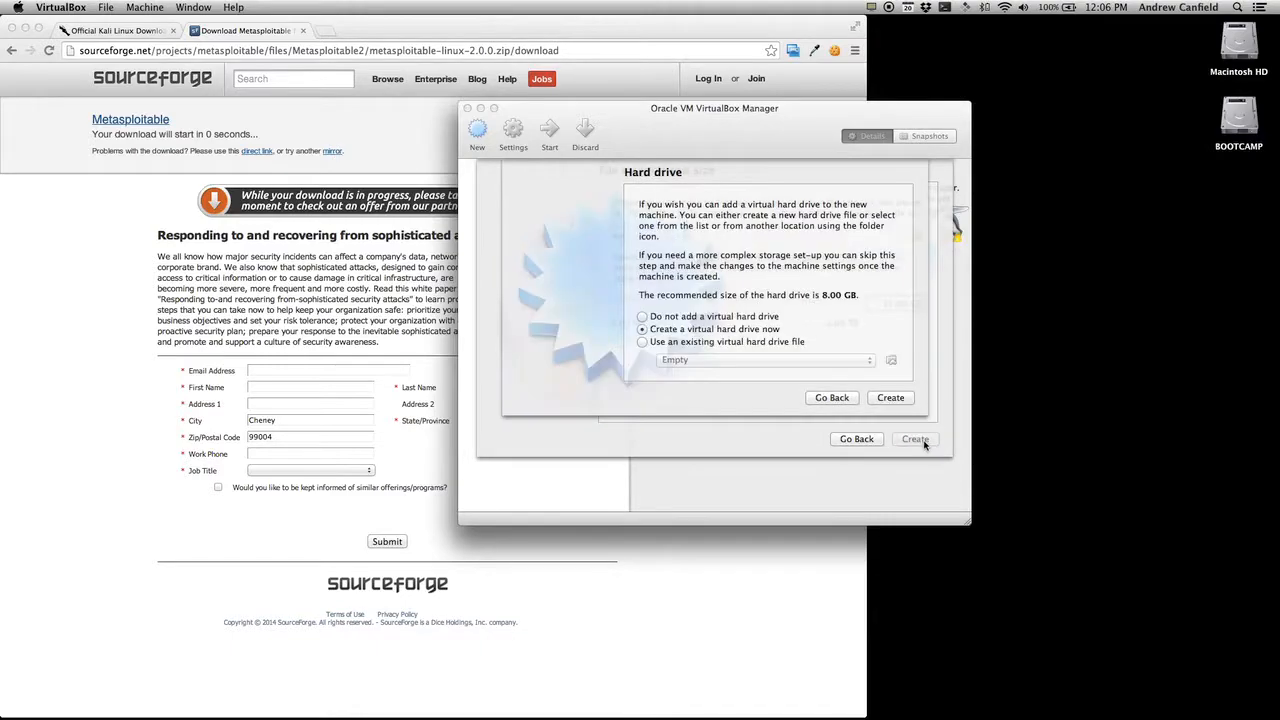
{"action": "left_click", "coordinate": [914, 439]}
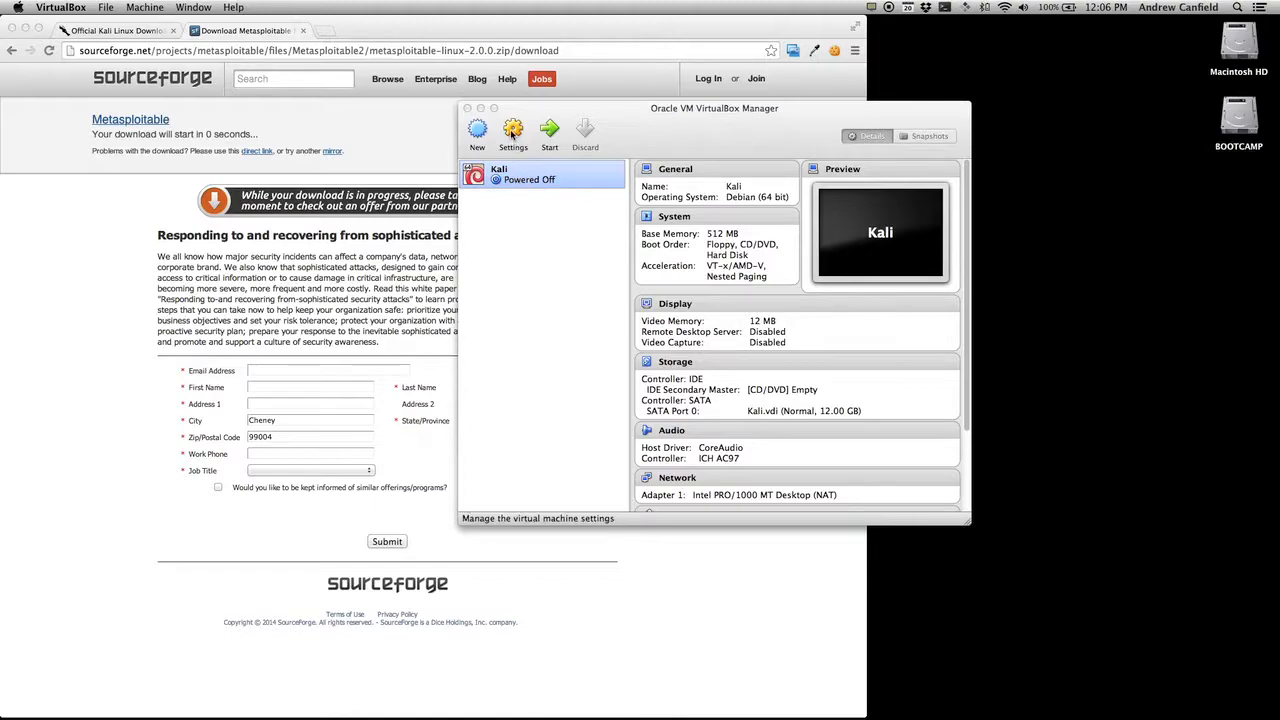
Enable Kali's Adapter 2 attached to Internal Network 'intnet' and save.
{"action": "left_click", "coordinate": [512, 128]}
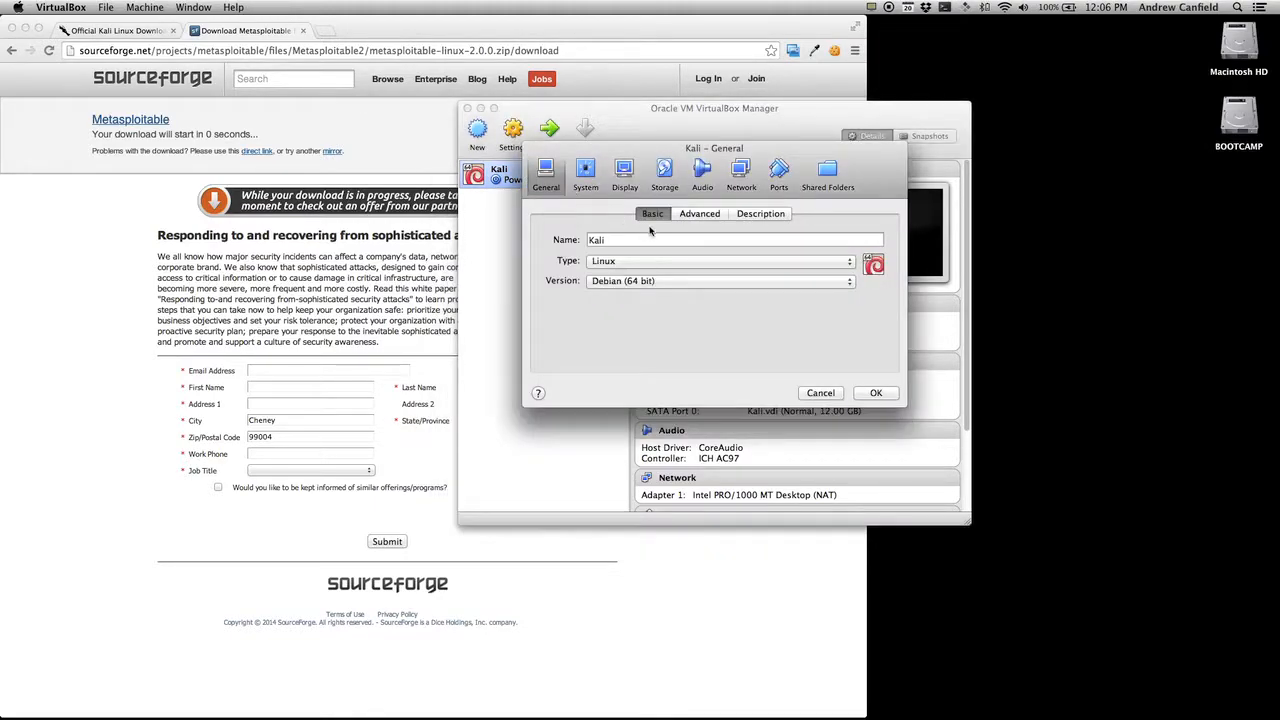
{"action": "left_click", "coordinate": [741, 172]}
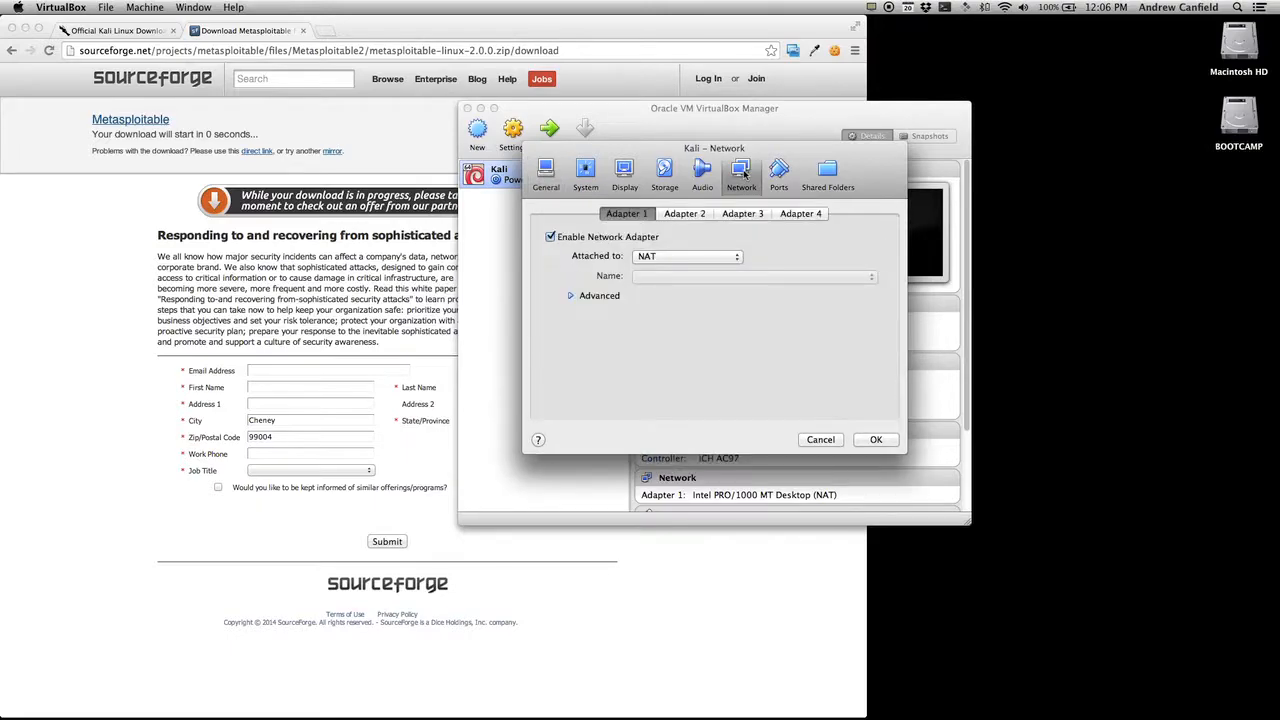
{"action": "mouse_move", "coordinate": [660, 260]}
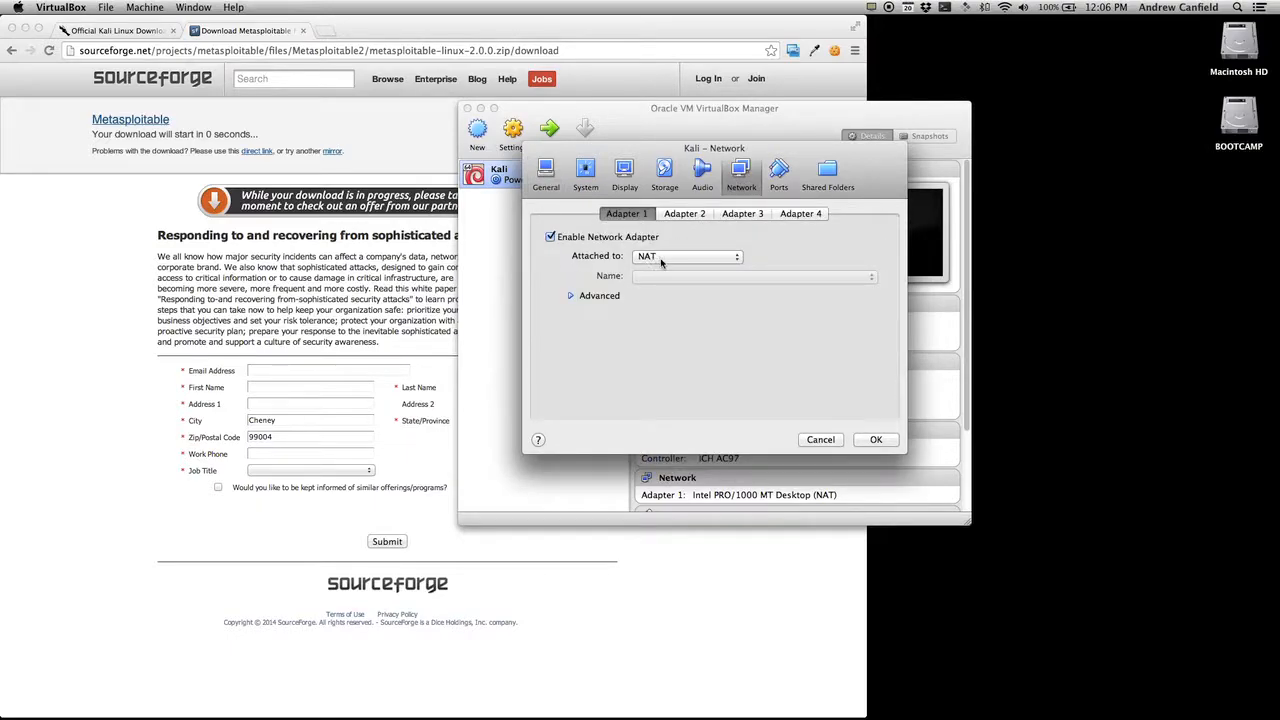
{"action": "left_click", "coordinate": [684, 213]}
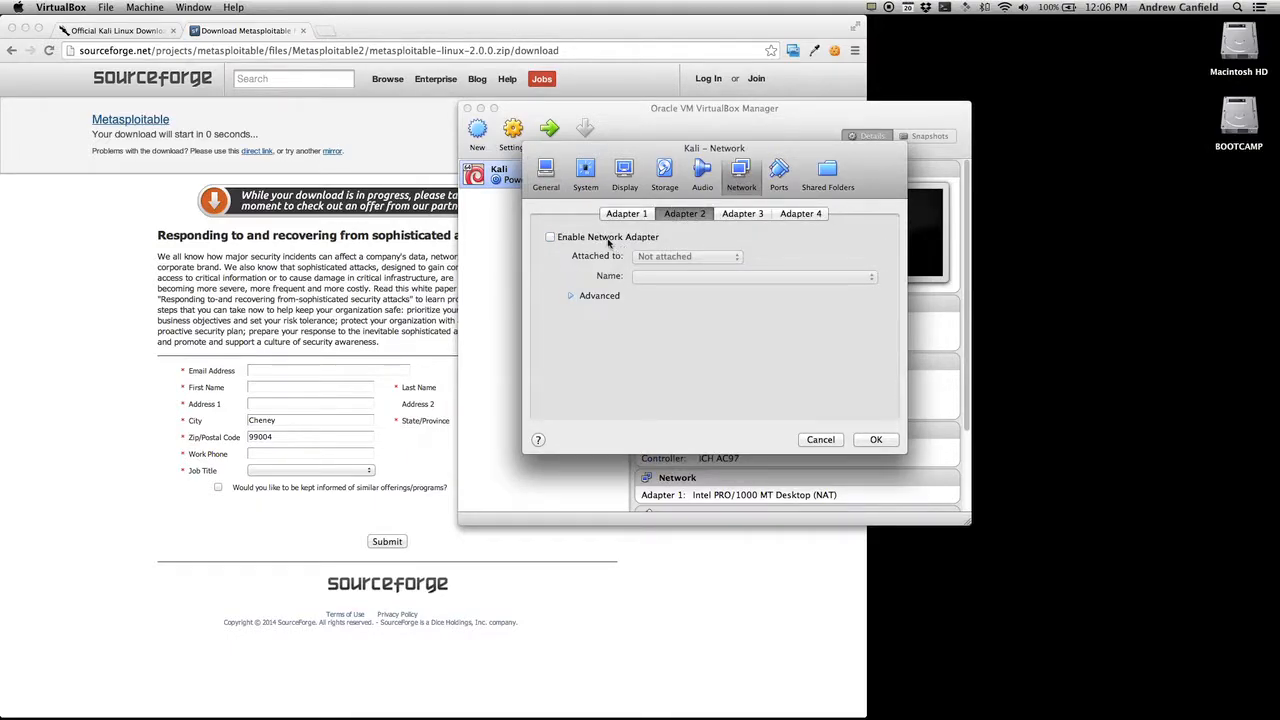
{"action": "left_click", "coordinate": [687, 256]}
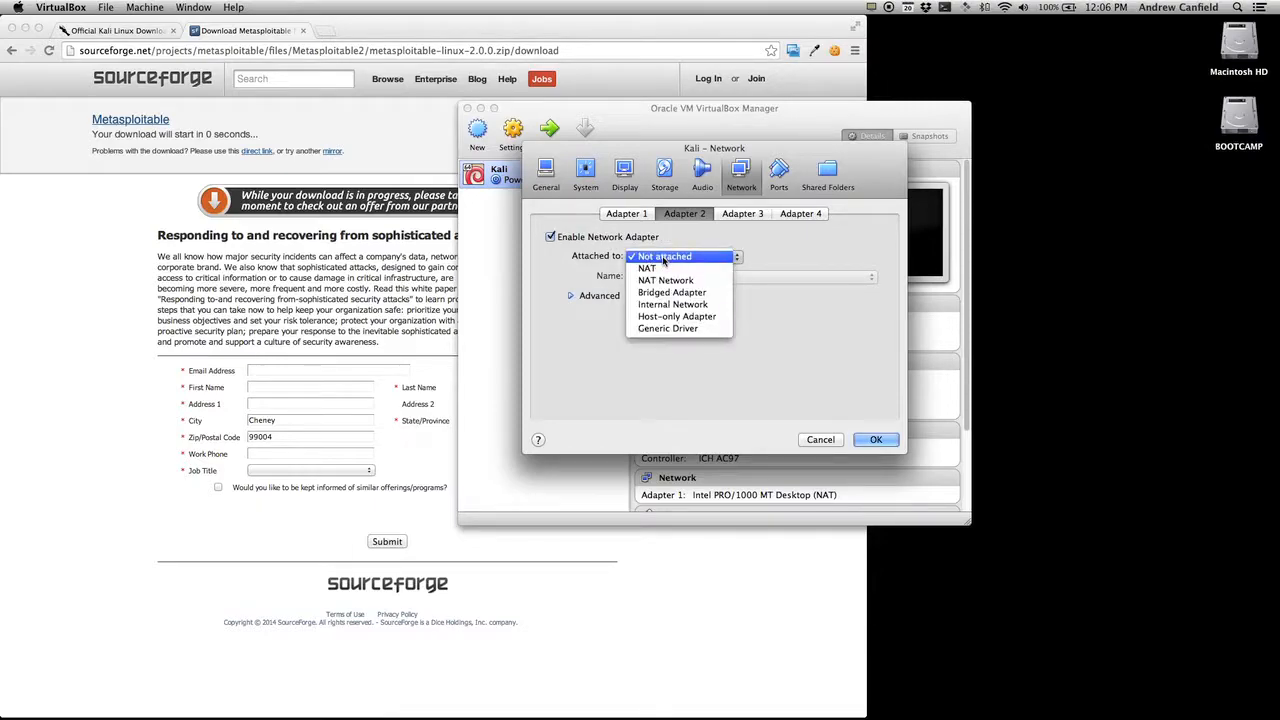
{"action": "left_click", "coordinate": [671, 304]}
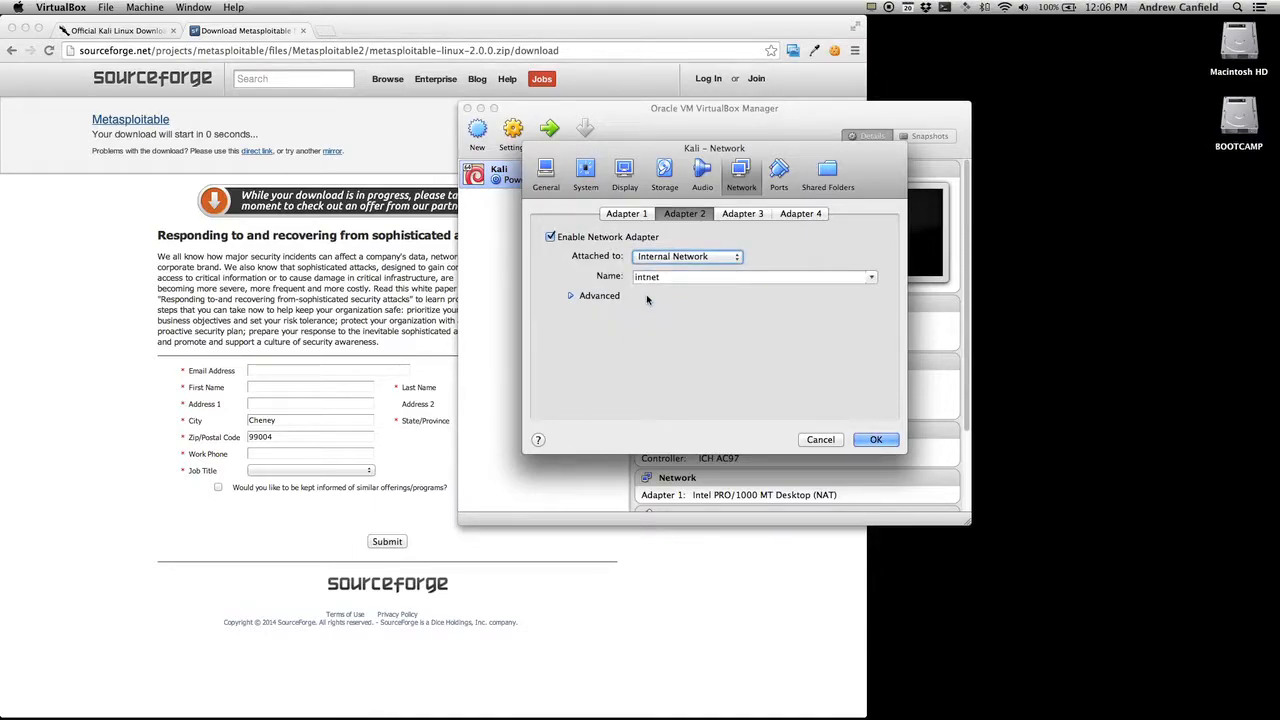
{"action": "mouse_move", "coordinate": [694, 307]}
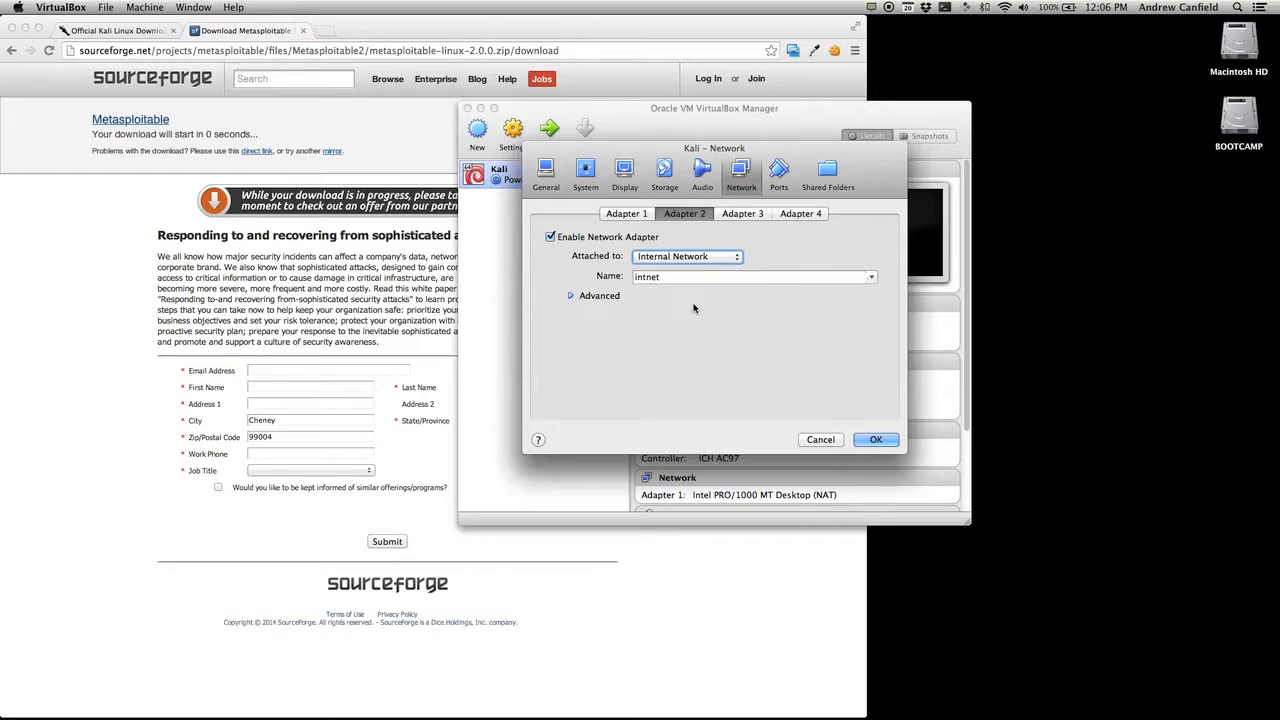
{"action": "mouse_move", "coordinate": [839, 395]}
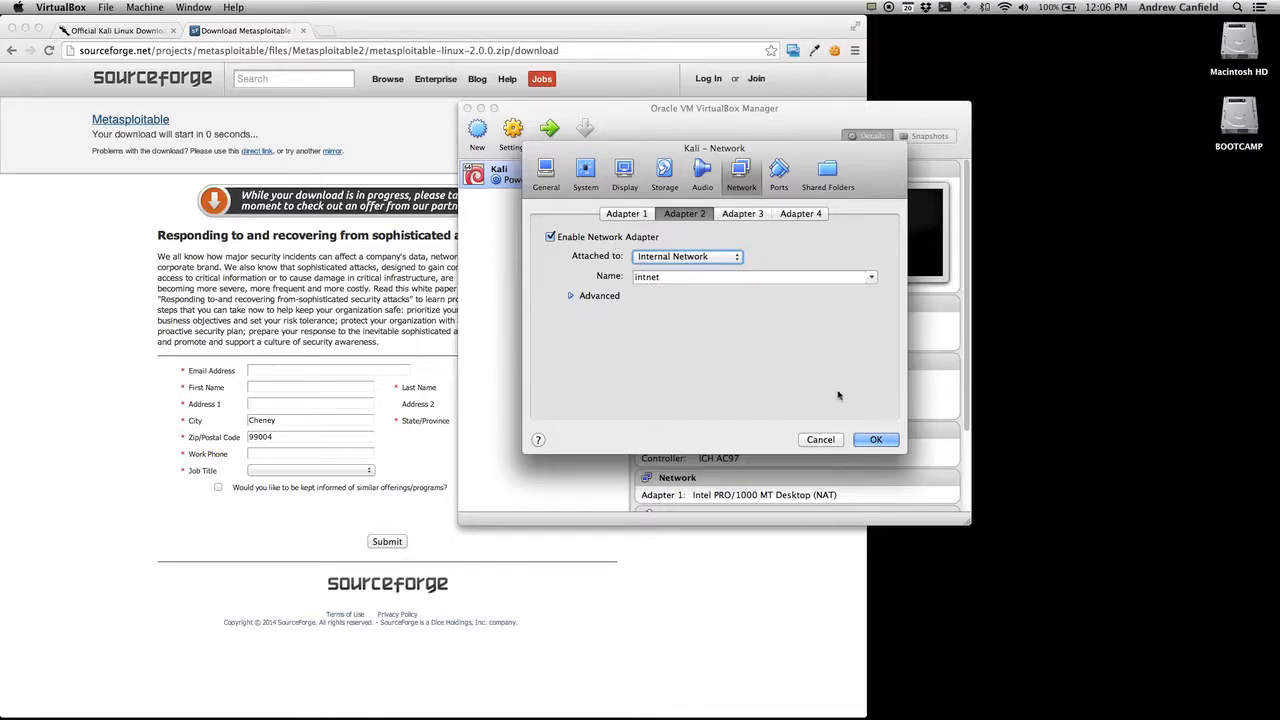
{"action": "left_click", "coordinate": [875, 439]}
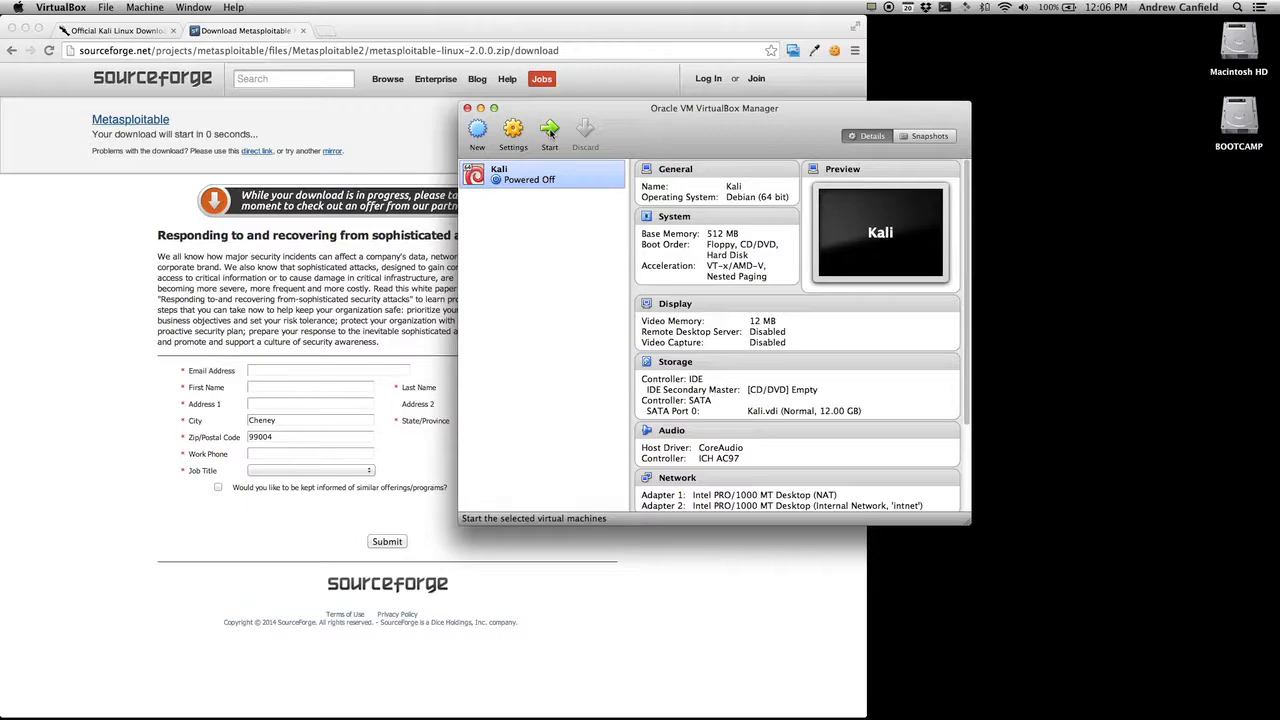
Start Kali with kali-linux-1.0.6-amd64.iso selected as the startup disk.
{"action": "left_click", "coordinate": [549, 130]}
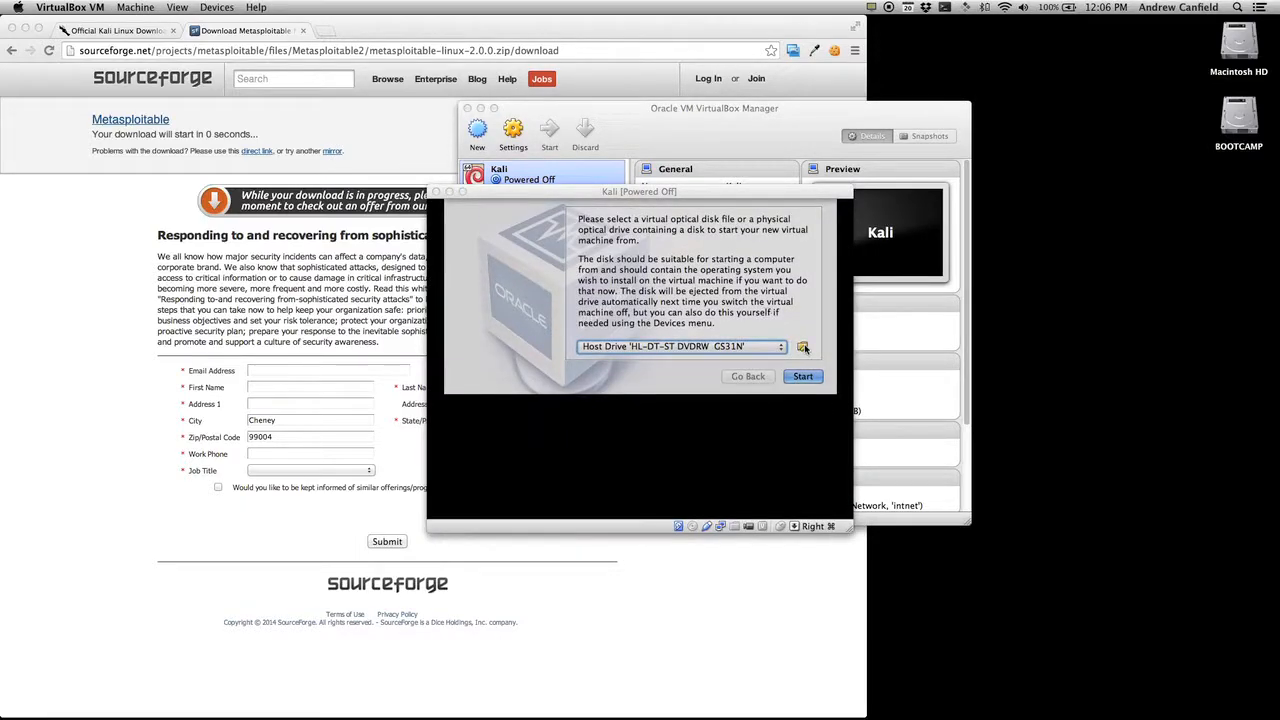
{"action": "left_click", "coordinate": [782, 346]}
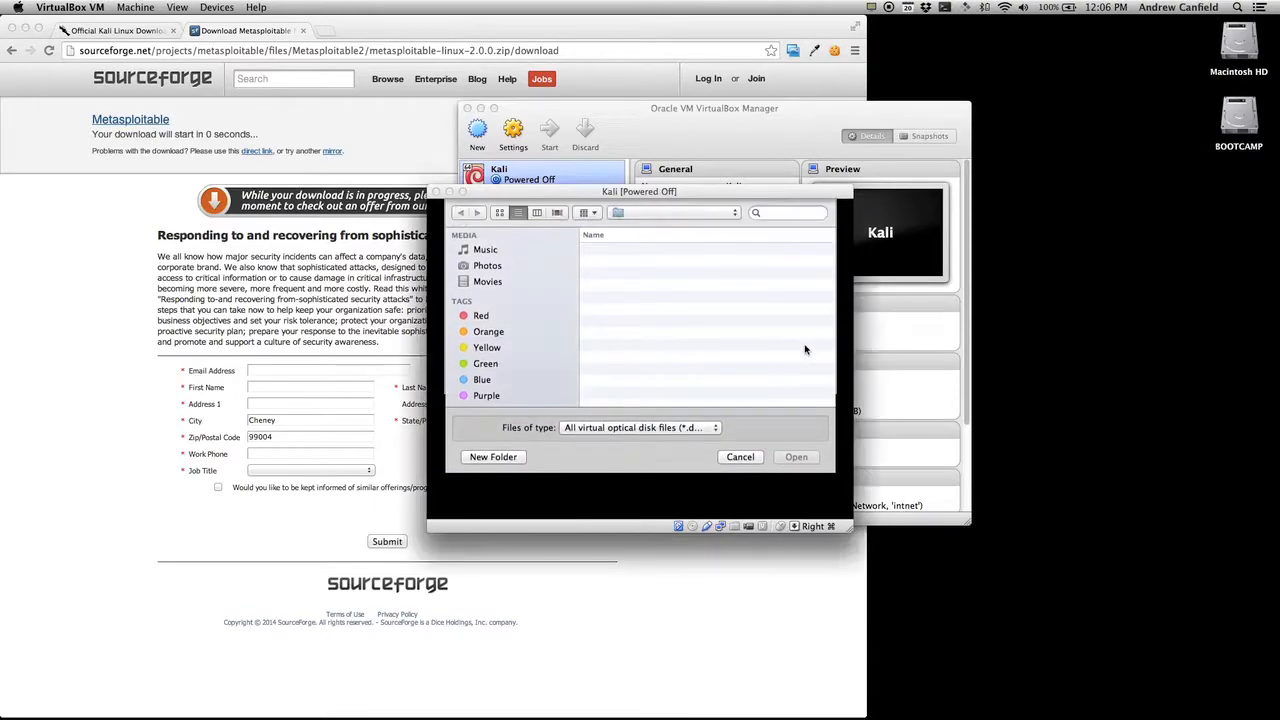
{"action": "left_click", "coordinate": [482, 313]}
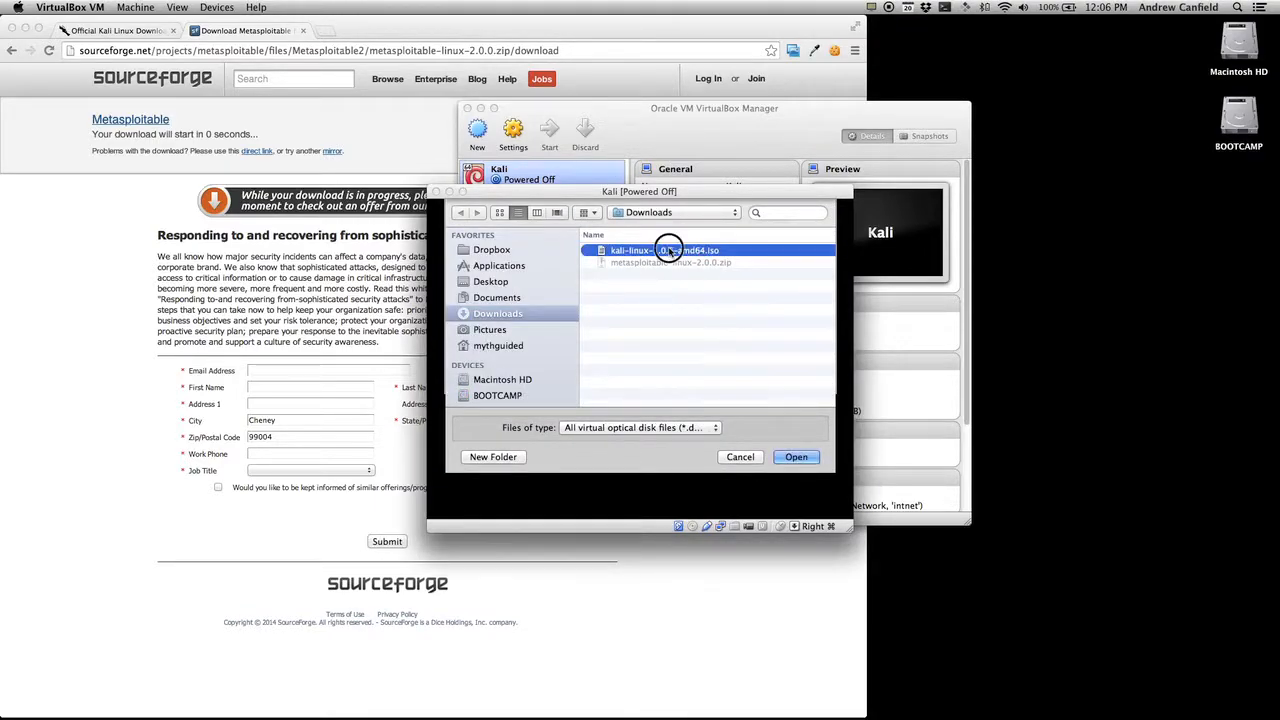
{"action": "left_click", "coordinate": [795, 457]}
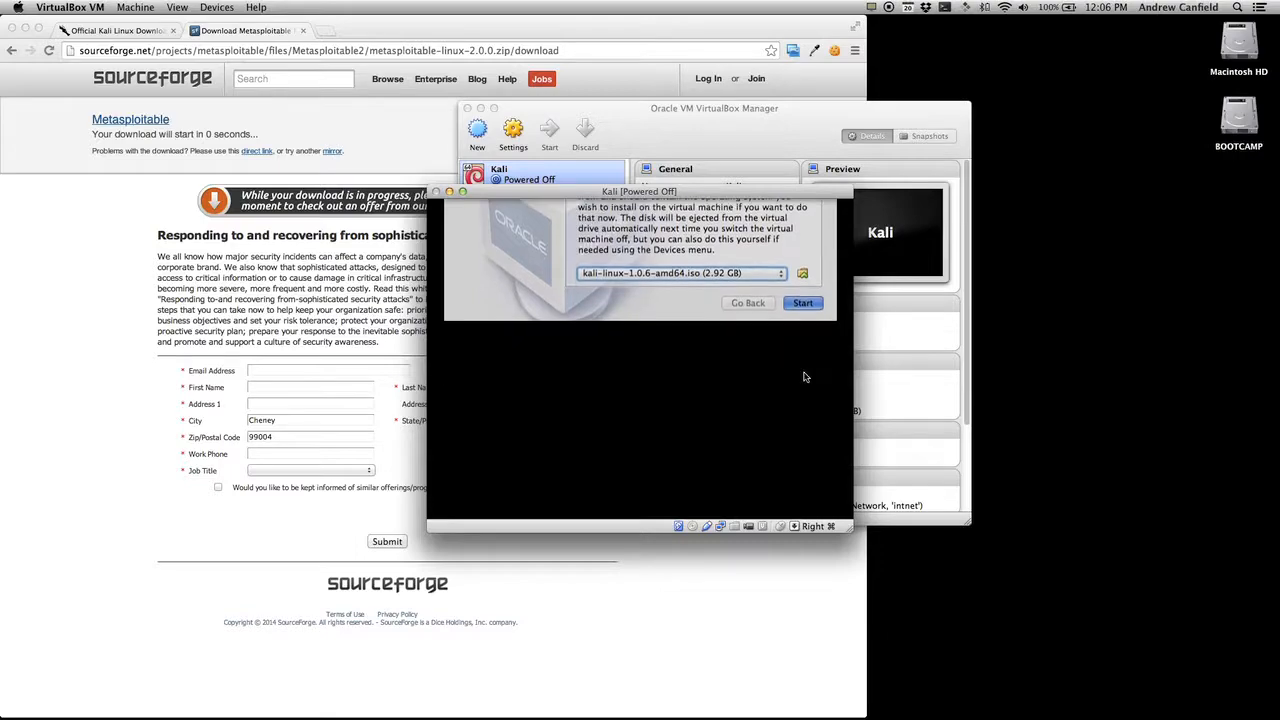
{"action": "left_click", "coordinate": [802, 303]}
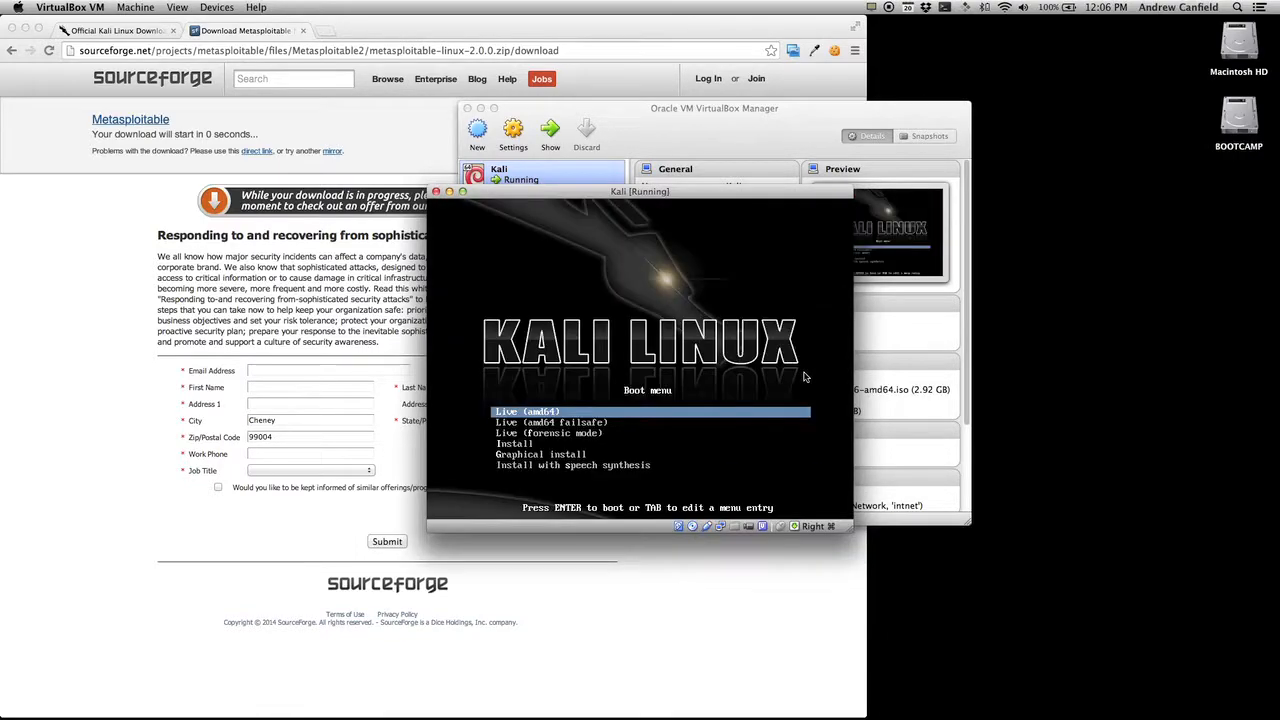
Choose Install, accept the American English keymap, and select eth0 as primary interface.
{"action": "key", "text": "Down"}
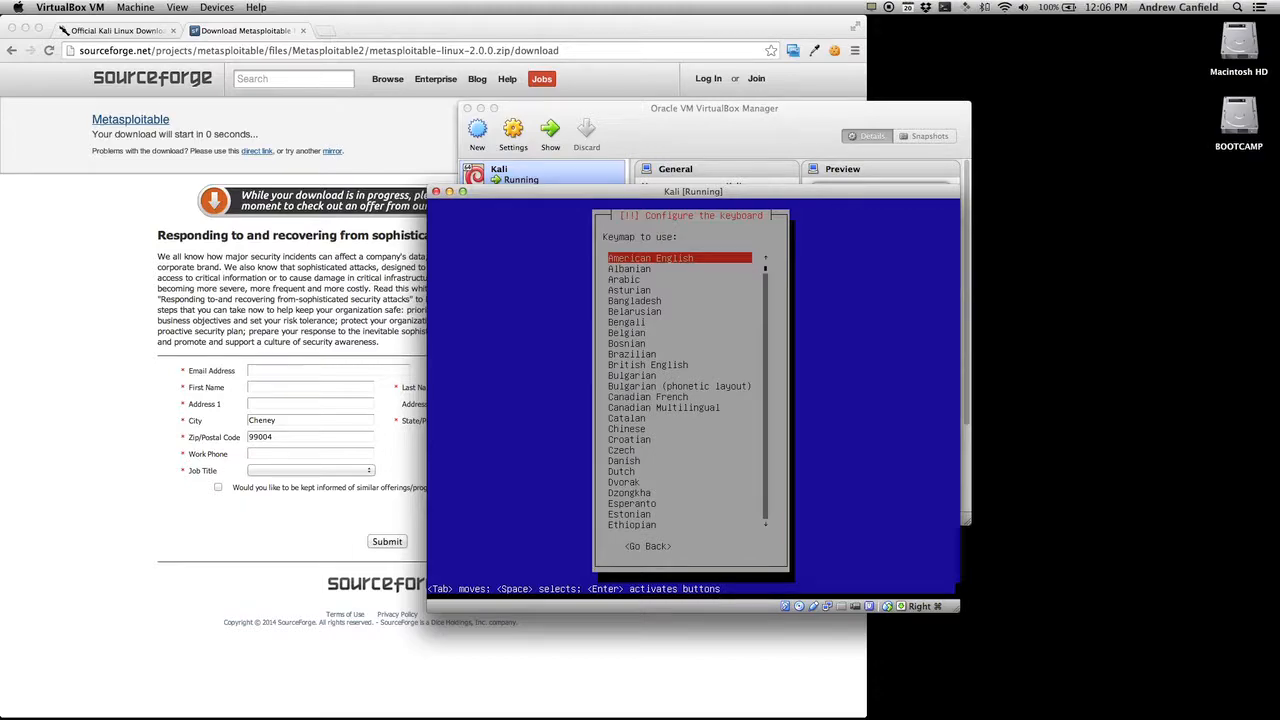
{"action": "key", "text": "enter"}
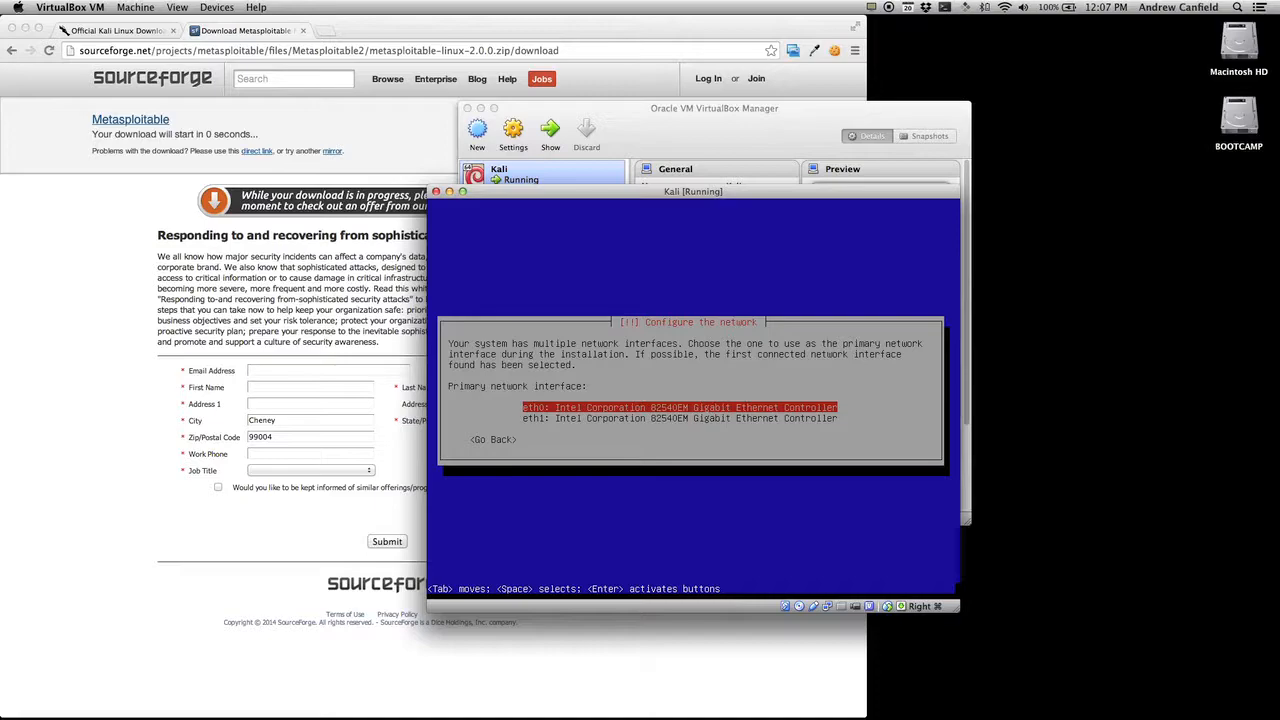
{"action": "key", "text": "Return"}
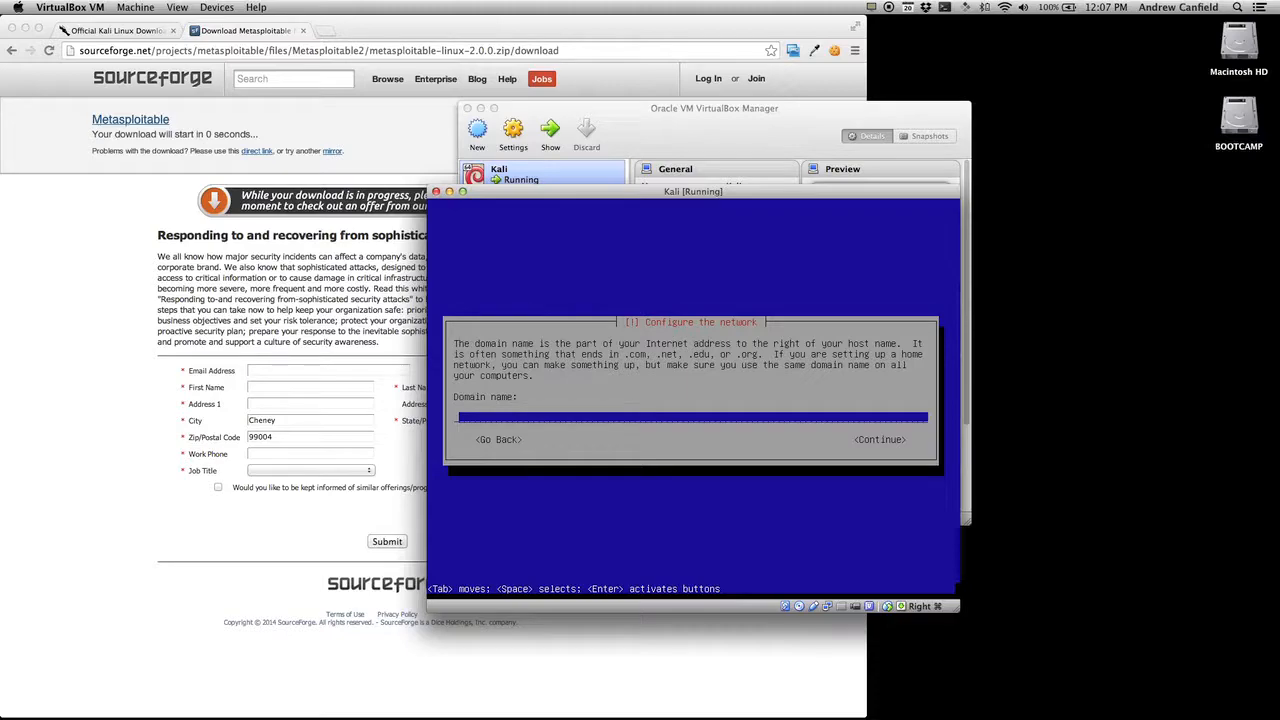
Leave the domain name blank and confirm writing the guided partitions to disk.
{"action": "left_click", "coordinate": [879, 439]}
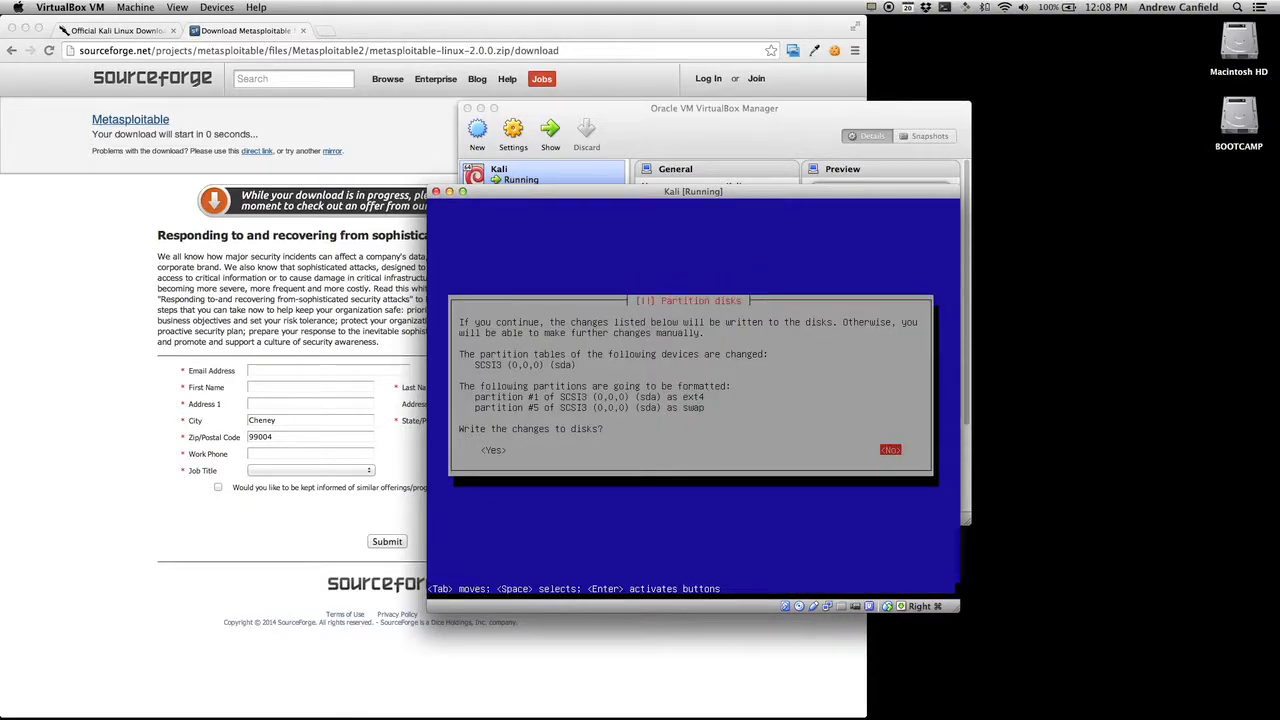
{"action": "key", "text": "Tab"}
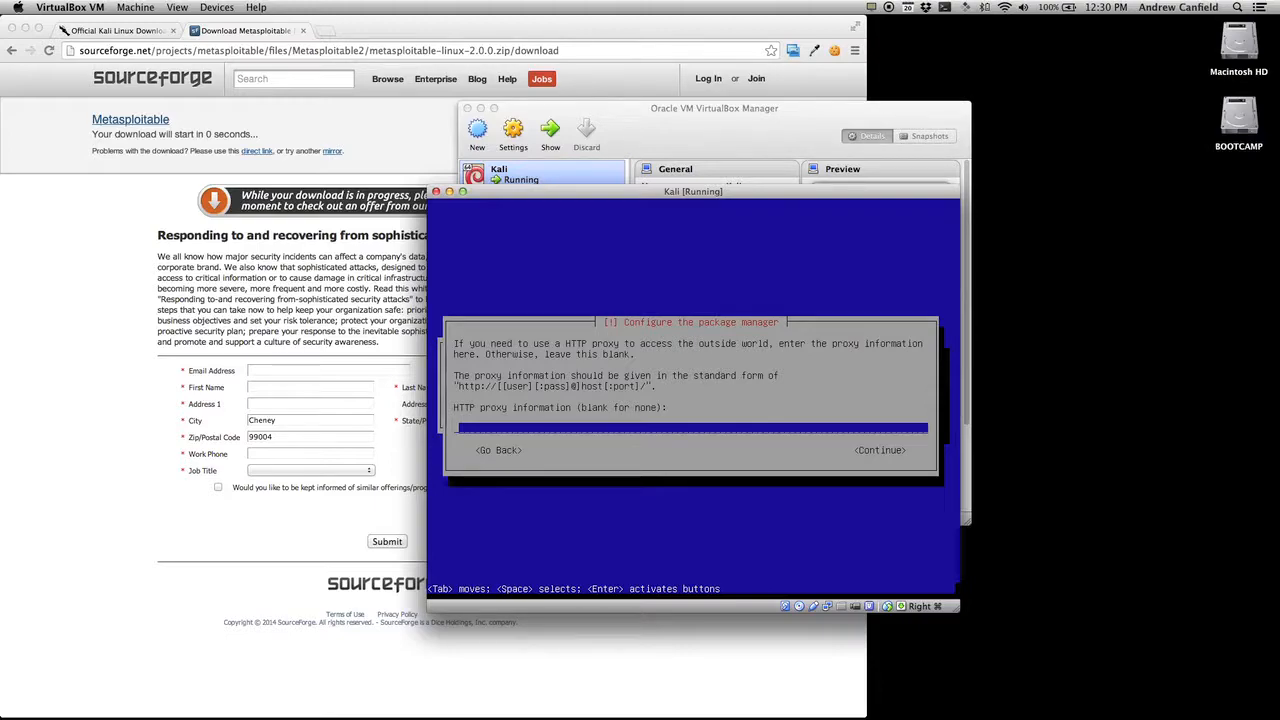
Skip the HTTP proxy, install GRUB to the MBR, and complete installation.
{"action": "left_click", "coordinate": [879, 450]}
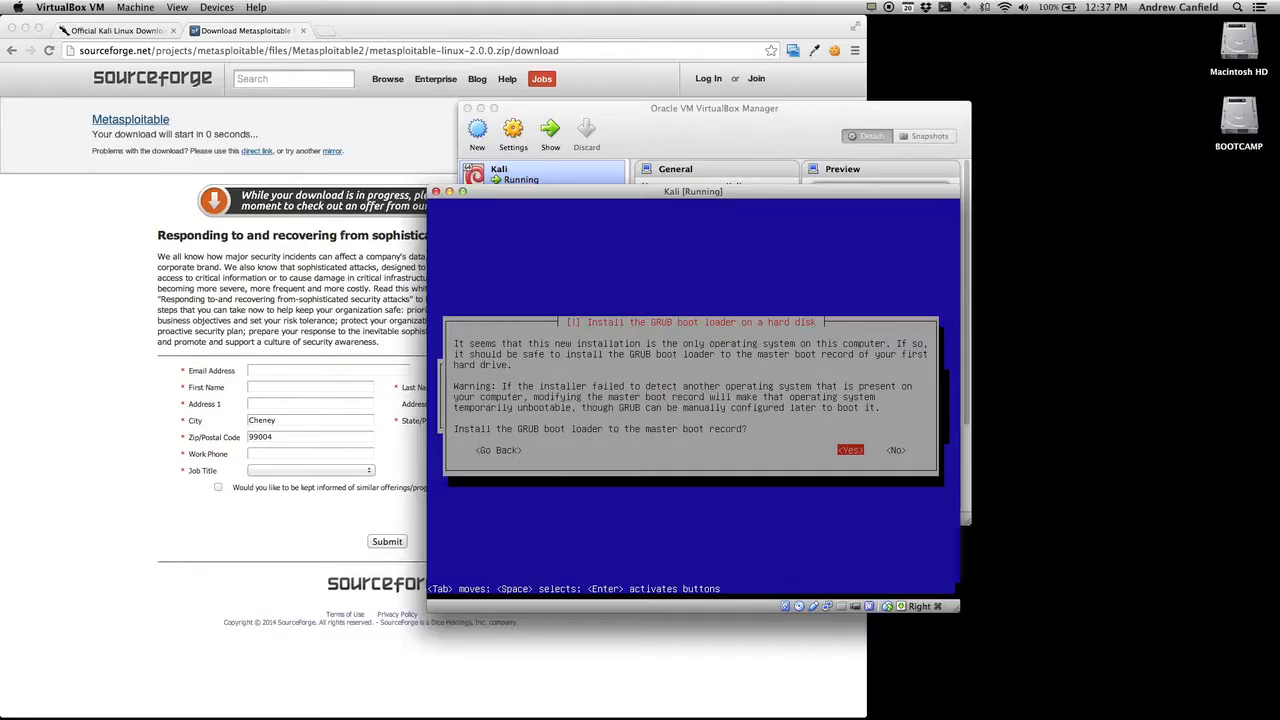
{"action": "left_click", "coordinate": [849, 450]}
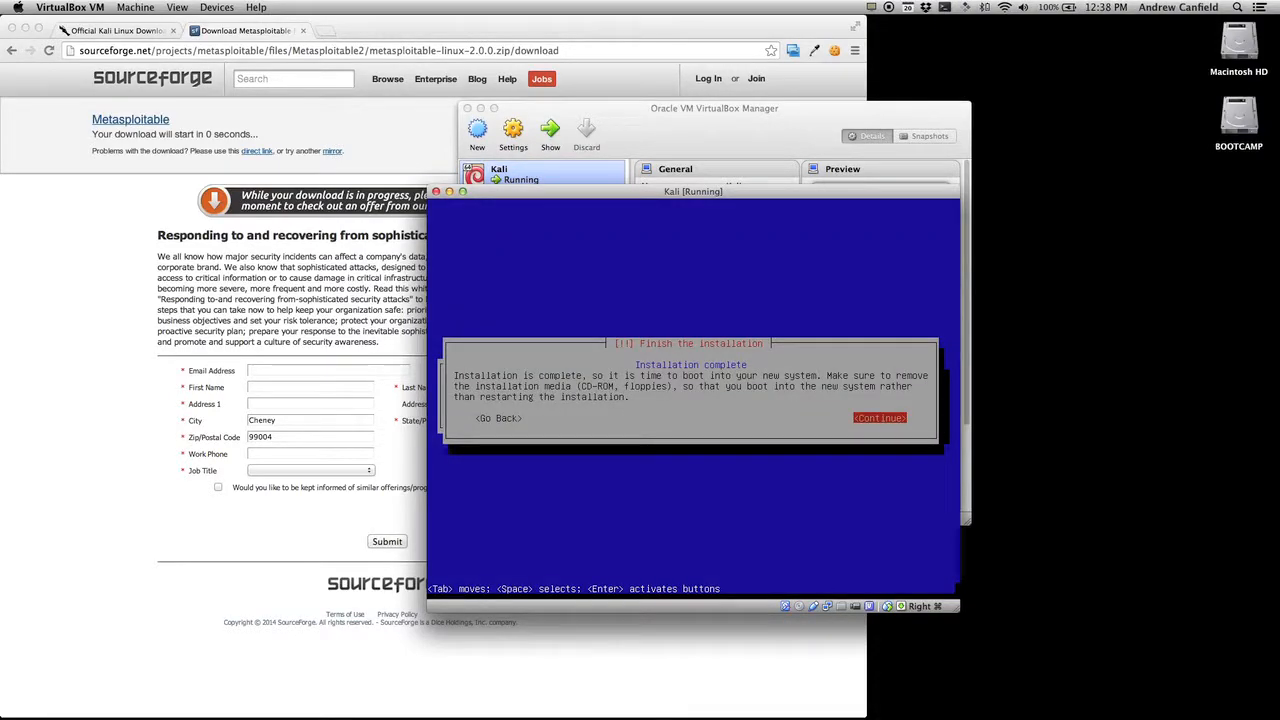
{"action": "left_click", "coordinate": [879, 418]}
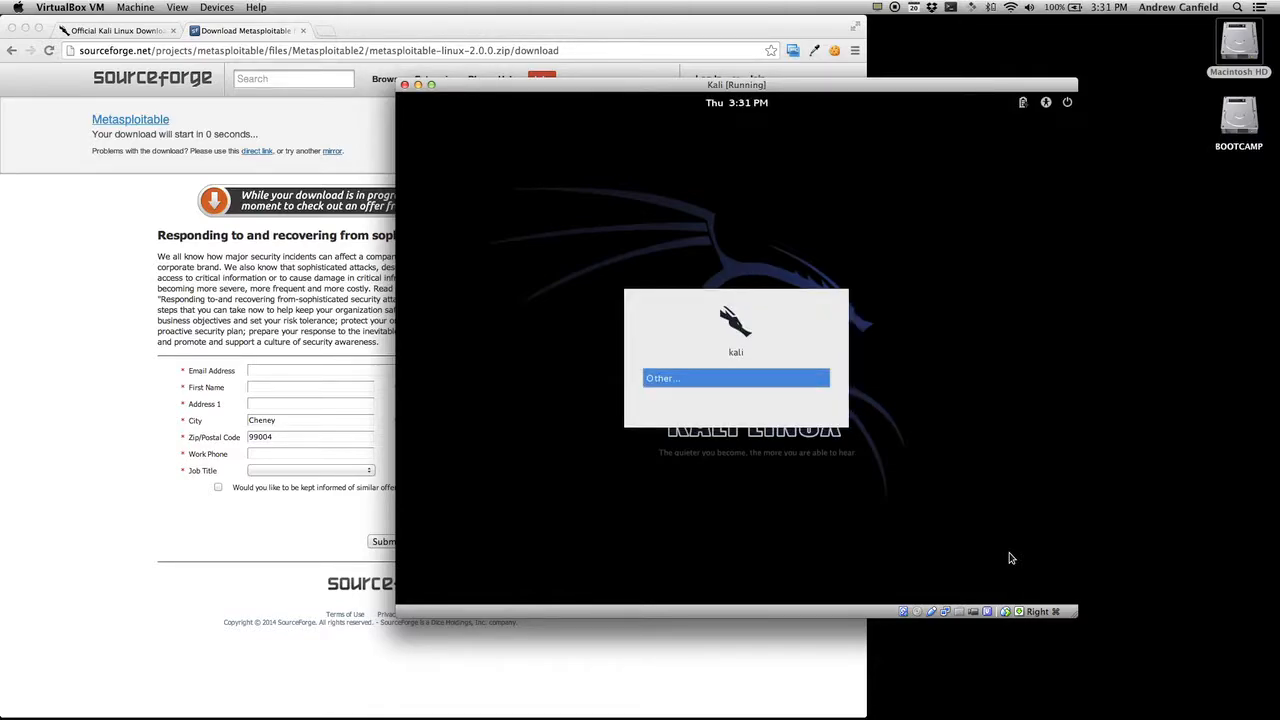
Log in to Kali as root through the 'Other...' login option.
{"action": "left_click", "coordinate": [735, 377]}
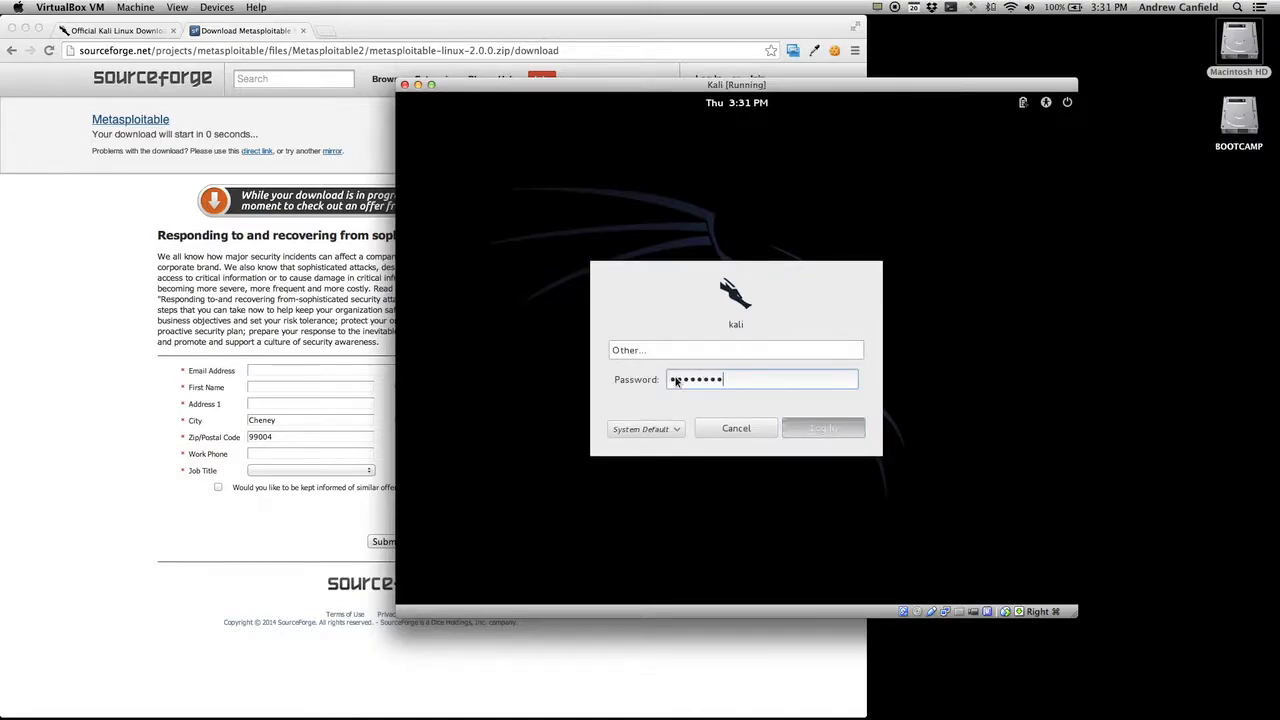
{"action": "key", "text": "Return"}
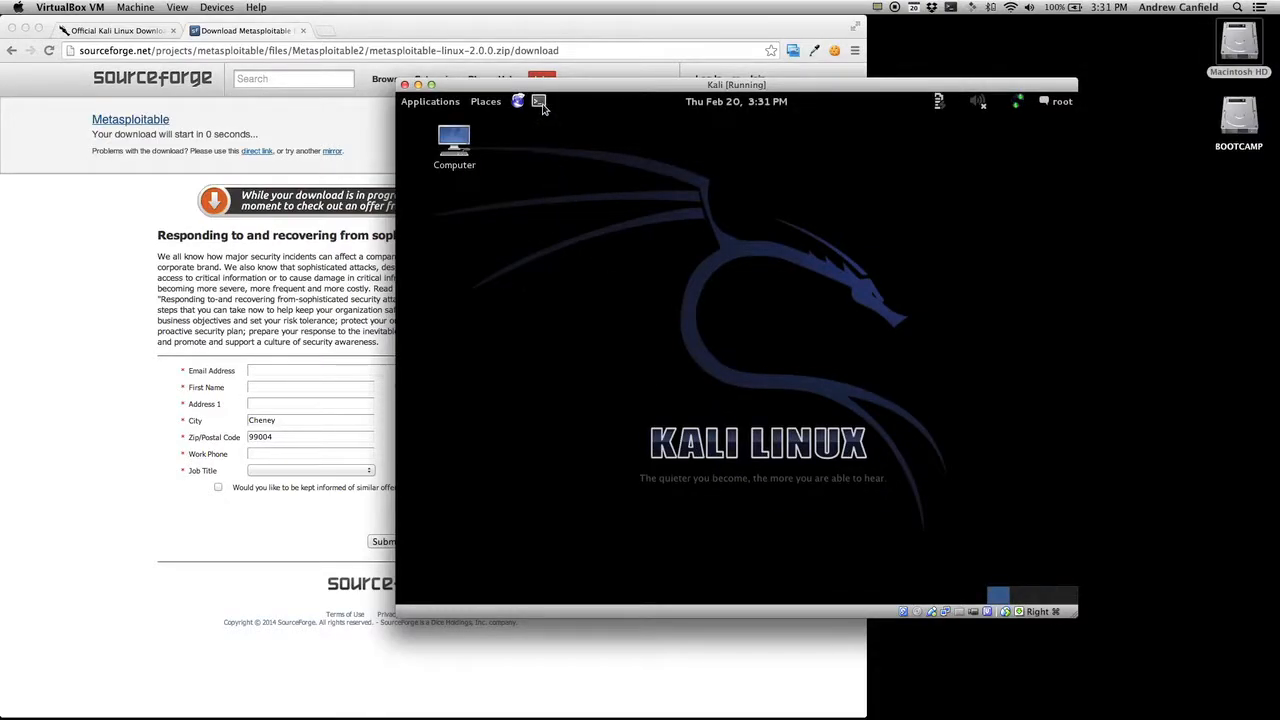
Open a Kali terminal and type sudo nano /etc/network/interfaces.
{"action": "left_click", "coordinate": [540, 101]}
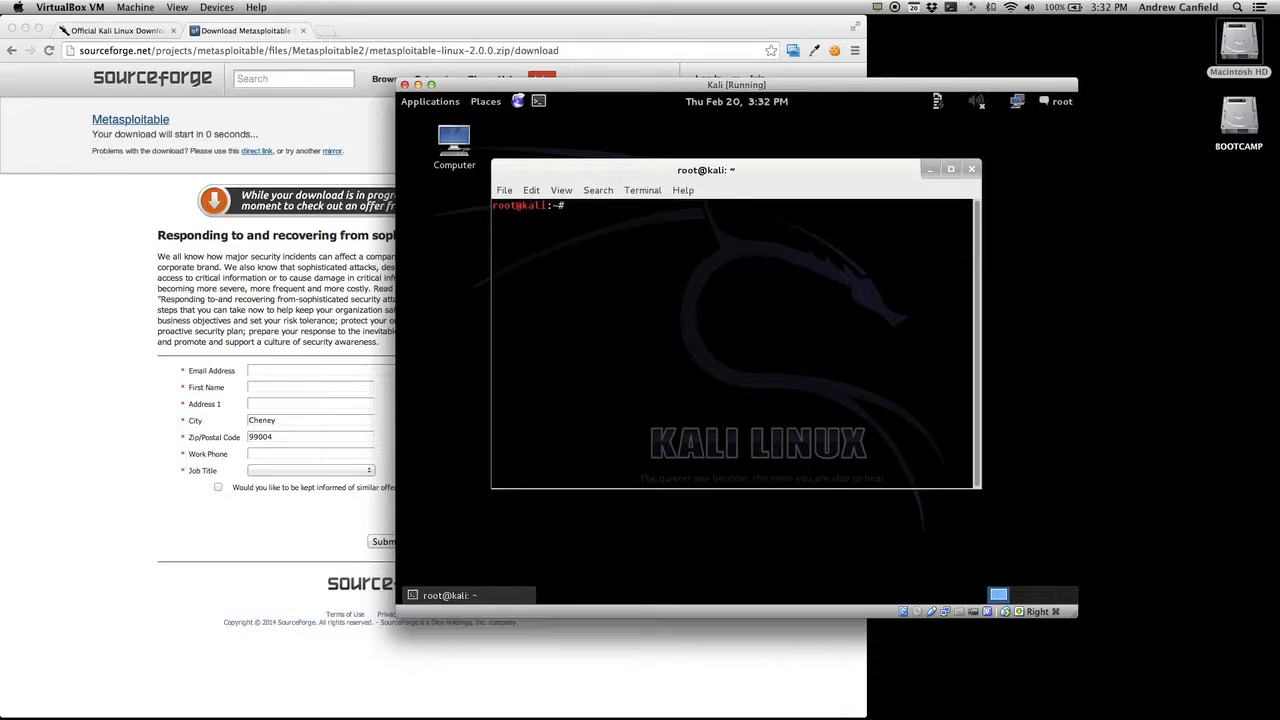
{"action": "type", "text": "sudo n"}
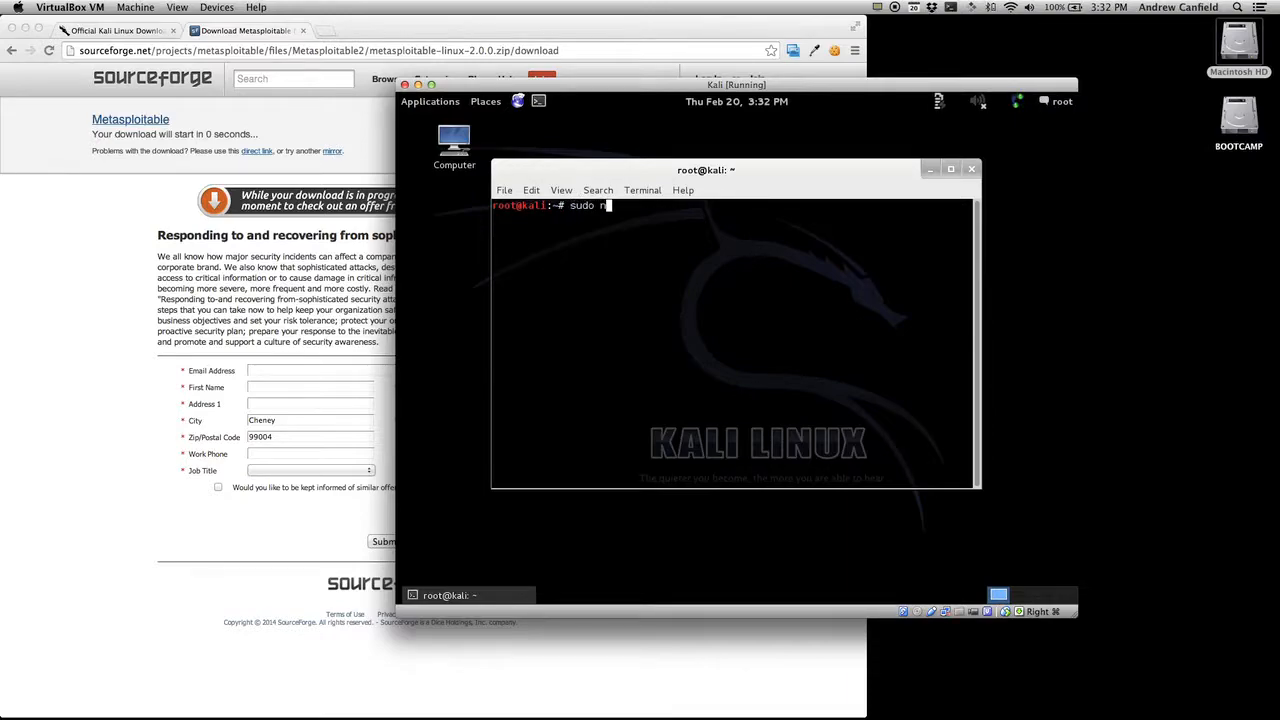
{"action": "type", "text": "ano /etc/"}
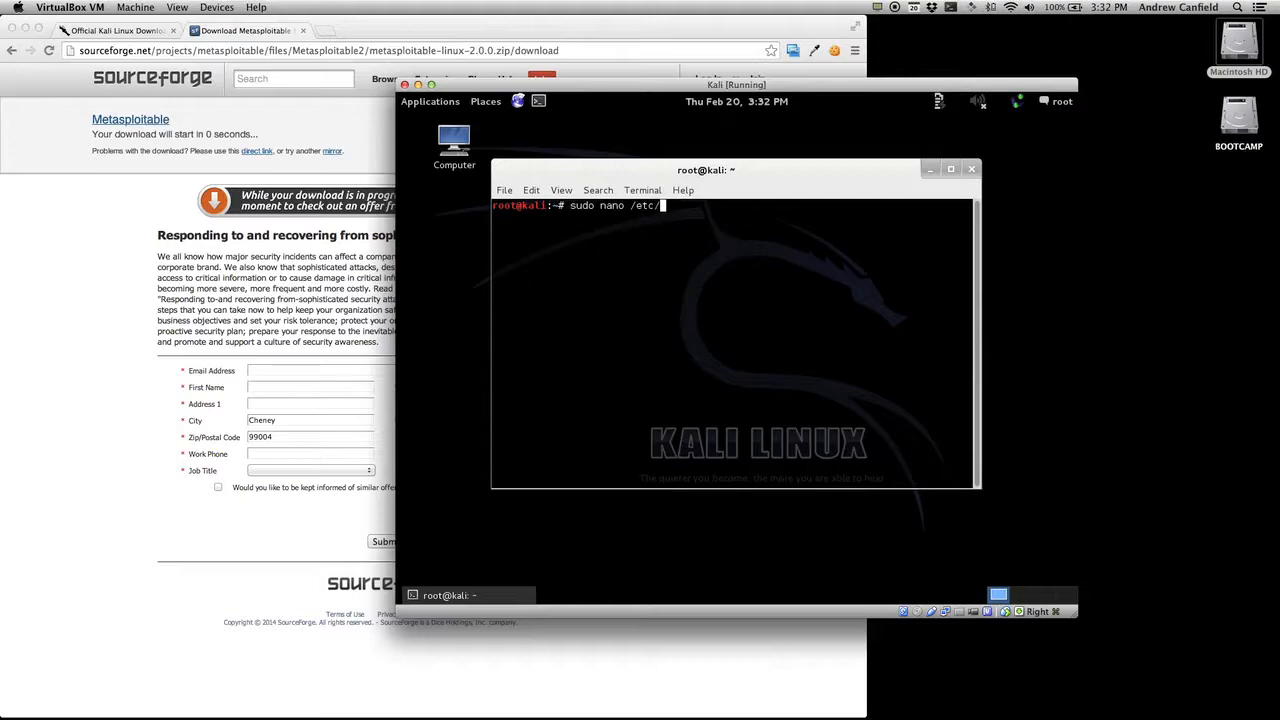
{"action": "type", "text": "networkin"}
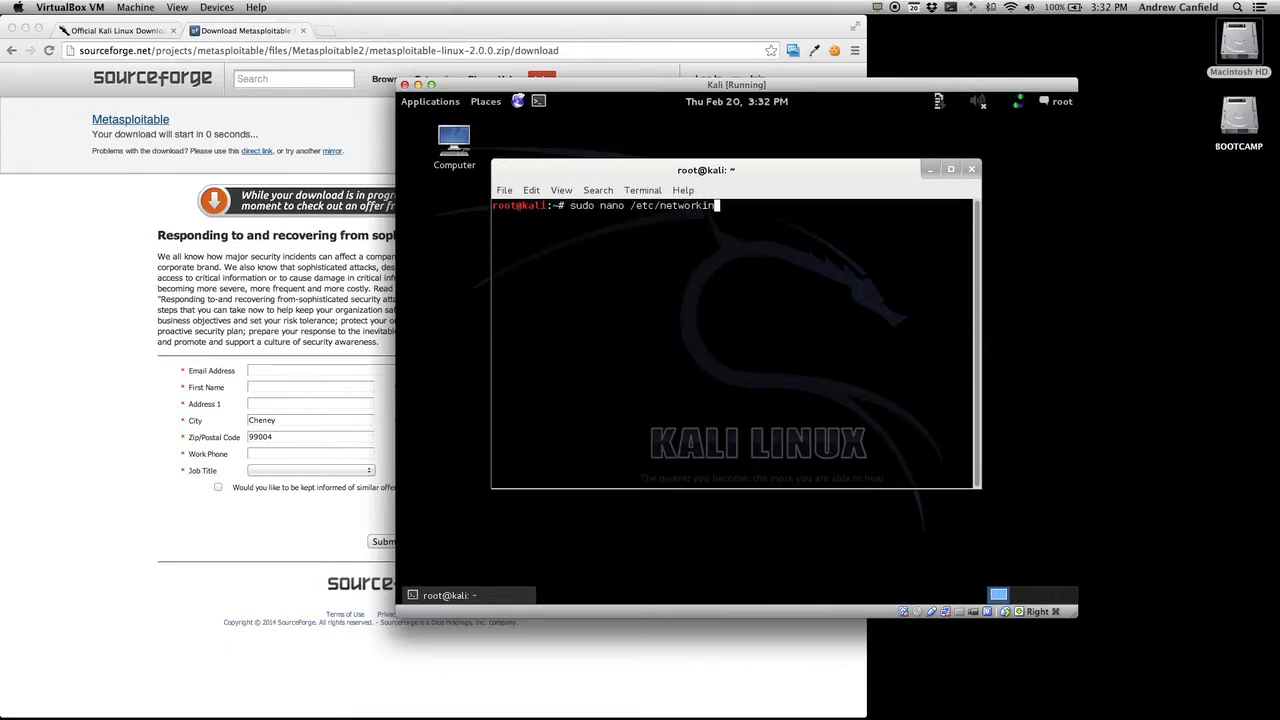
{"action": "type", "text": "/interfaces"}
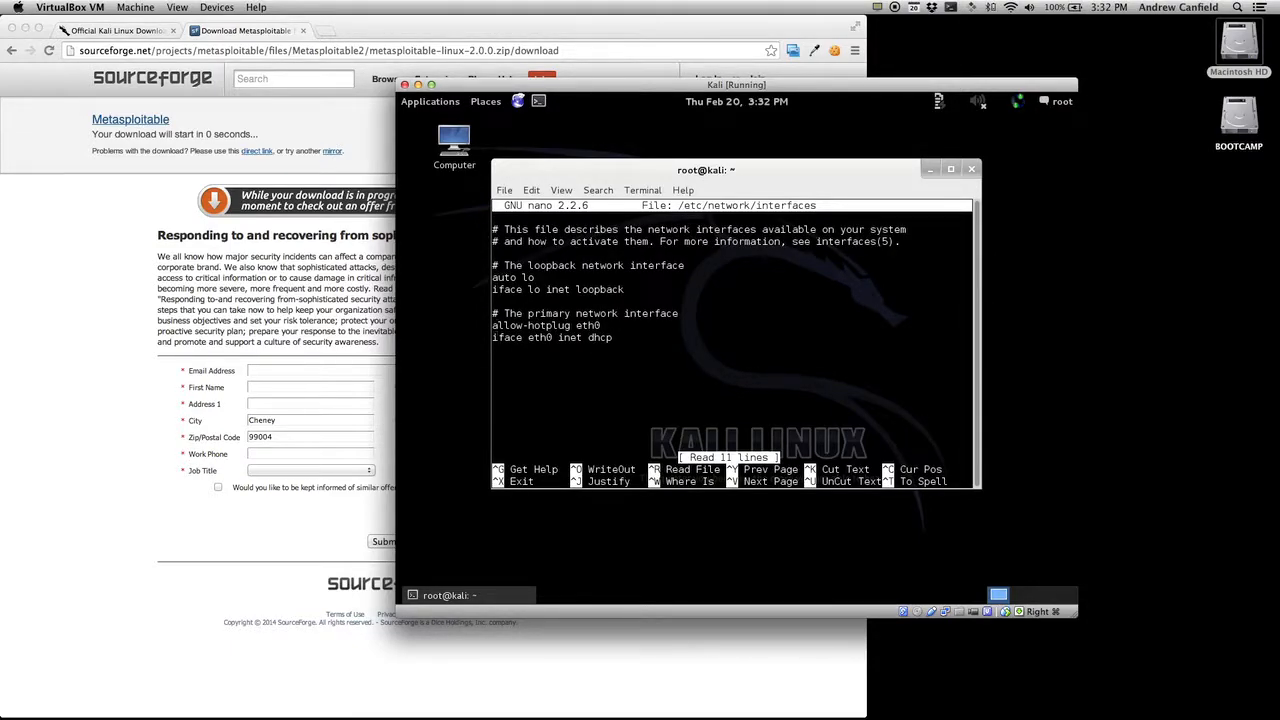
Add auto eth0 and eth1 lines and a static eth1 entry with address 10.0.0.200.
{"action": "type", "text": "auto eth0"}
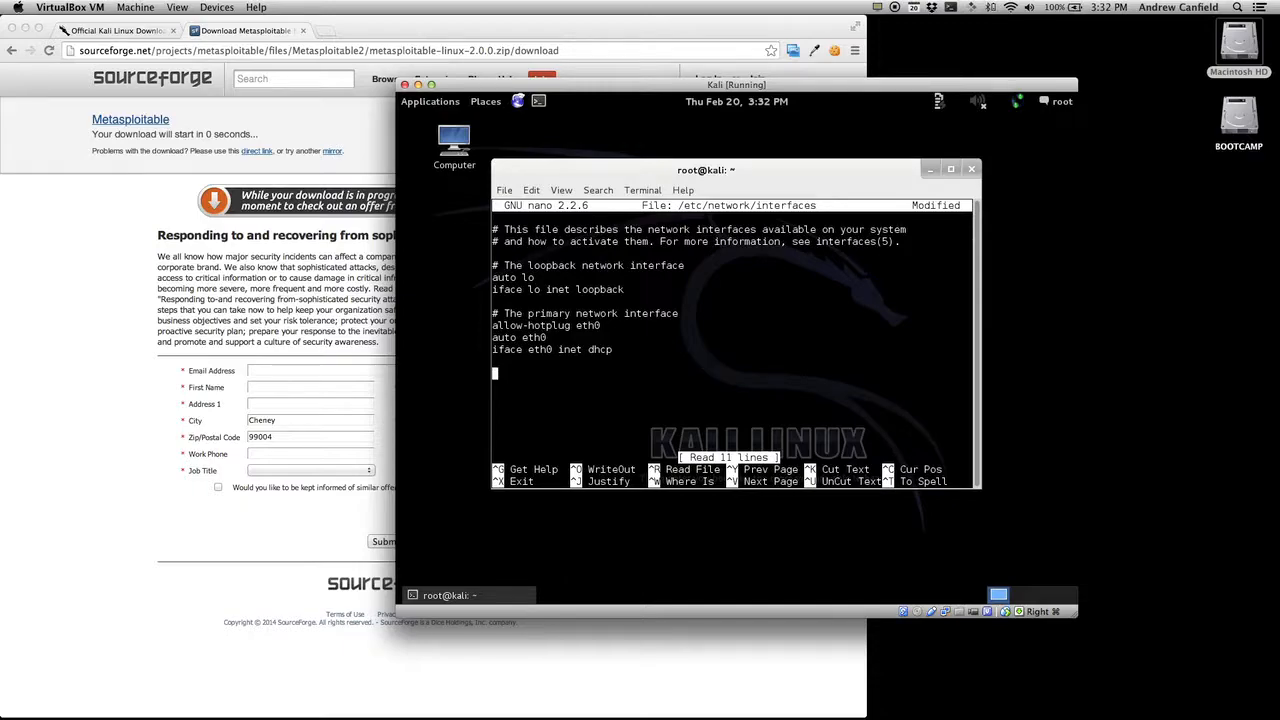
{"action": "type", "text": "auto eth1"}
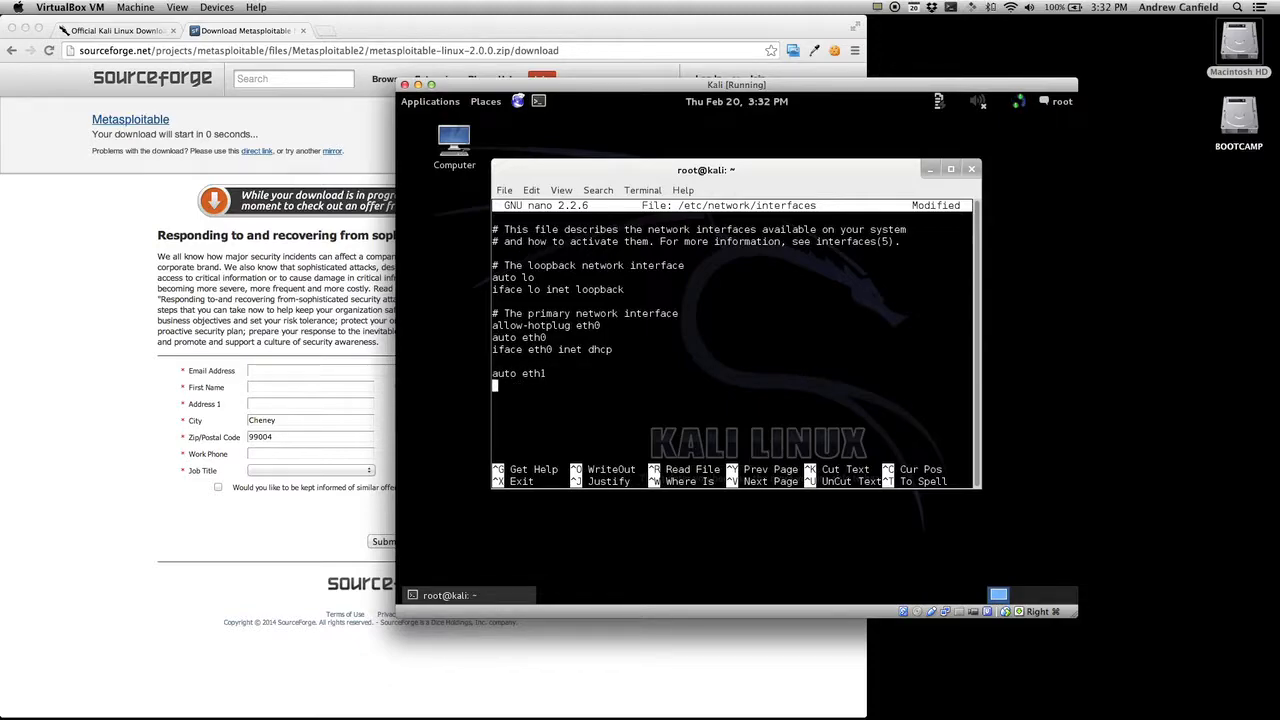
{"action": "type", "text": "iface eth1 i"}
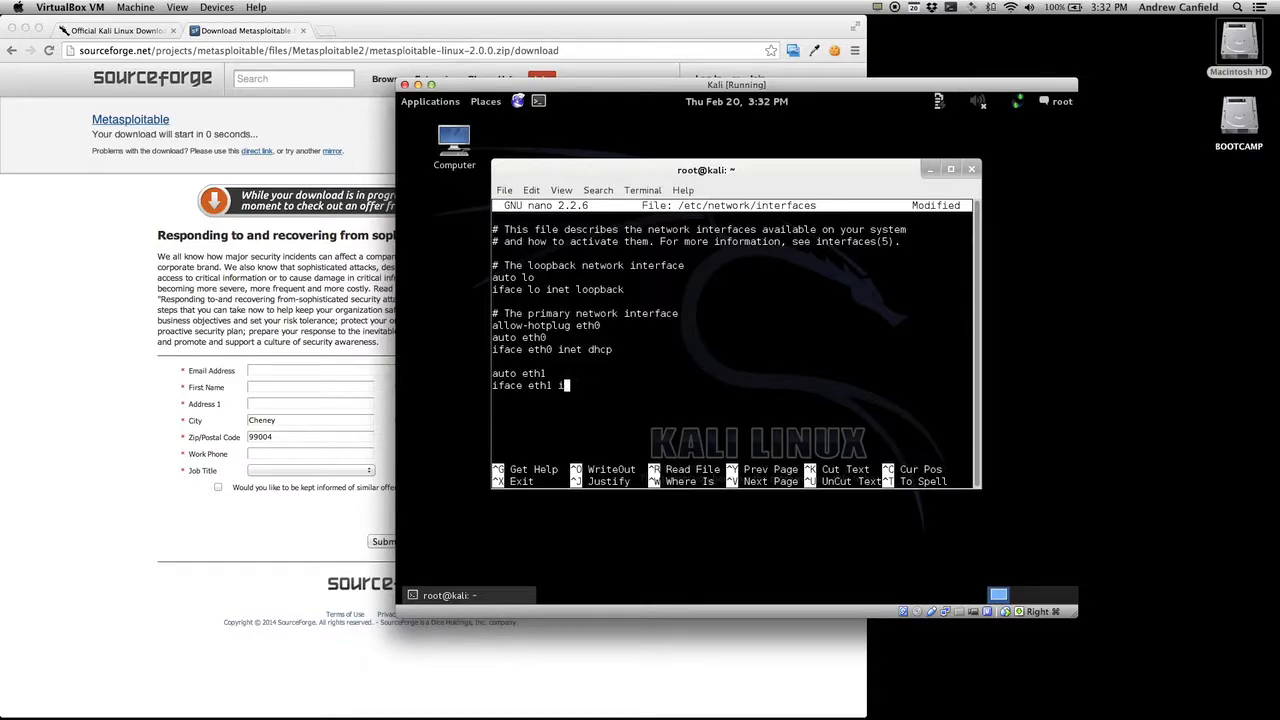
{"action": "type", "text": "net static"}
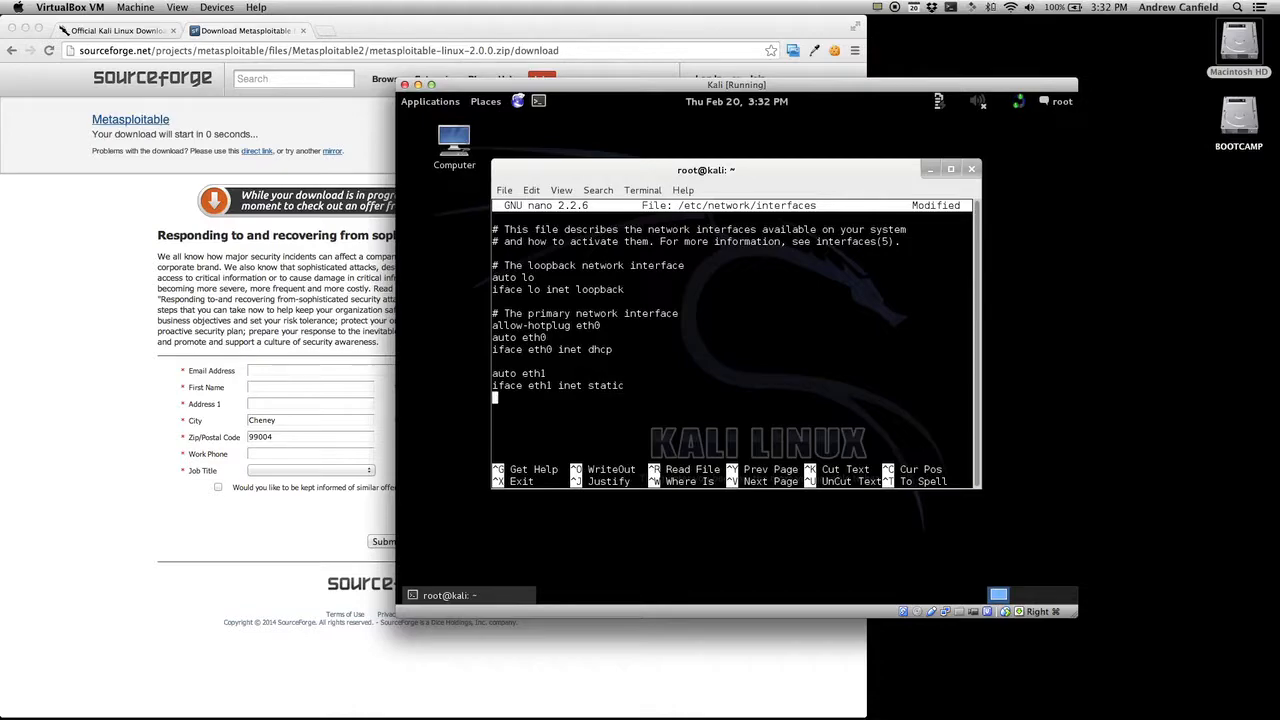
{"action": "type", "text": "address"}
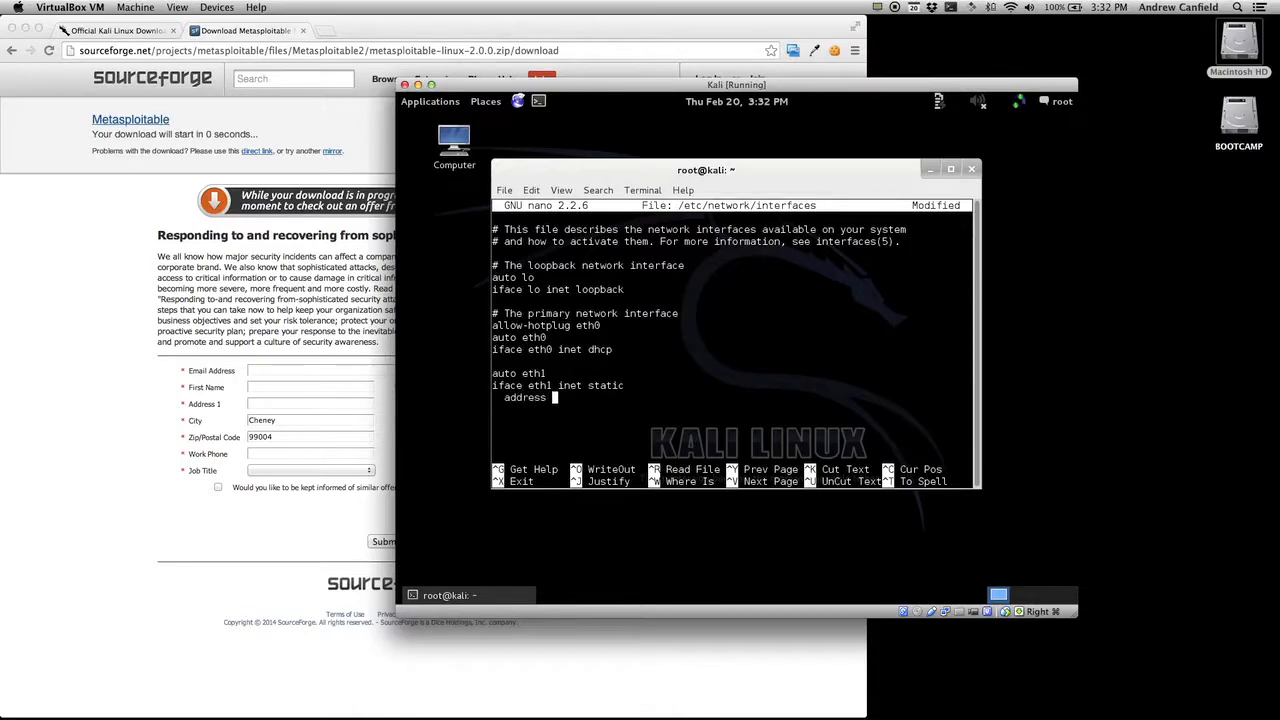
{"action": "type", "text": "10.0.0."}
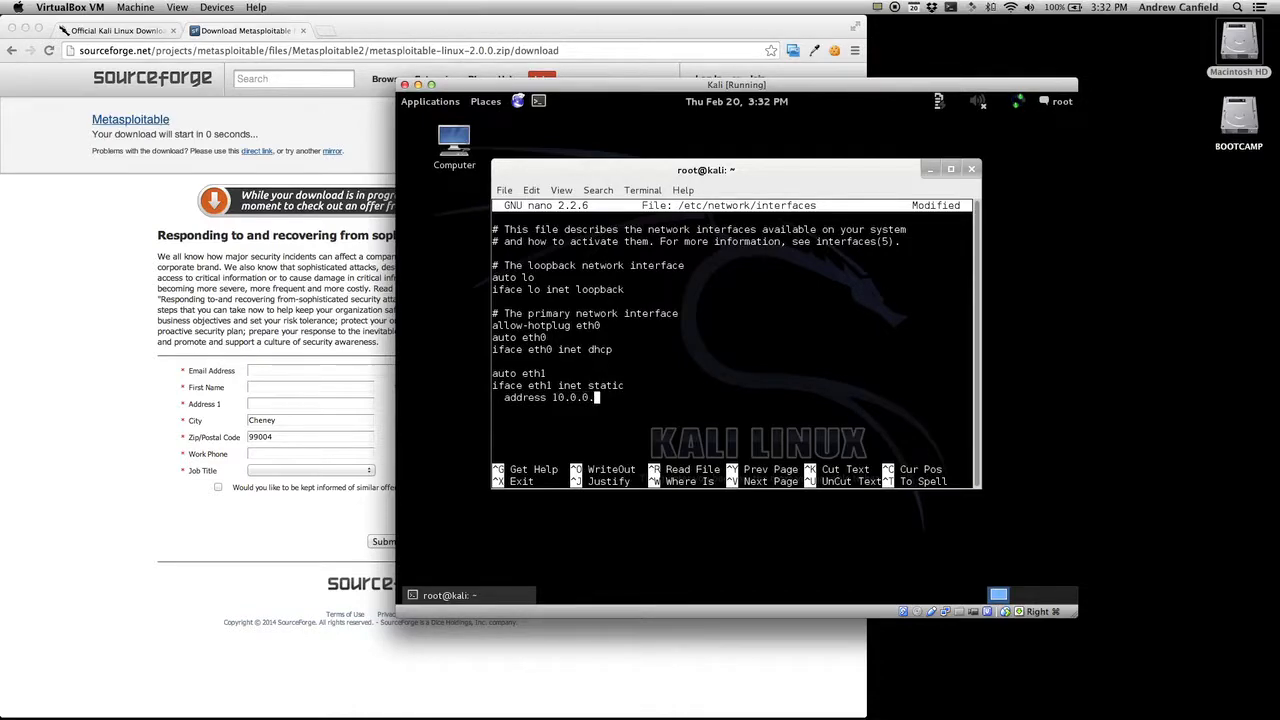
{"action": "type", "text": "200"}
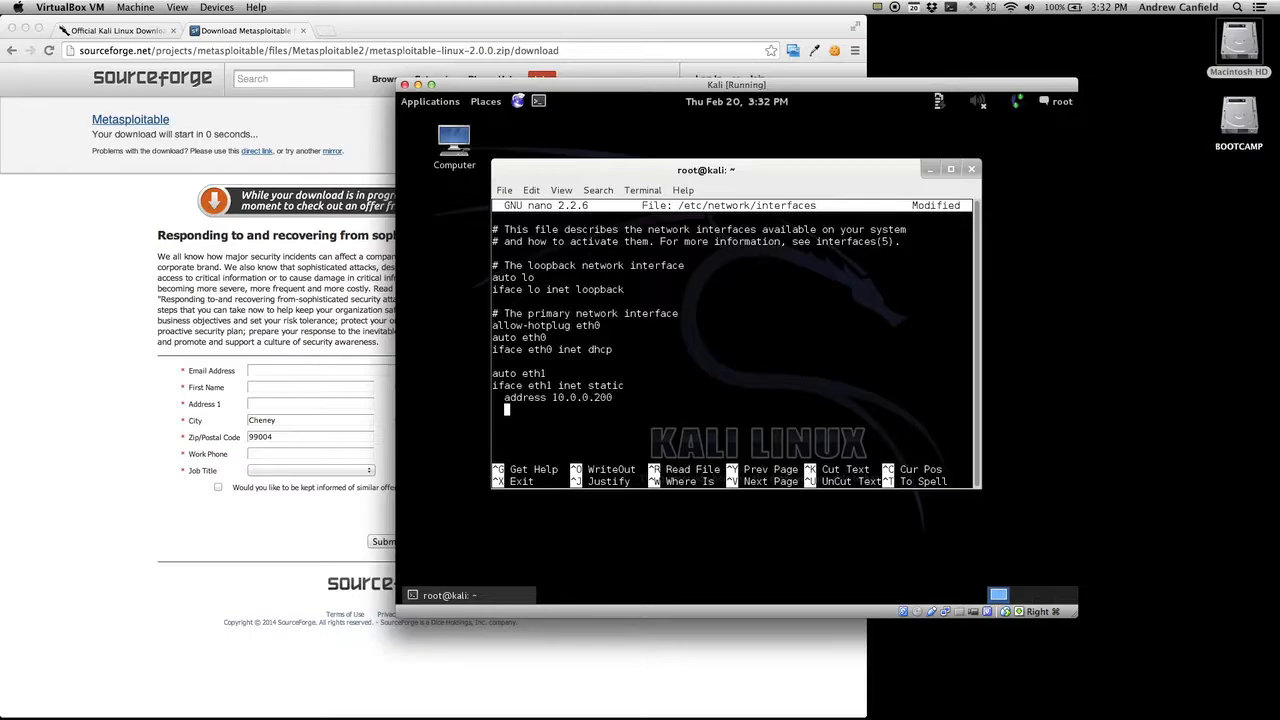
Add netmask 255.255.255.0 and gateway 10.0.0.1, then save the interfaces file.
{"action": "type", "text": "netmask 255.255.255.0"}
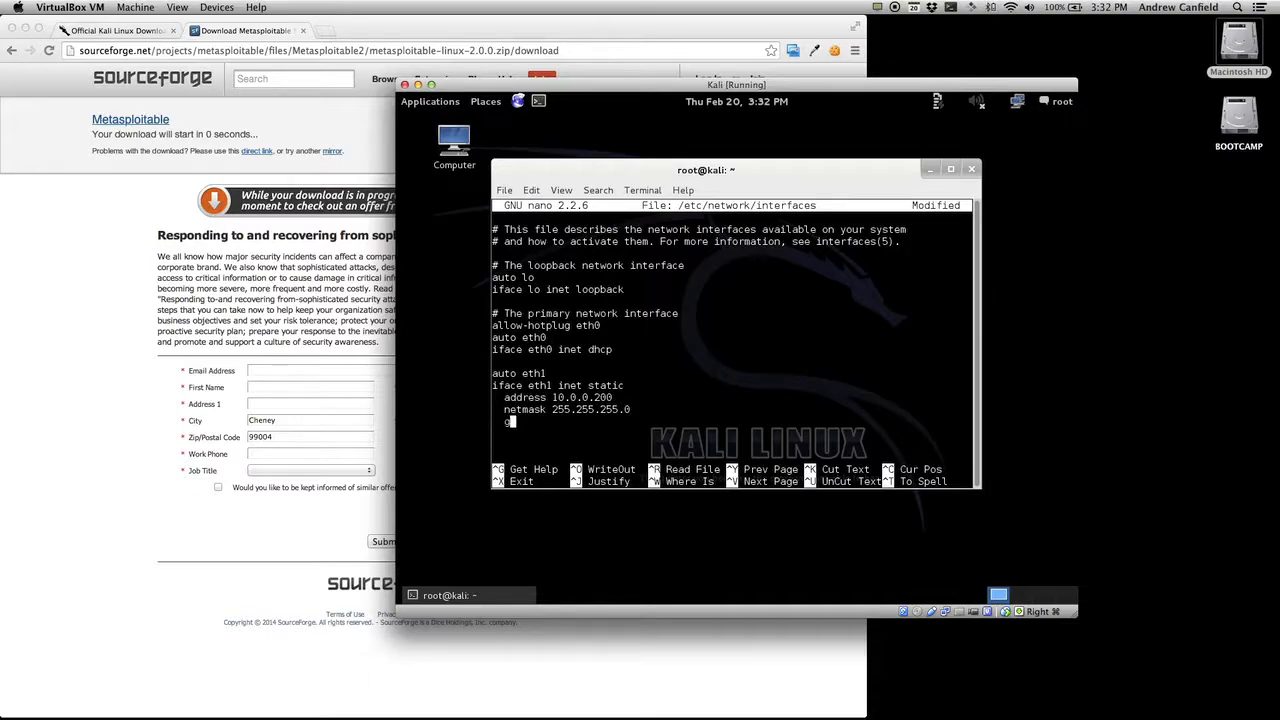
{"action": "type", "text": "gateway 10.0.0."}
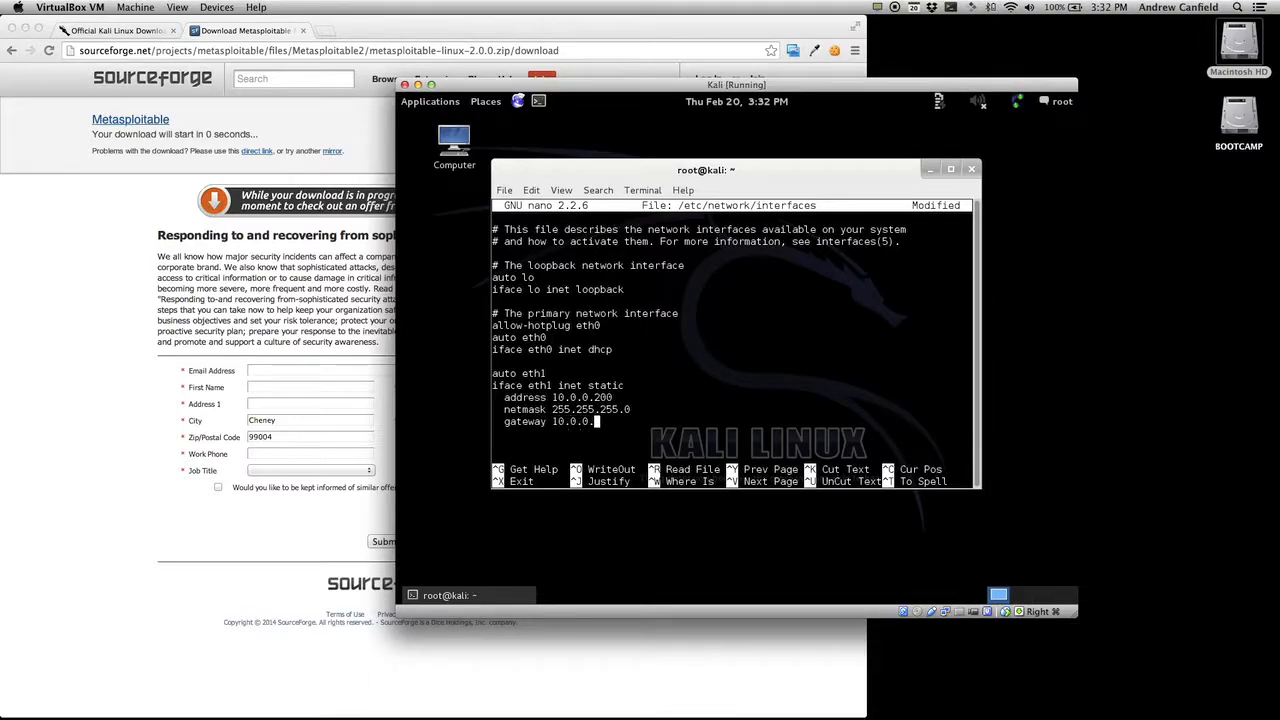
{"action": "type", "text": "1"}
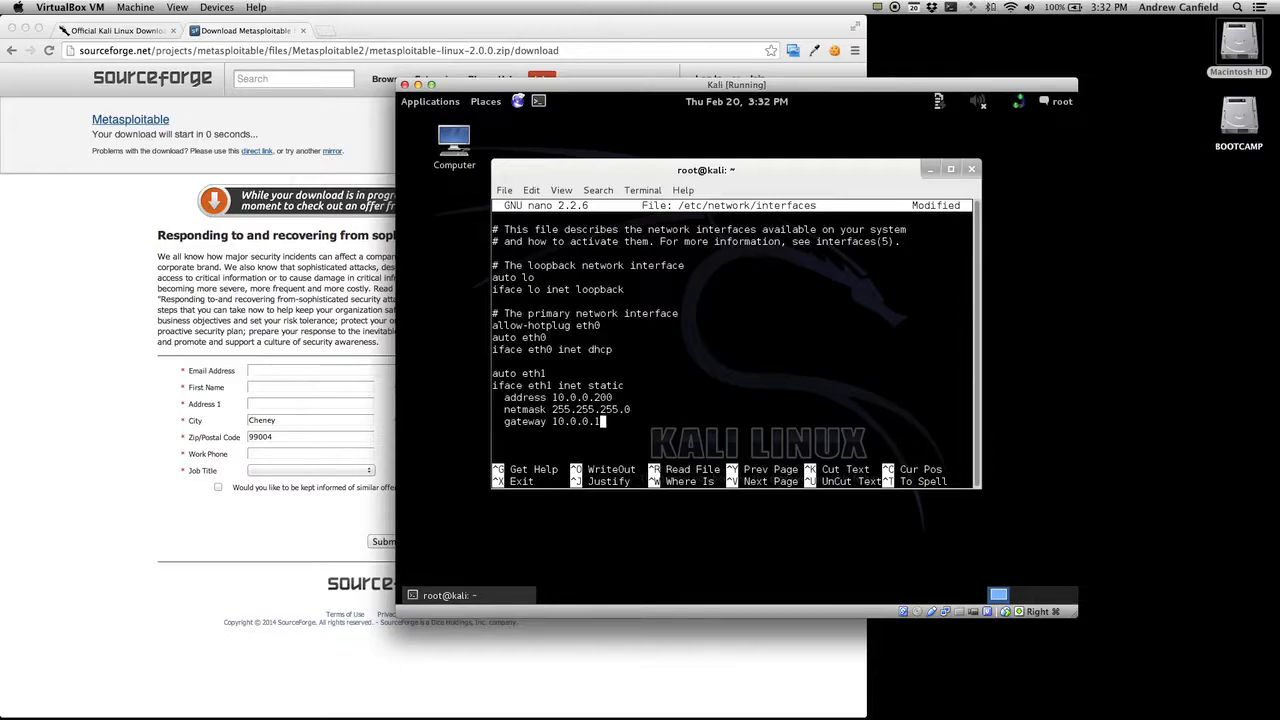
{"action": "key", "text": "ctrl+x"}
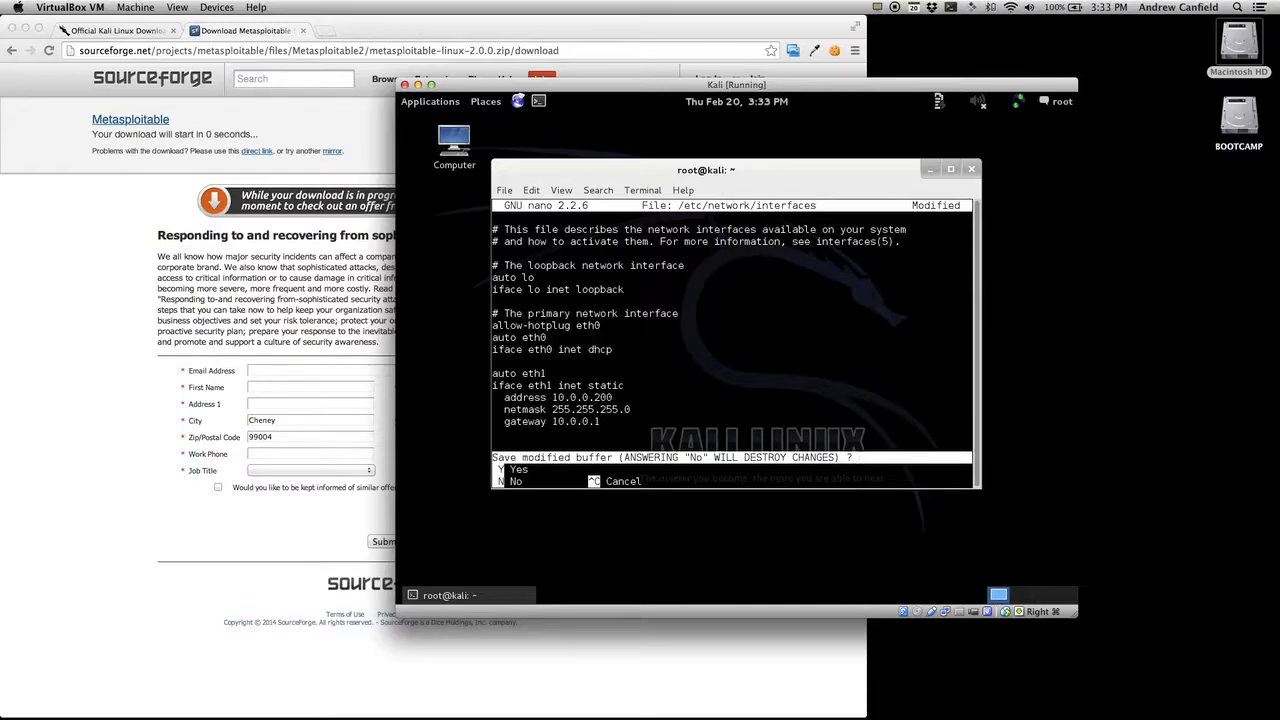
{"action": "key", "text": "y"}
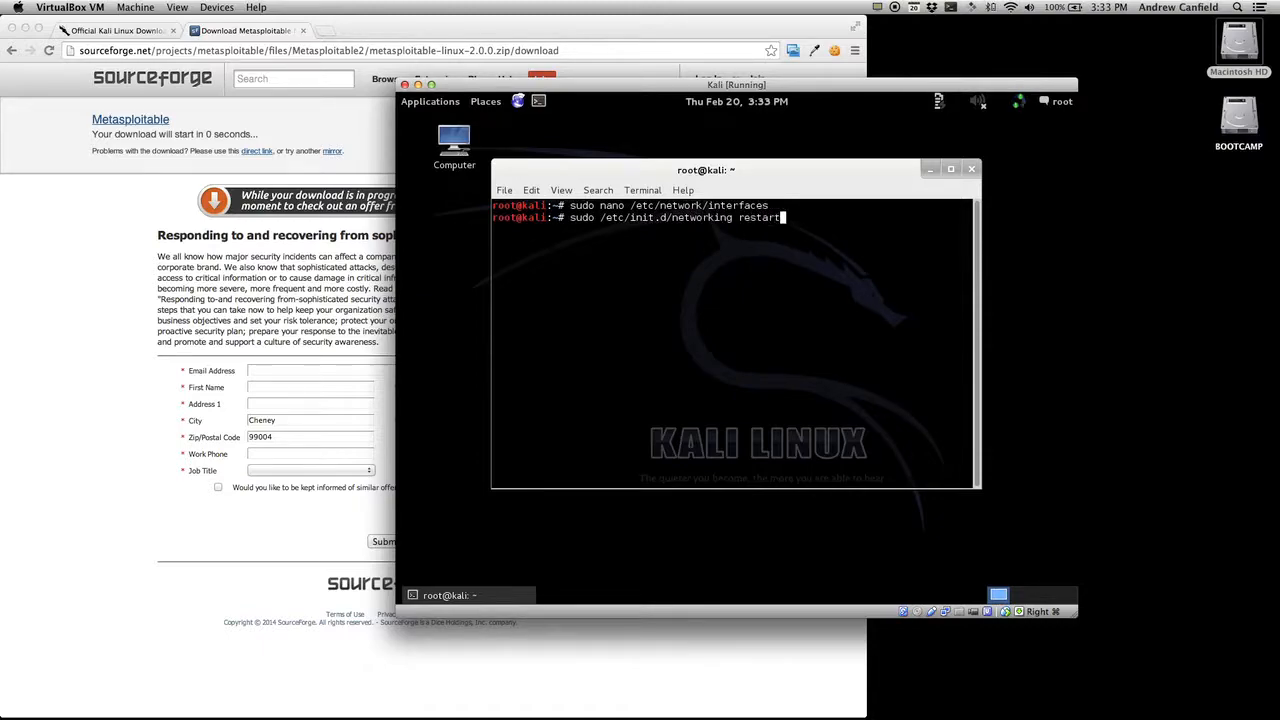
Run the Kali networking restart command and type ifconfig.
{"action": "key", "text": "Return"}
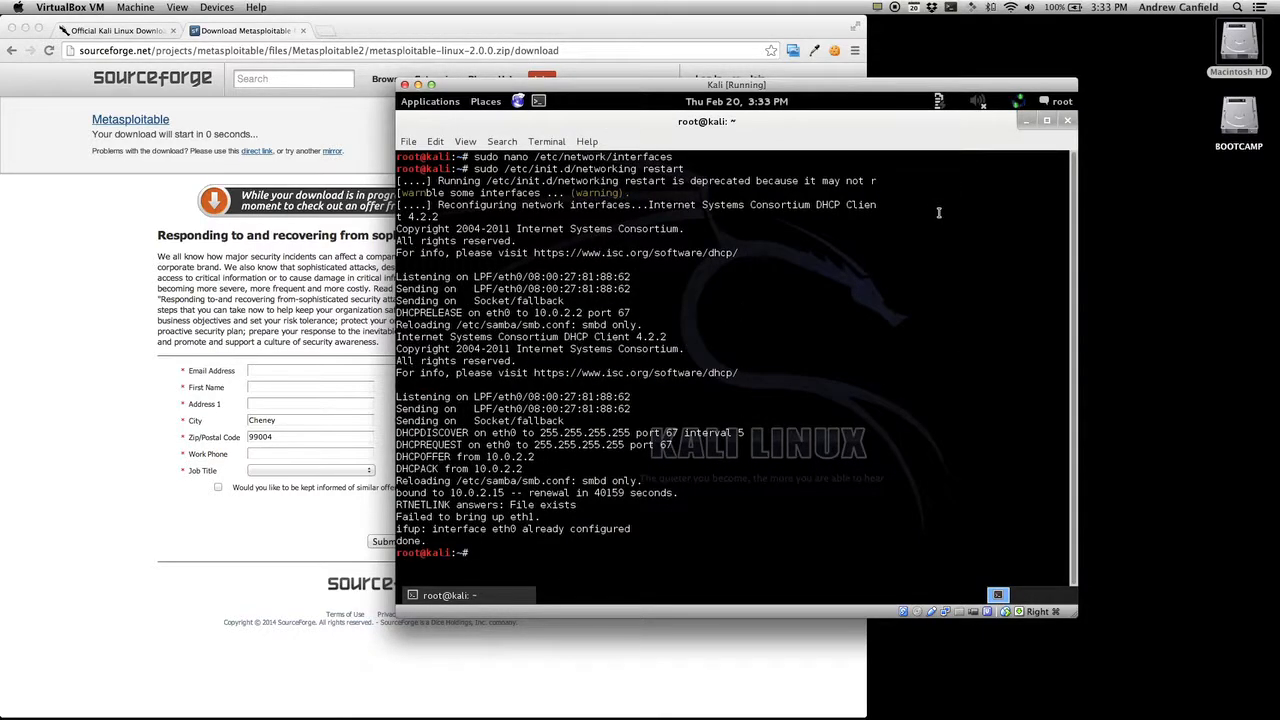
{"action": "type", "text": "ifconfig"}
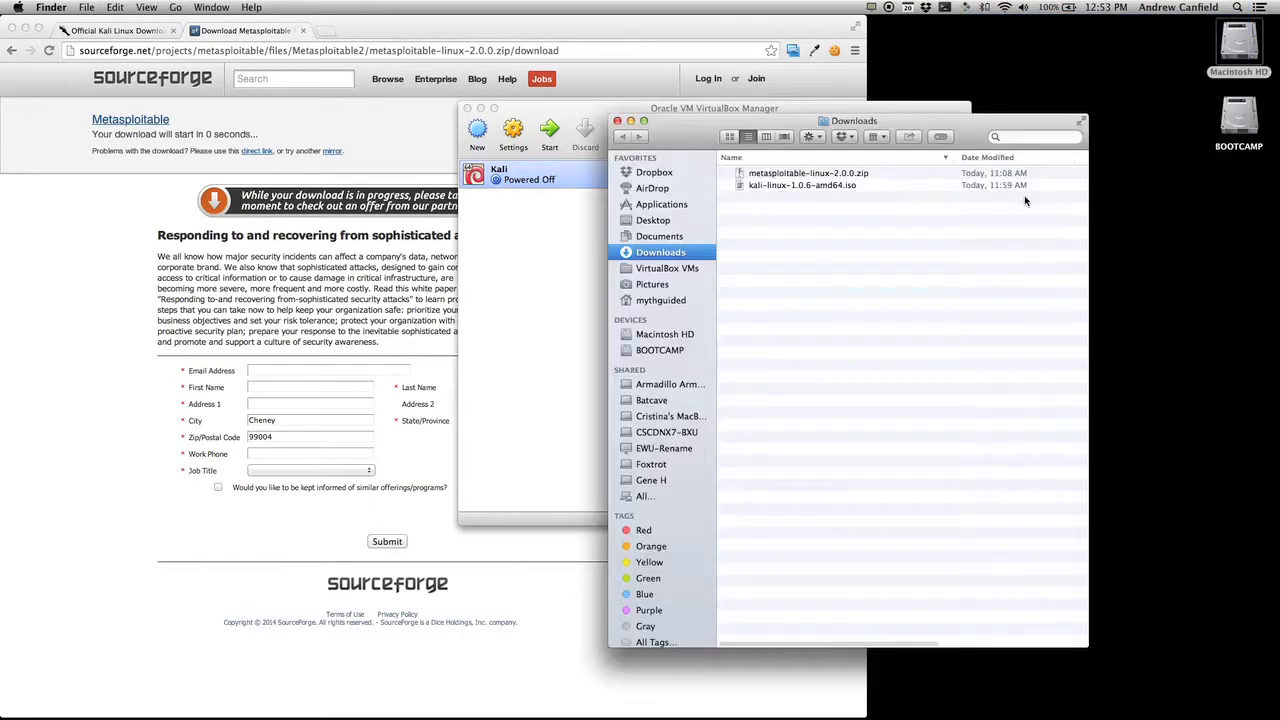
Extract metasploitable-linux-2.0.0.zip from the Downloads folder.
{"action": "left_click", "coordinate": [807, 173]}
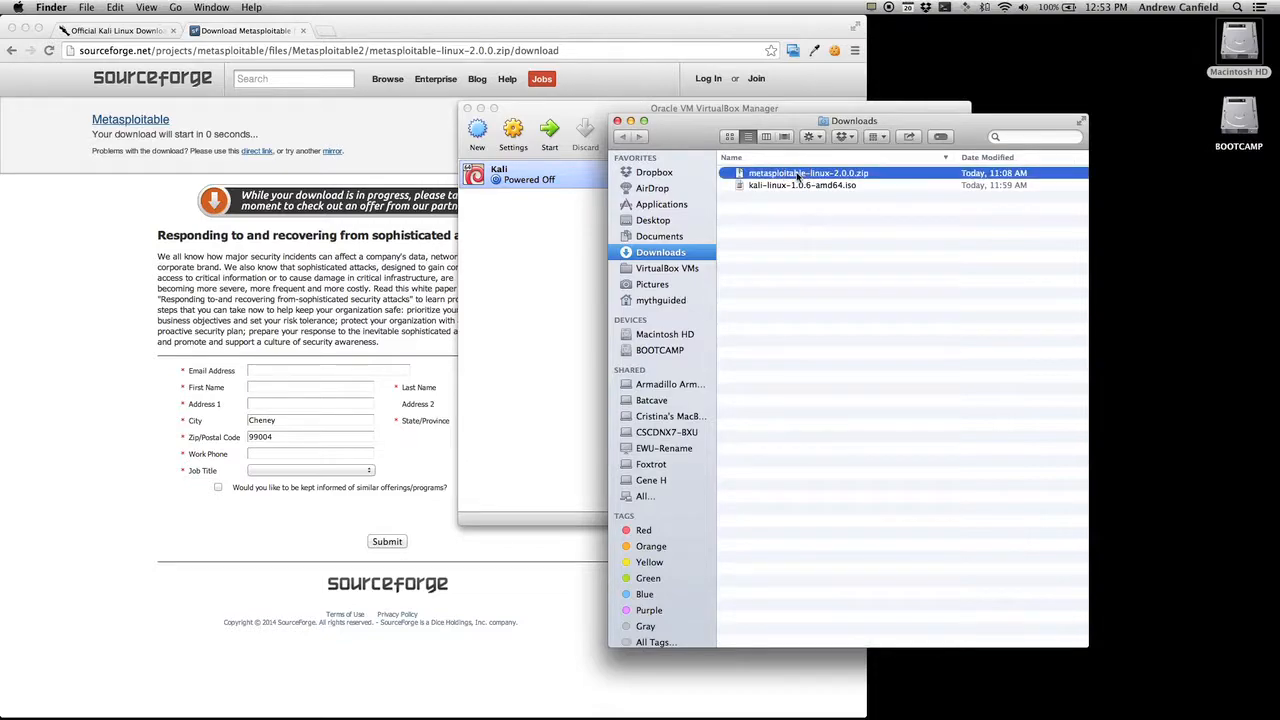
{"action": "double_click", "coordinate": [808, 173]}
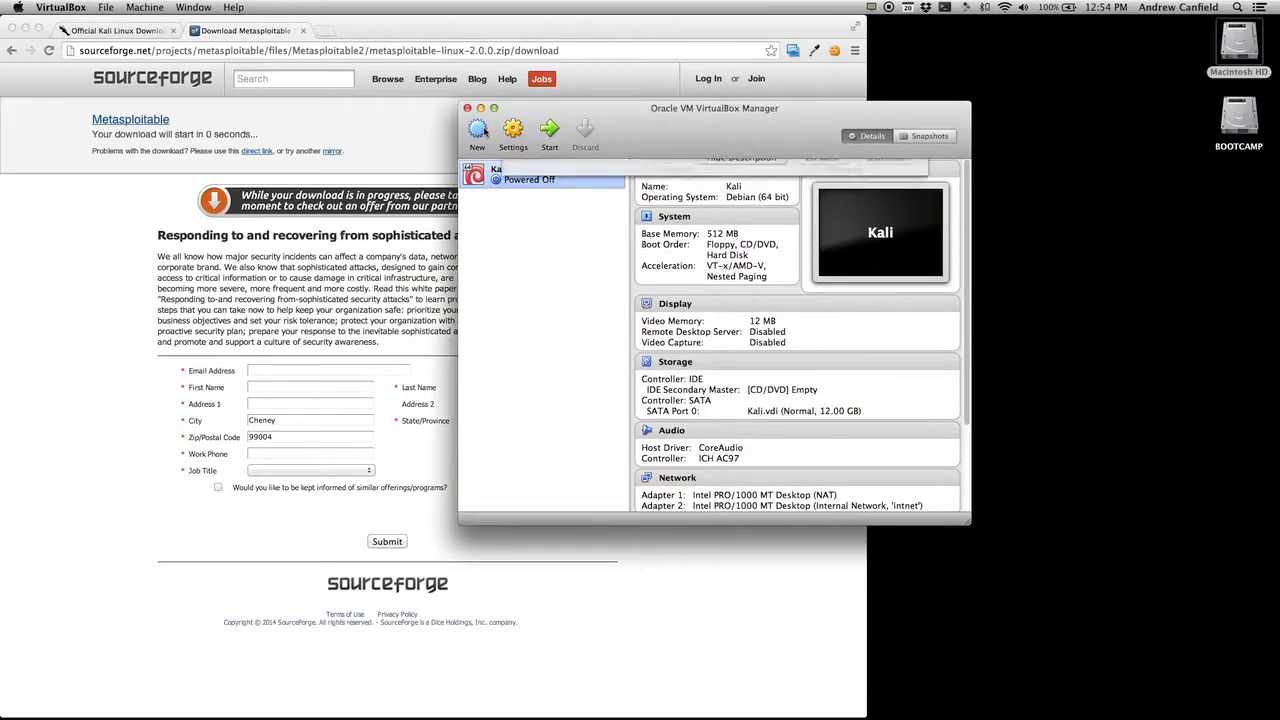
Start a new Linux machine named Metasploitable with the recommended 512 MB memory.
{"action": "left_click", "coordinate": [476, 130]}
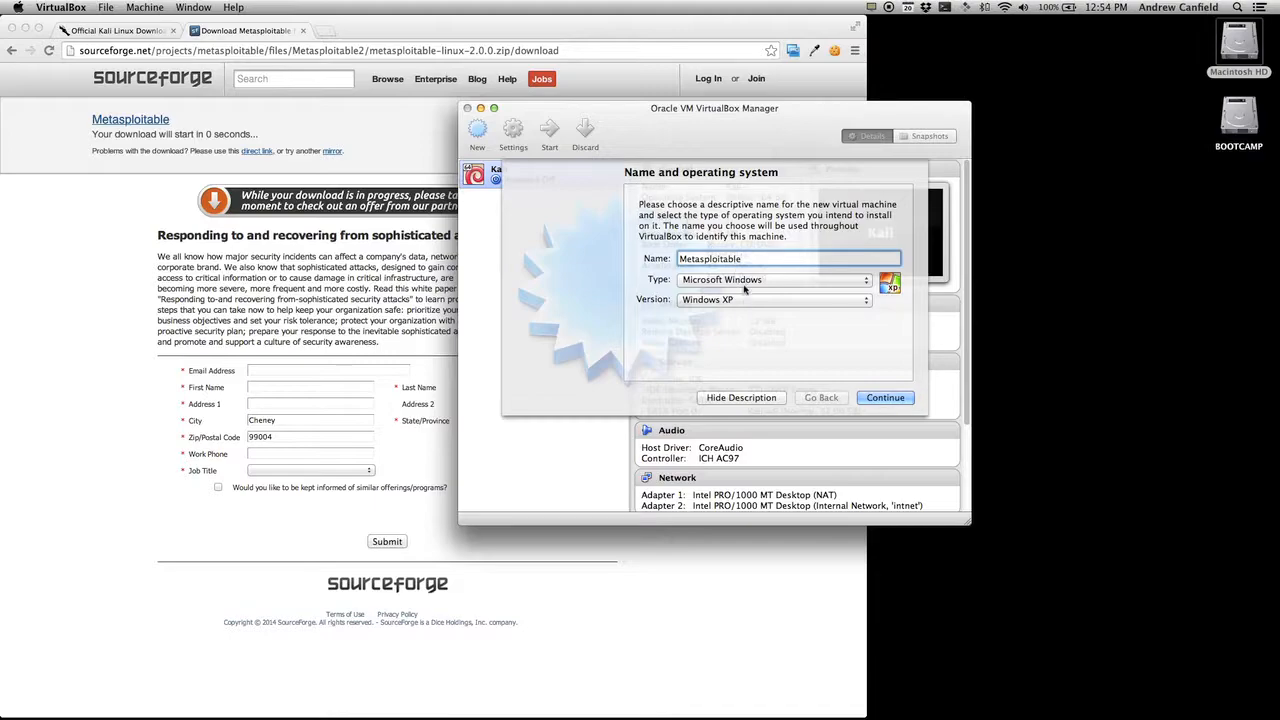
{"action": "left_click", "coordinate": [773, 279]}
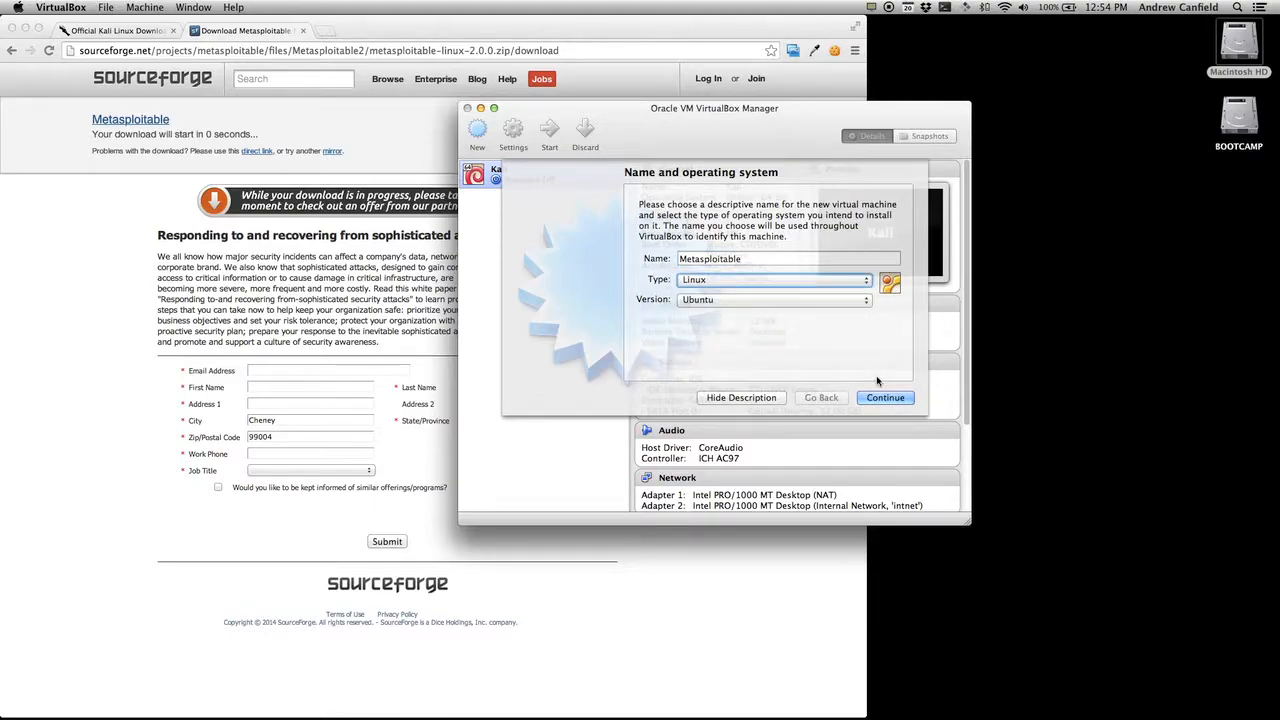
{"action": "left_click", "coordinate": [885, 398]}
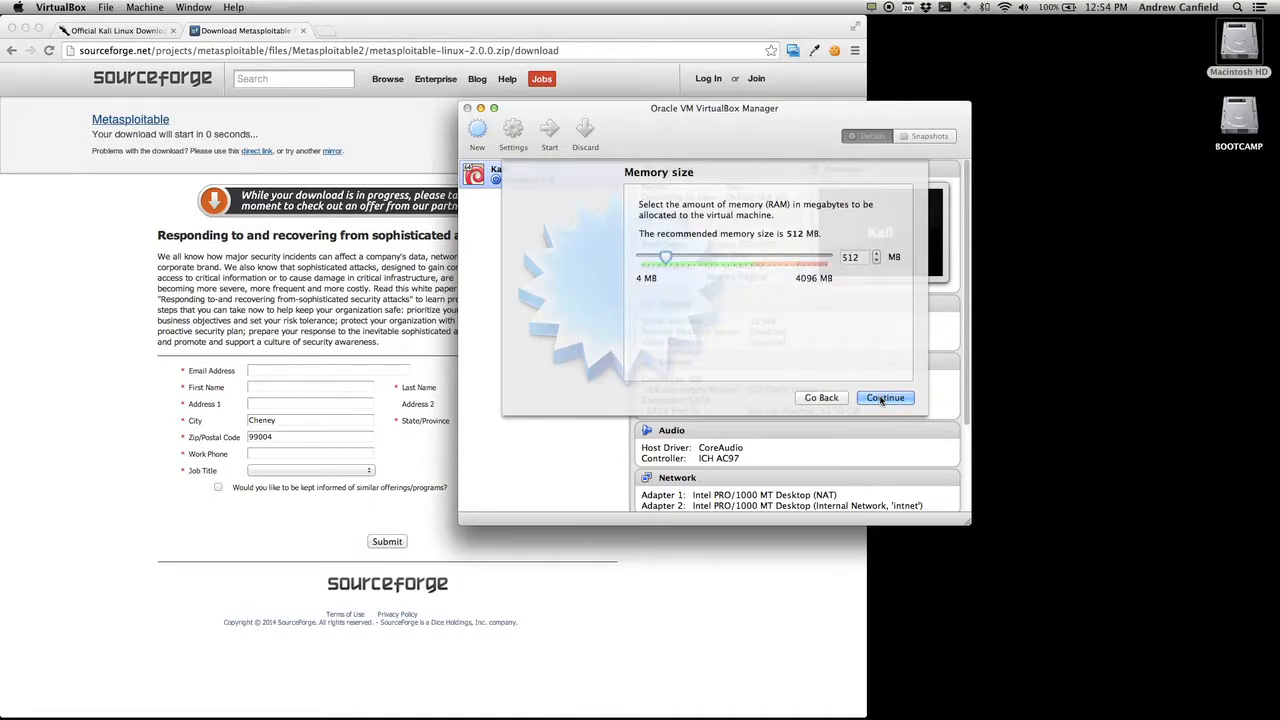
{"action": "left_click", "coordinate": [885, 397]}
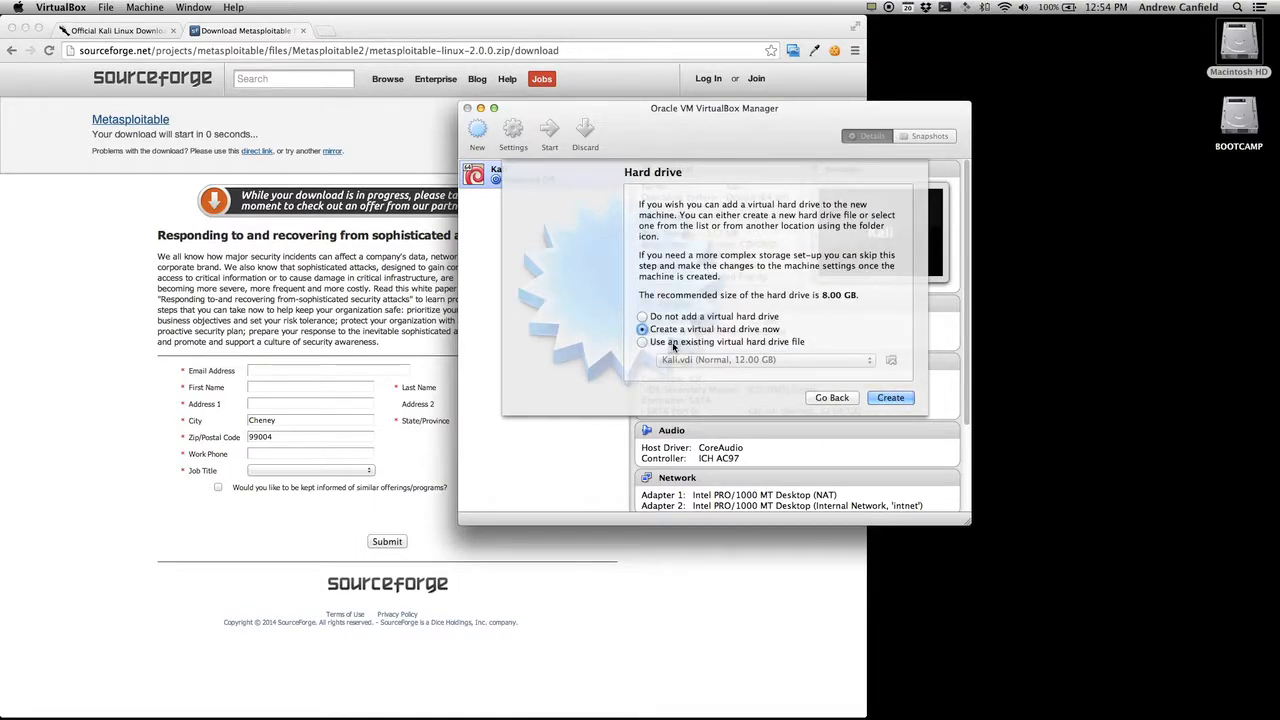
{"action": "mouse_move", "coordinate": [672, 345]}
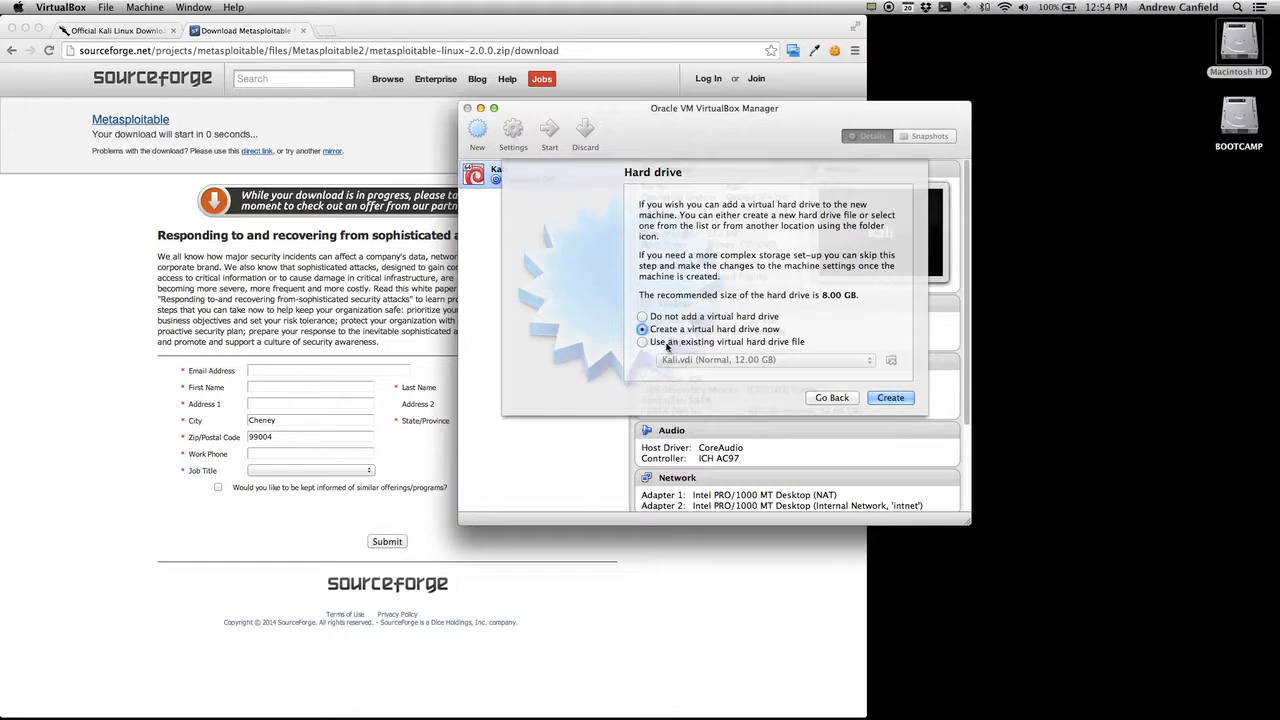
Attach the existing Metasploitable.vmdk disk from Metasploitable2-Linux and create the machine.
{"action": "left_click", "coordinate": [642, 341]}
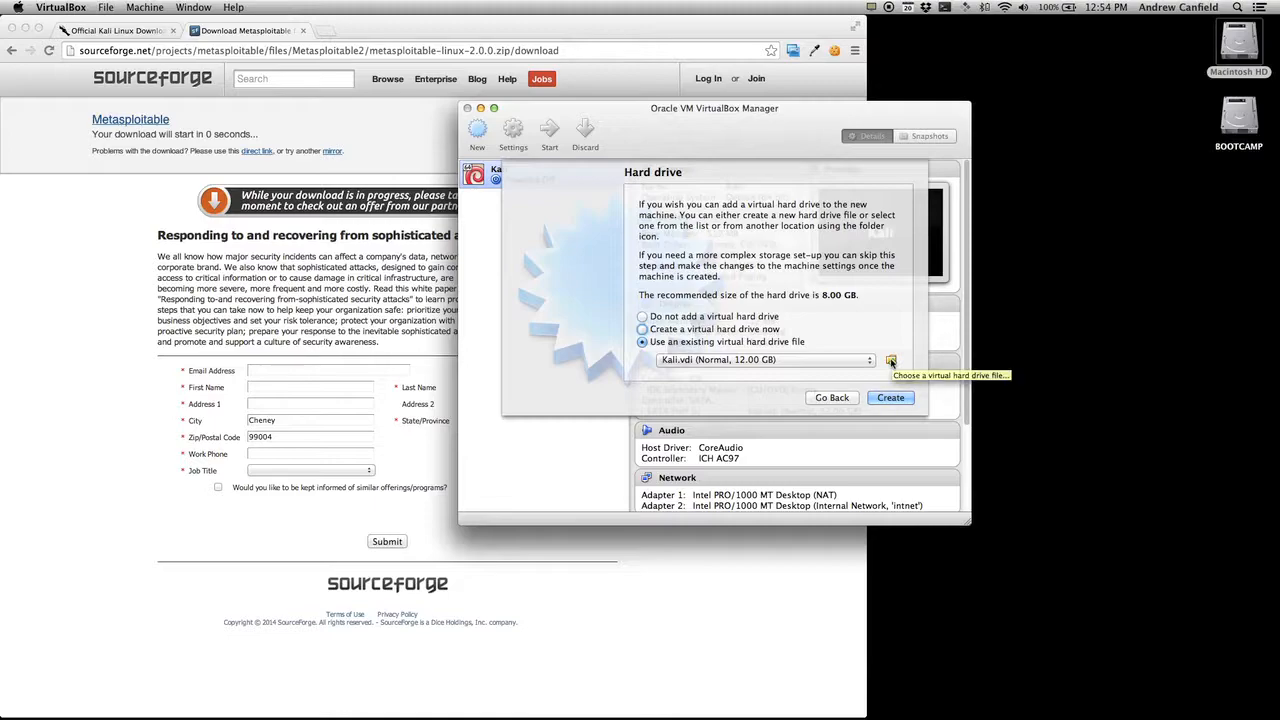
{"action": "left_click", "coordinate": [890, 360]}
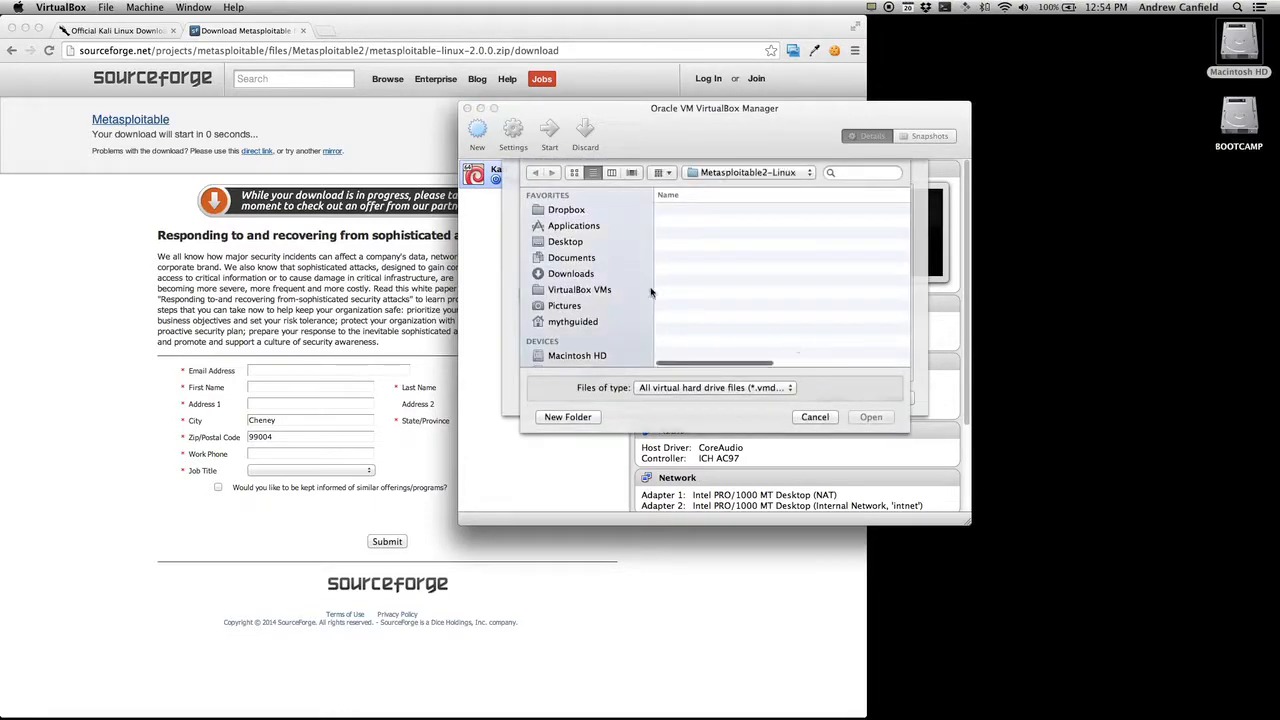
{"action": "left_click", "coordinate": [581, 289]}
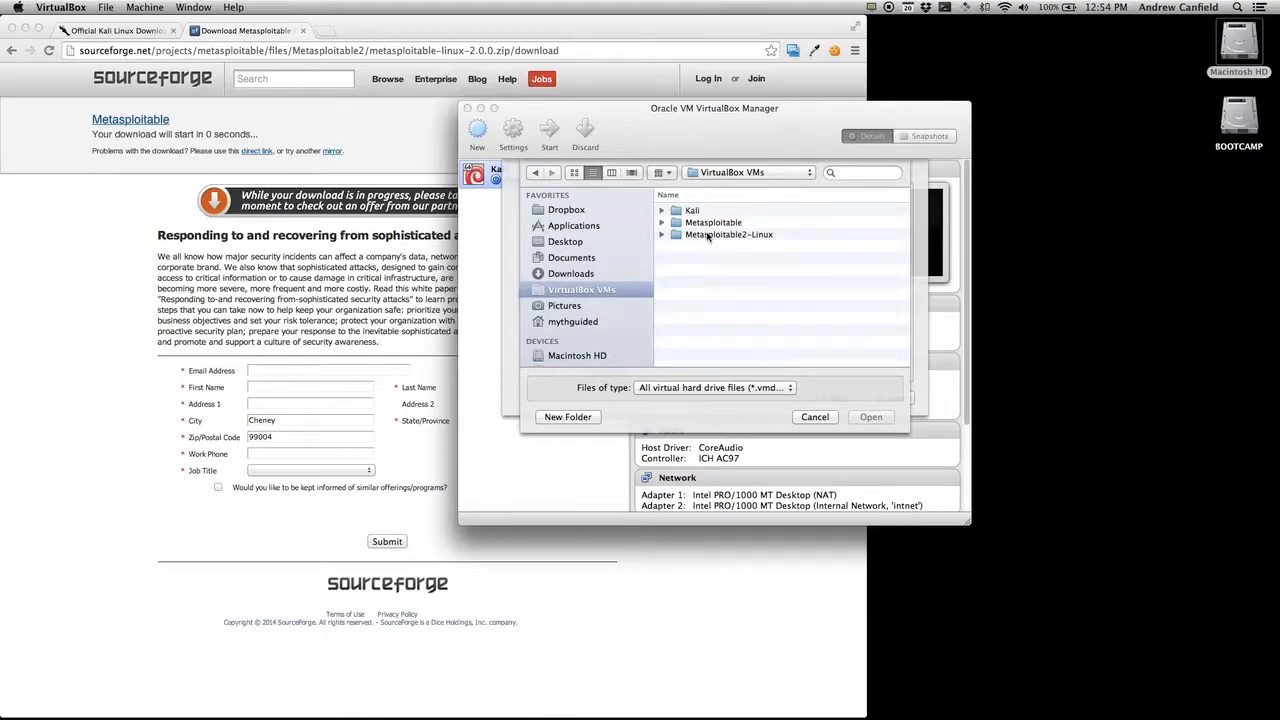
{"action": "double_click", "coordinate": [729, 234]}
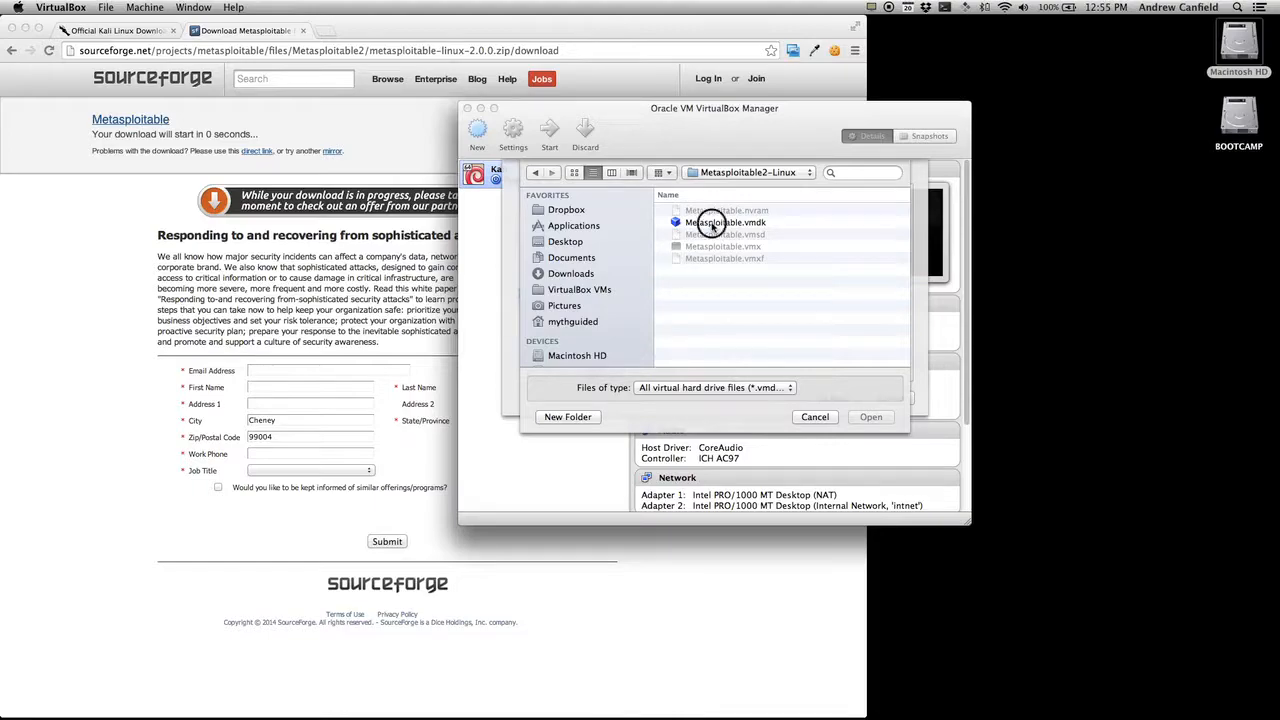
{"action": "left_click", "coordinate": [870, 417]}
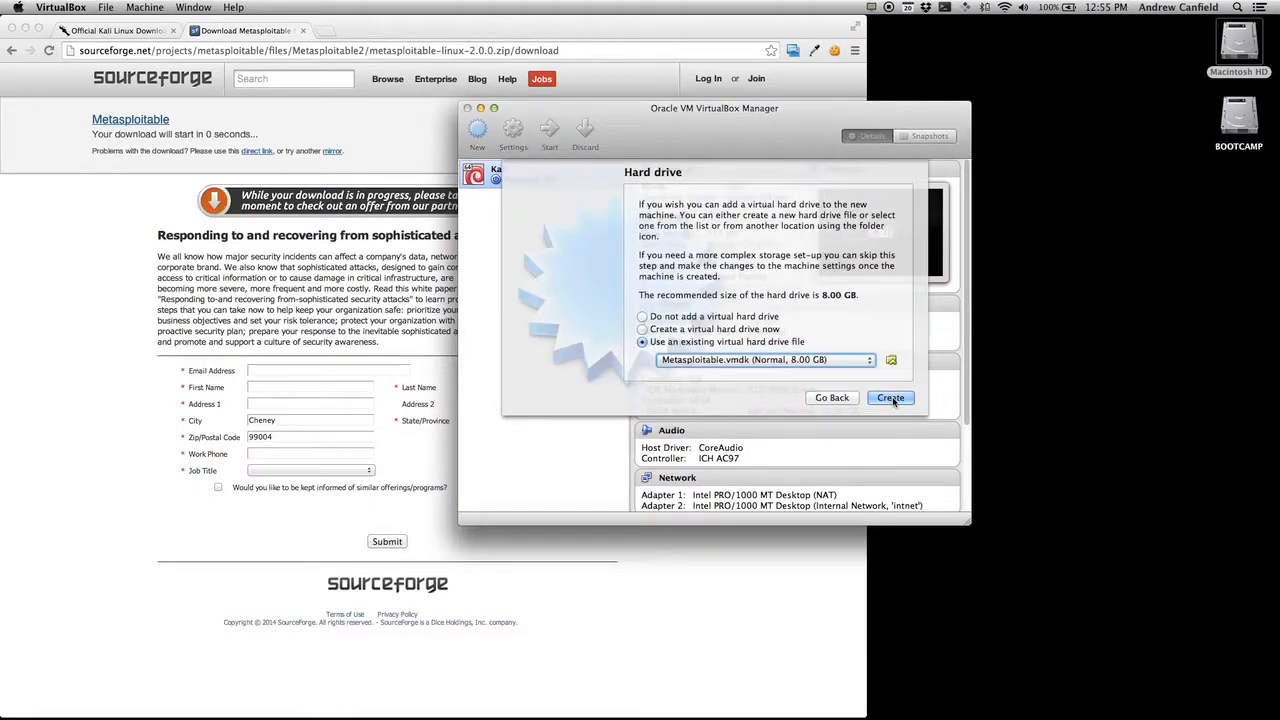
{"action": "left_click", "coordinate": [890, 398]}
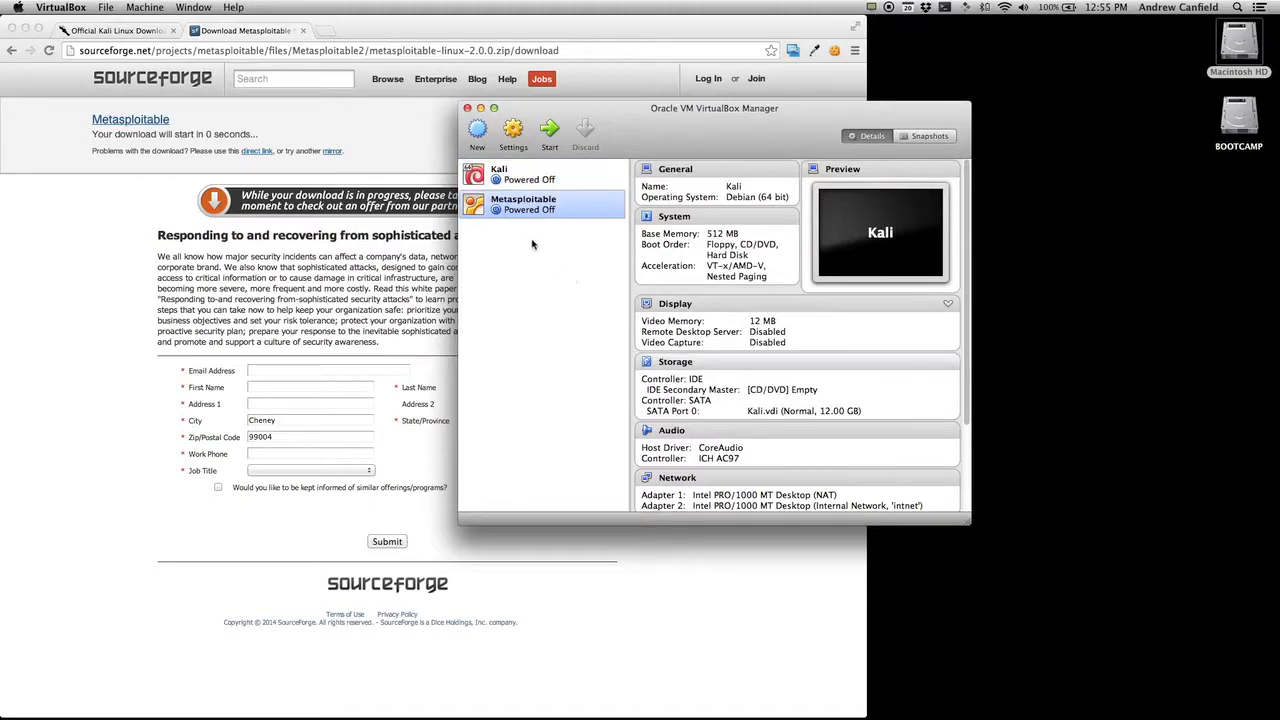
Switch Metasploitable's Adapter 1 from NAT to Internal Network 'intnet' in Network settings.
{"action": "left_click", "coordinate": [528, 204]}
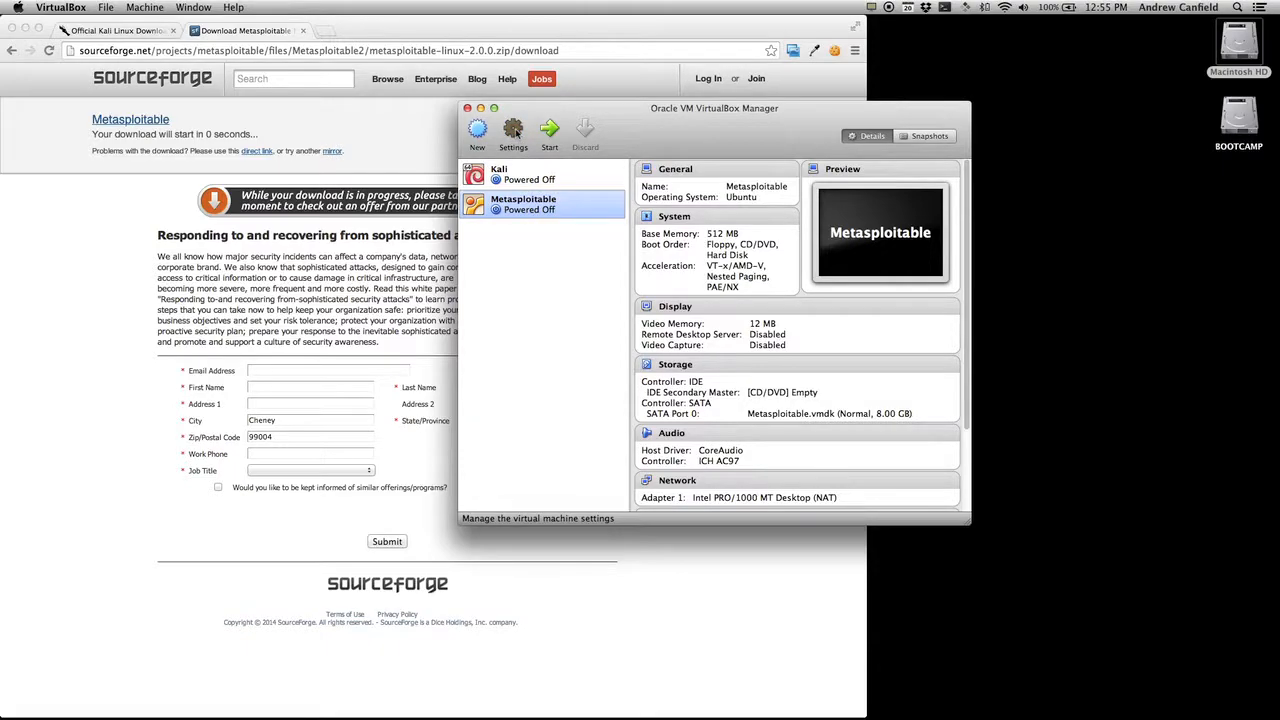
{"action": "left_click", "coordinate": [512, 131]}
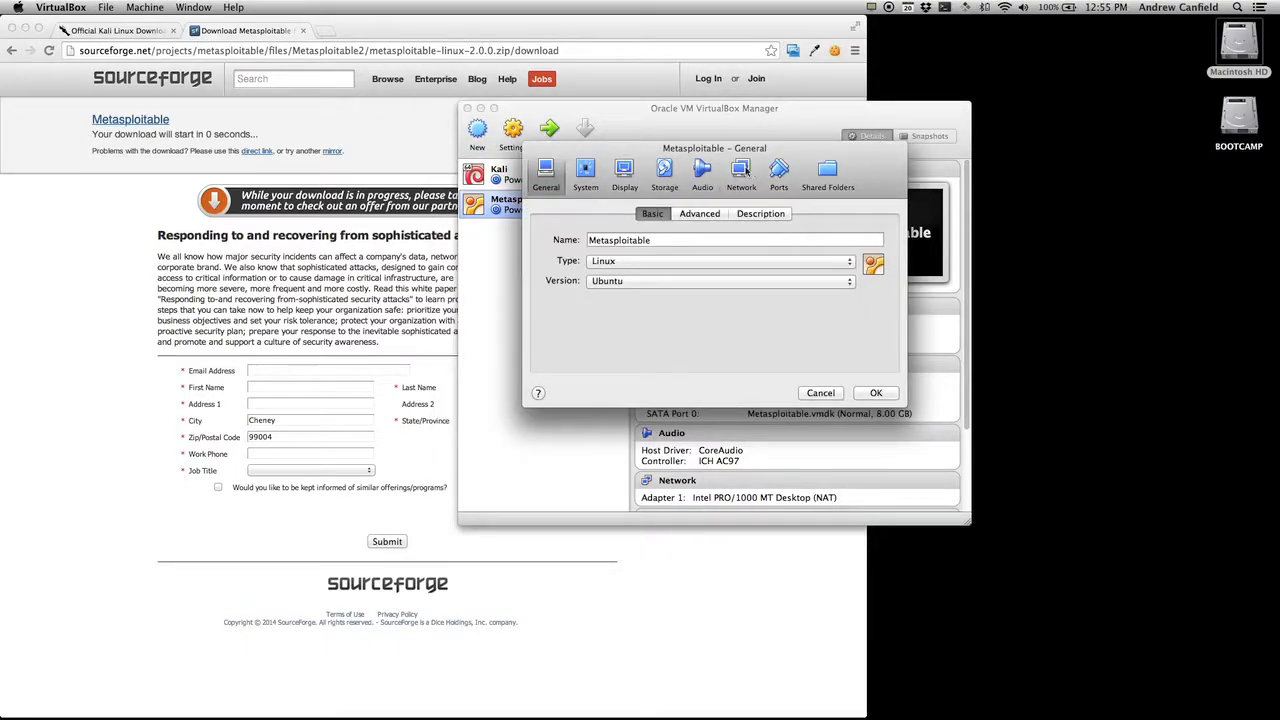
{"action": "left_click", "coordinate": [741, 170]}
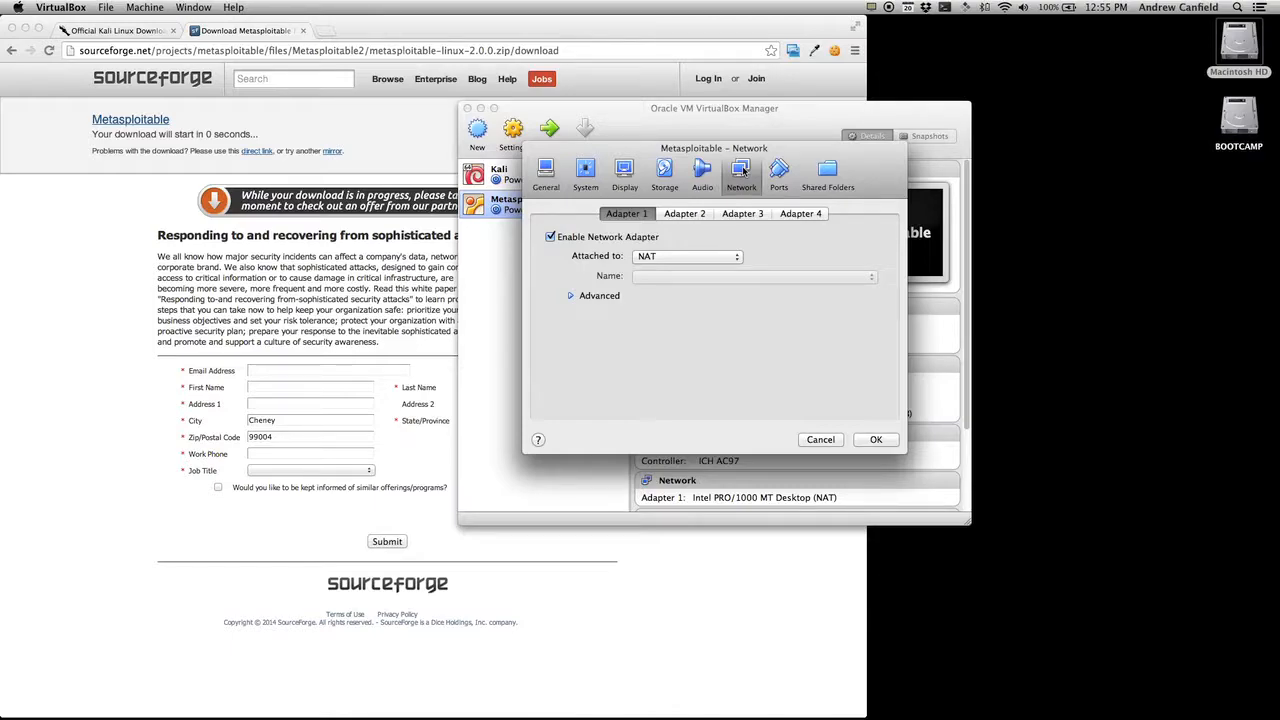
{"action": "mouse_move", "coordinate": [658, 263]}
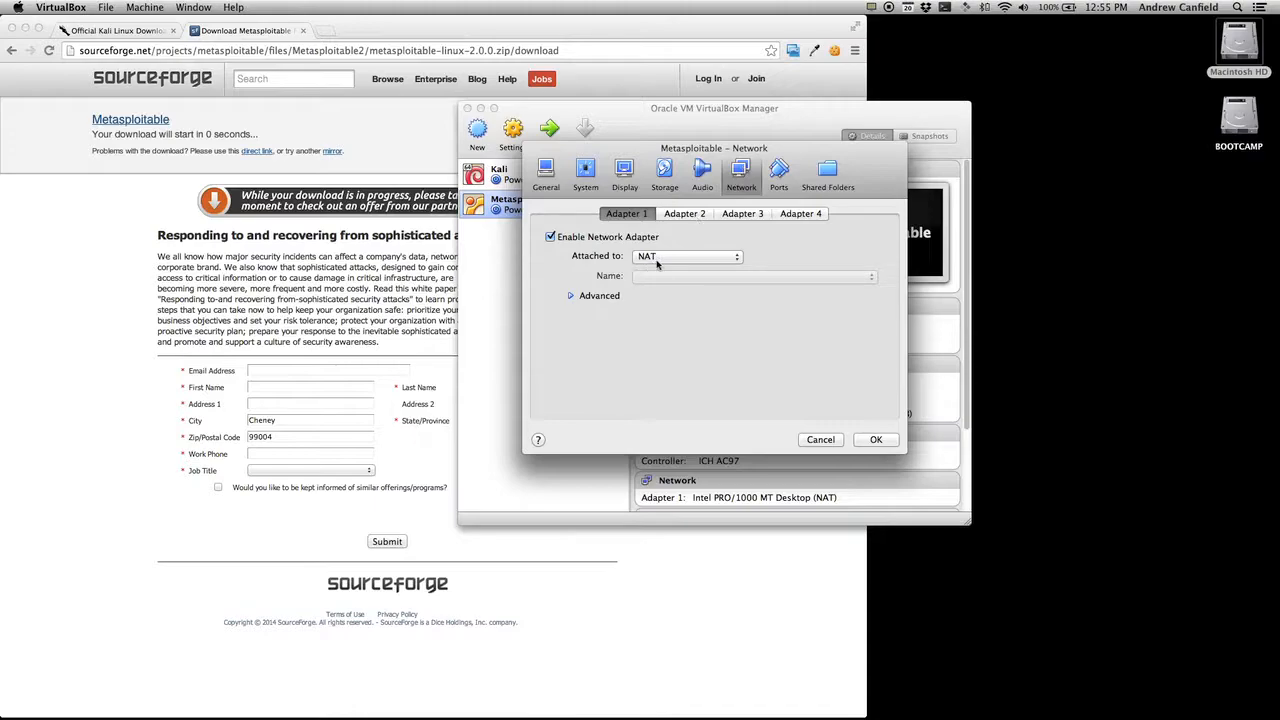
{"action": "left_click", "coordinate": [685, 256]}
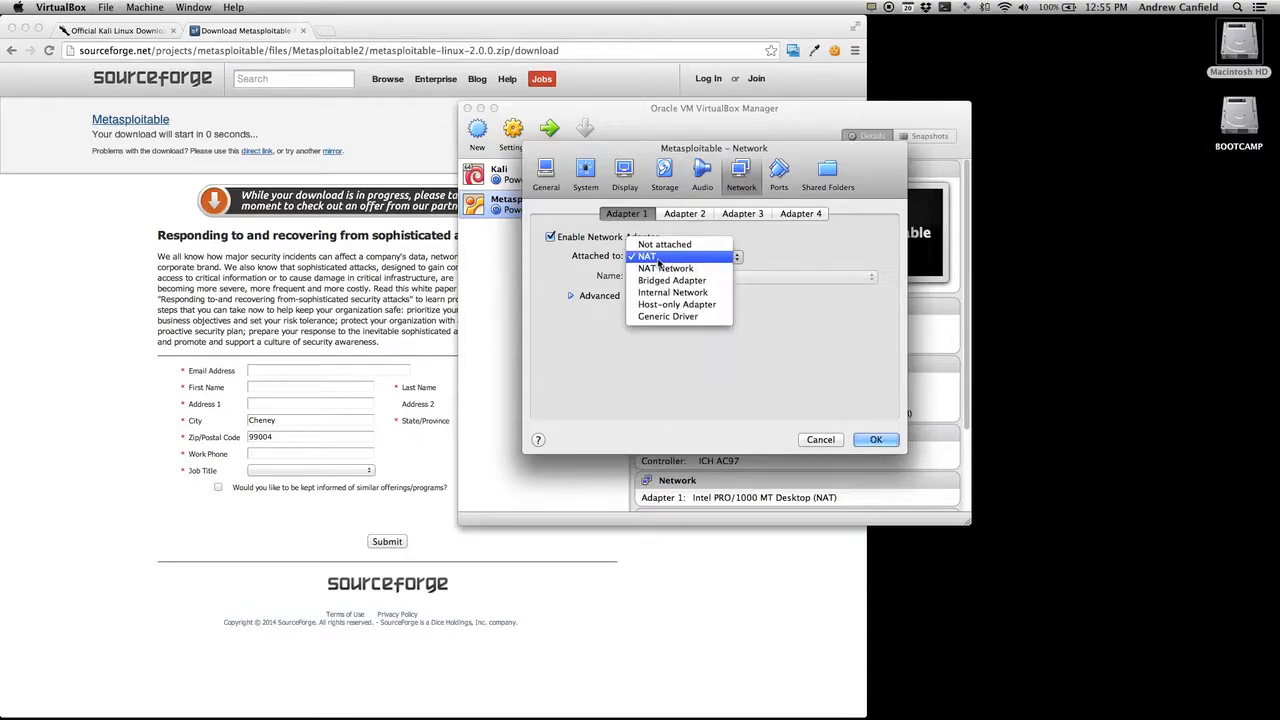
{"action": "left_click", "coordinate": [675, 292]}
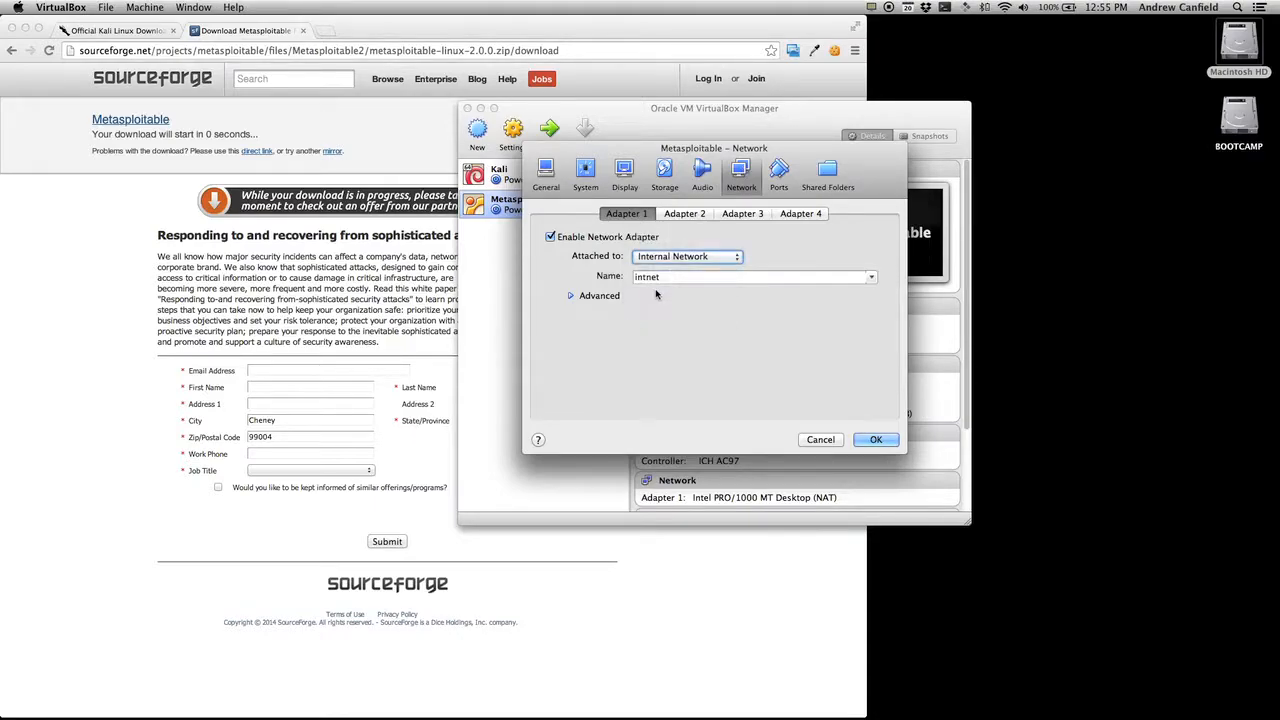
{"action": "mouse_move", "coordinate": [653, 305]}
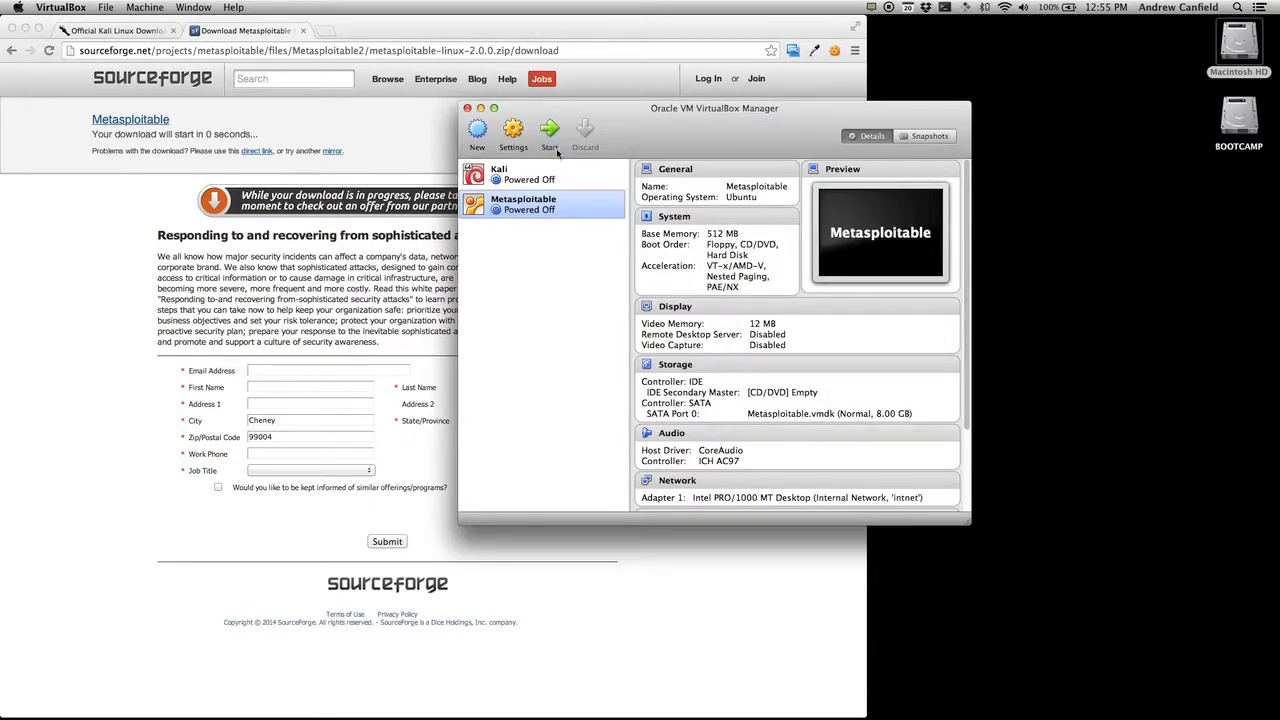
{"action": "mouse_move", "coordinate": [549, 130]}
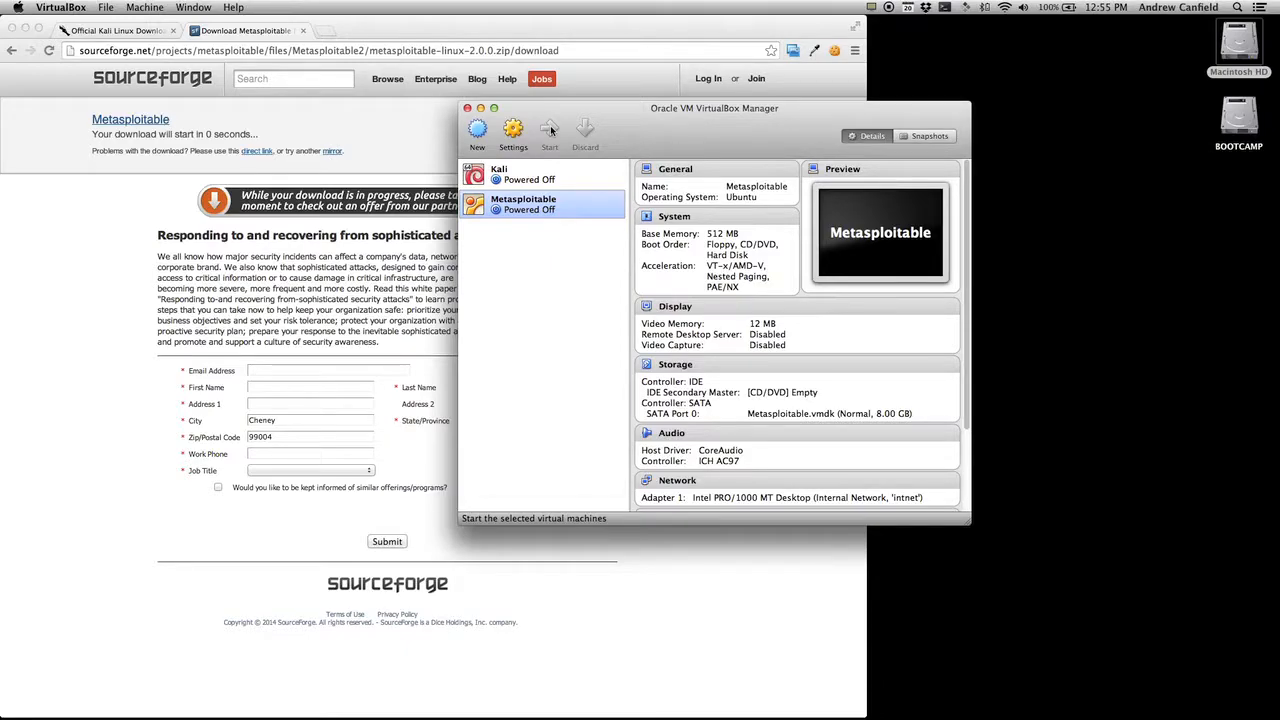
Start Metasploitable and log in as msfadmin with password msfadmin.
{"action": "left_click", "coordinate": [549, 128]}
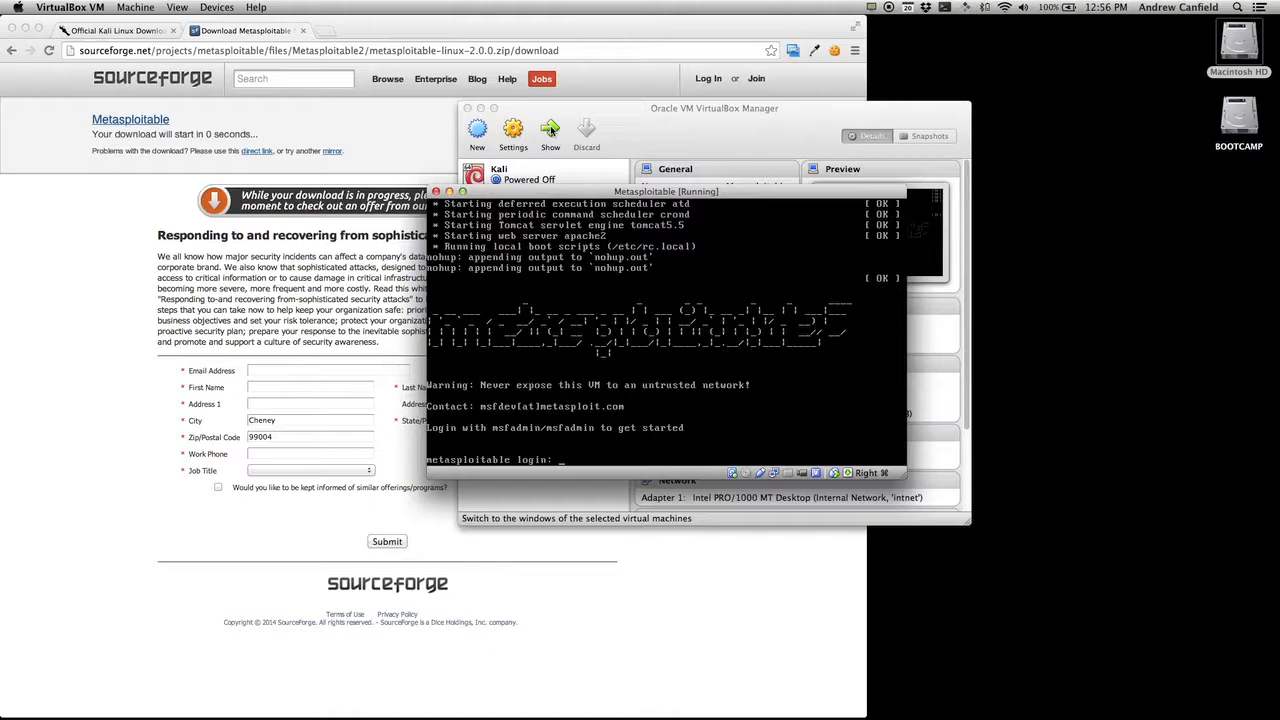
{"action": "type", "text": "msfadmin"}
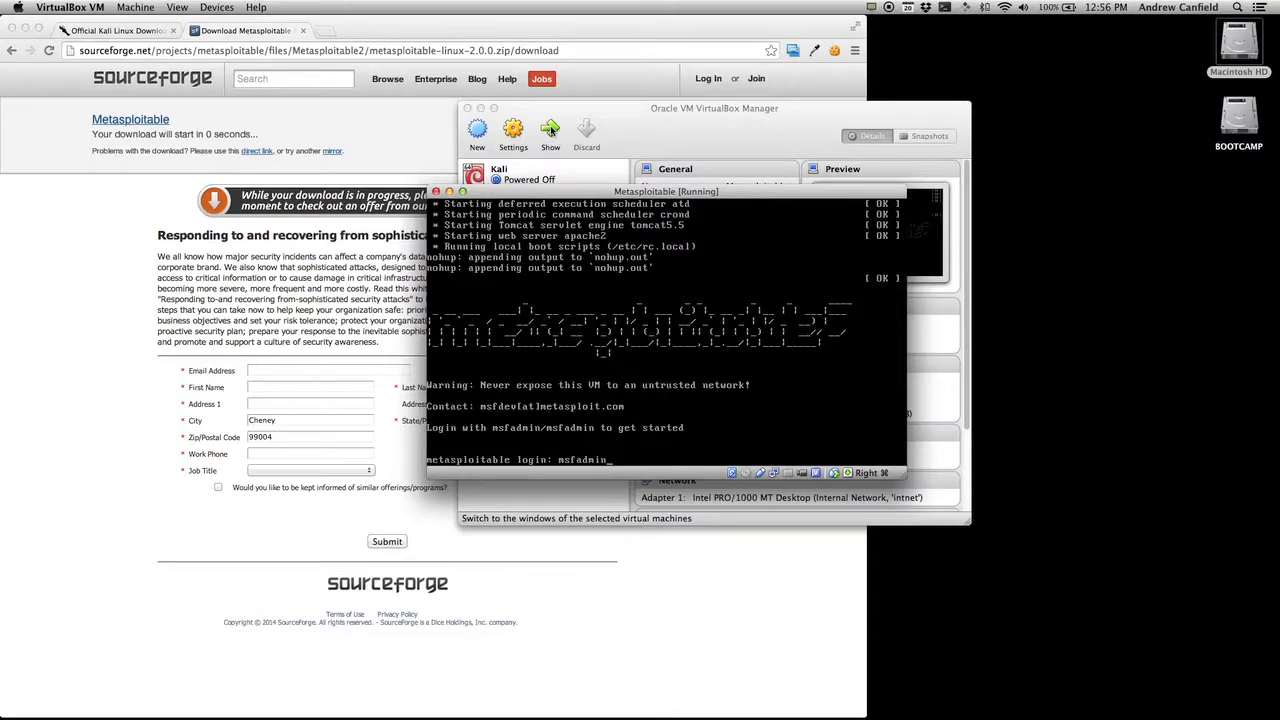
{"action": "type", "text": "msfadmin"}
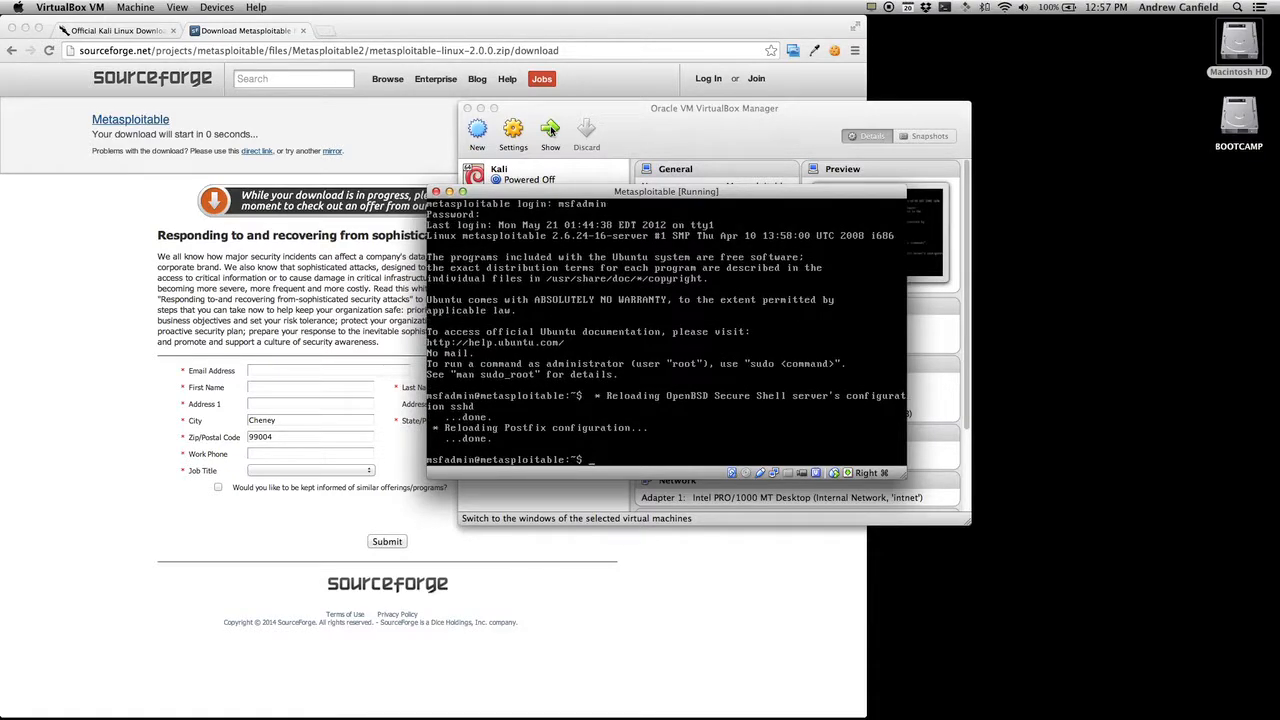
Try sudo /etc/network/interfaces, then type sudo nano /etc/network/interfaces instead.
{"action": "type", "text": "s"}
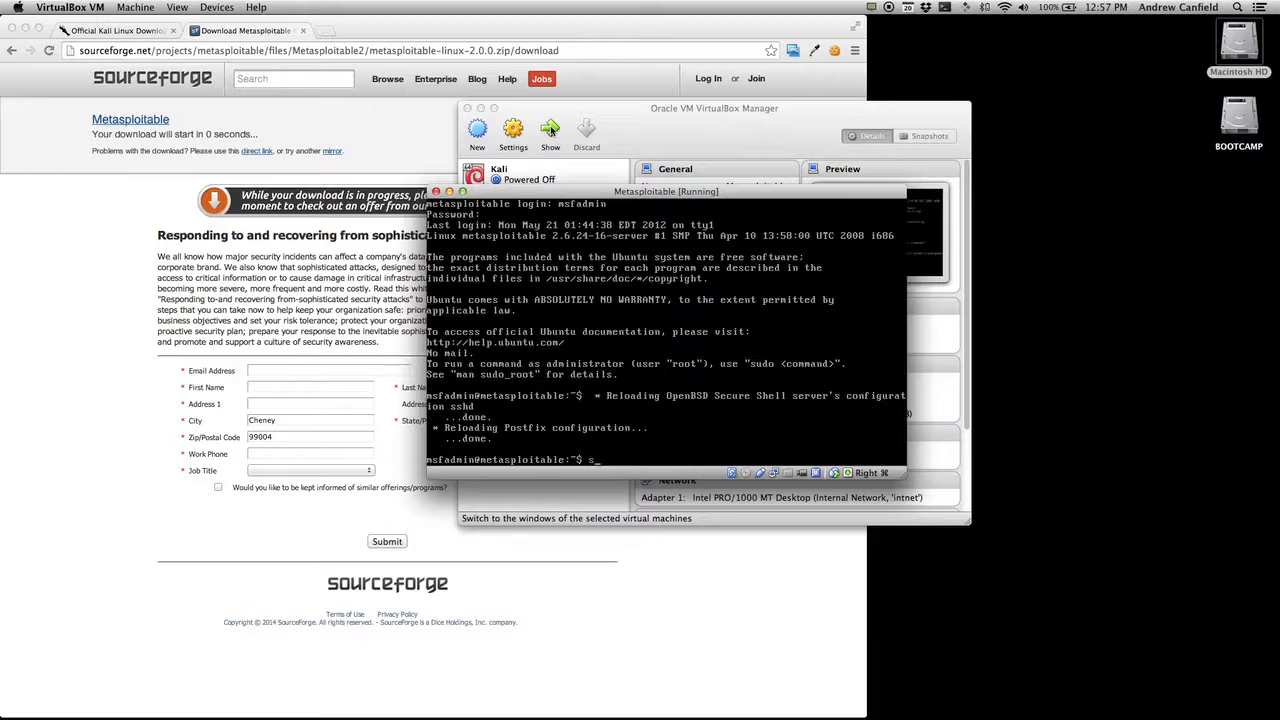
{"action": "type", "text": "sudo /et"}
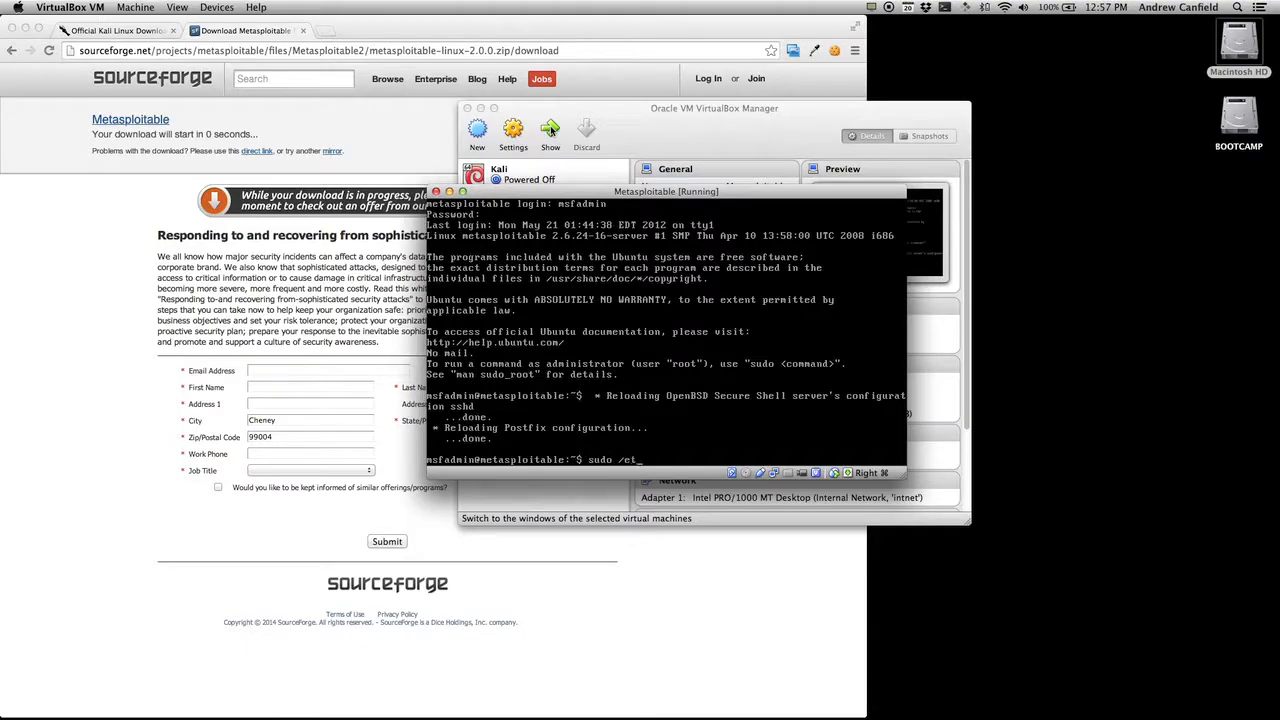
{"action": "type", "text": "c/net"}
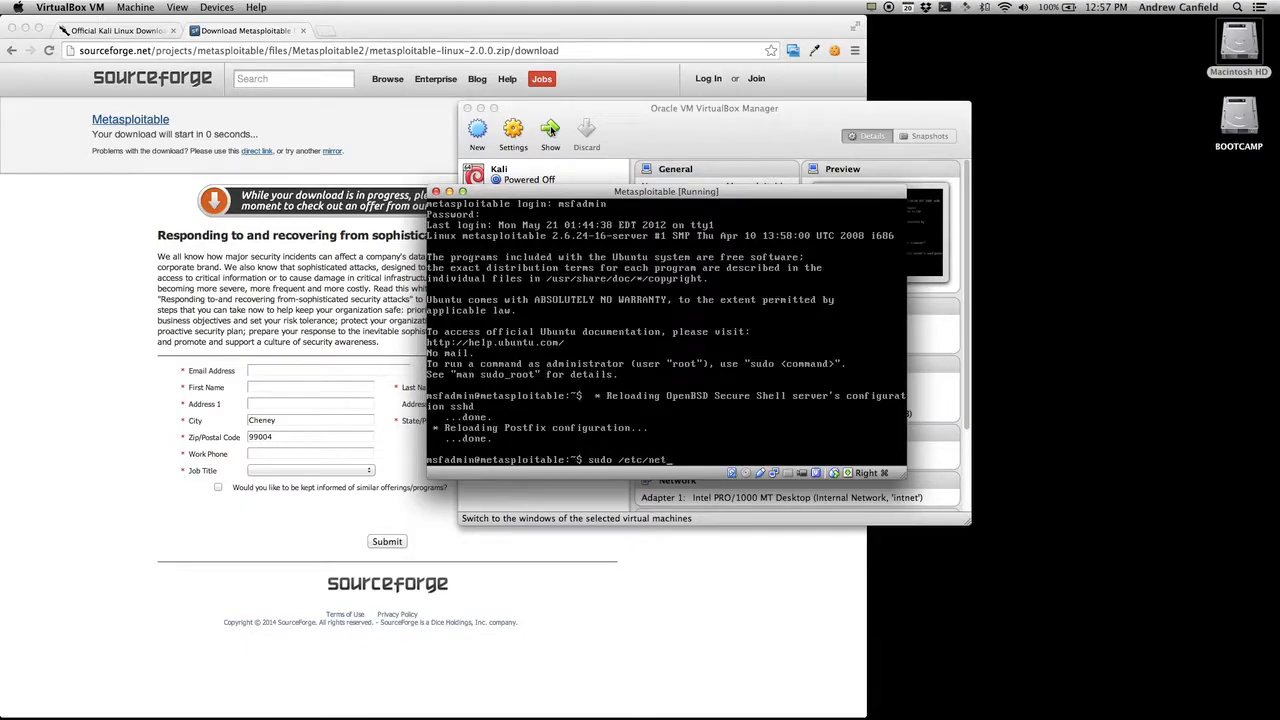
{"action": "type", "text": "work/"}
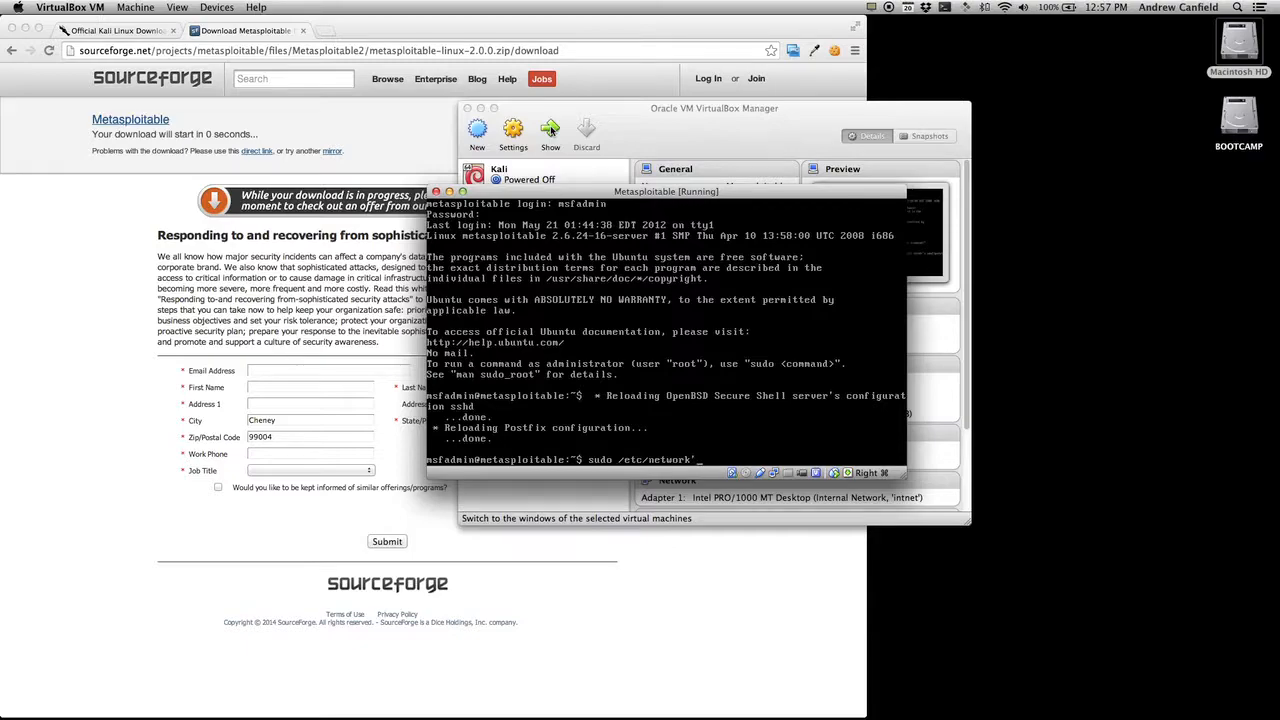
{"action": "type", "text": "interface"}
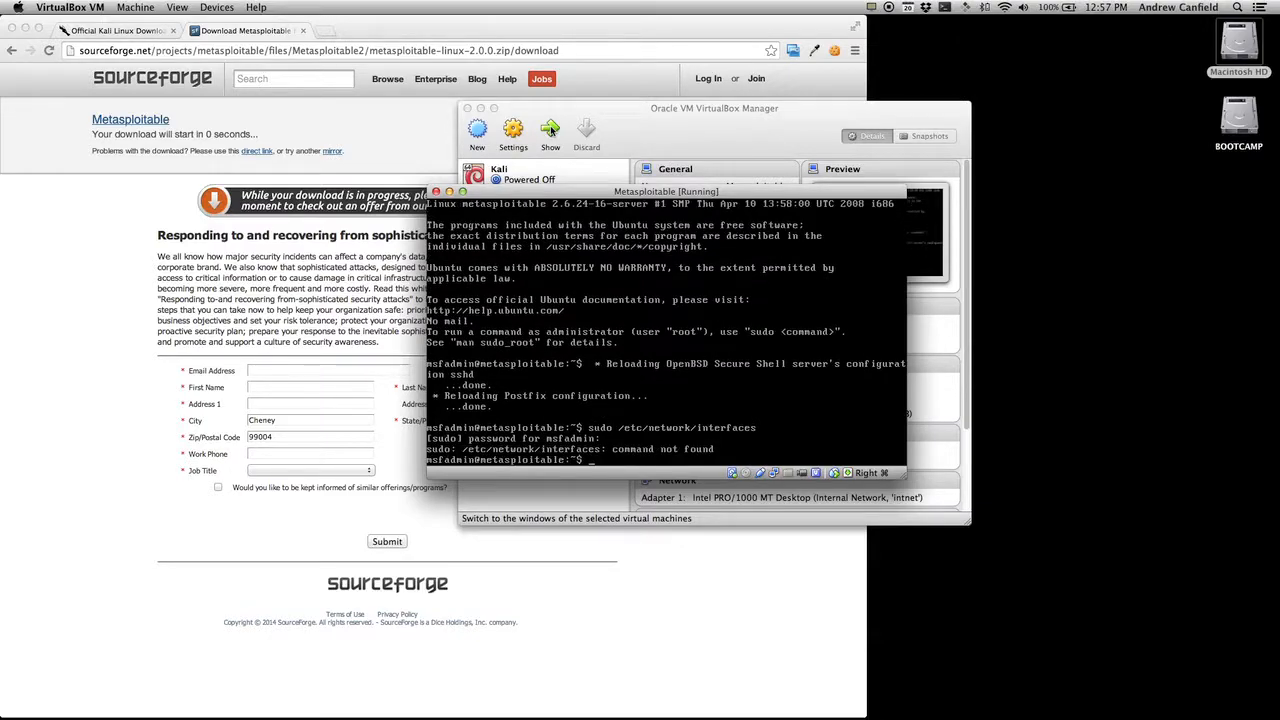
{"action": "type", "text": "sud"}
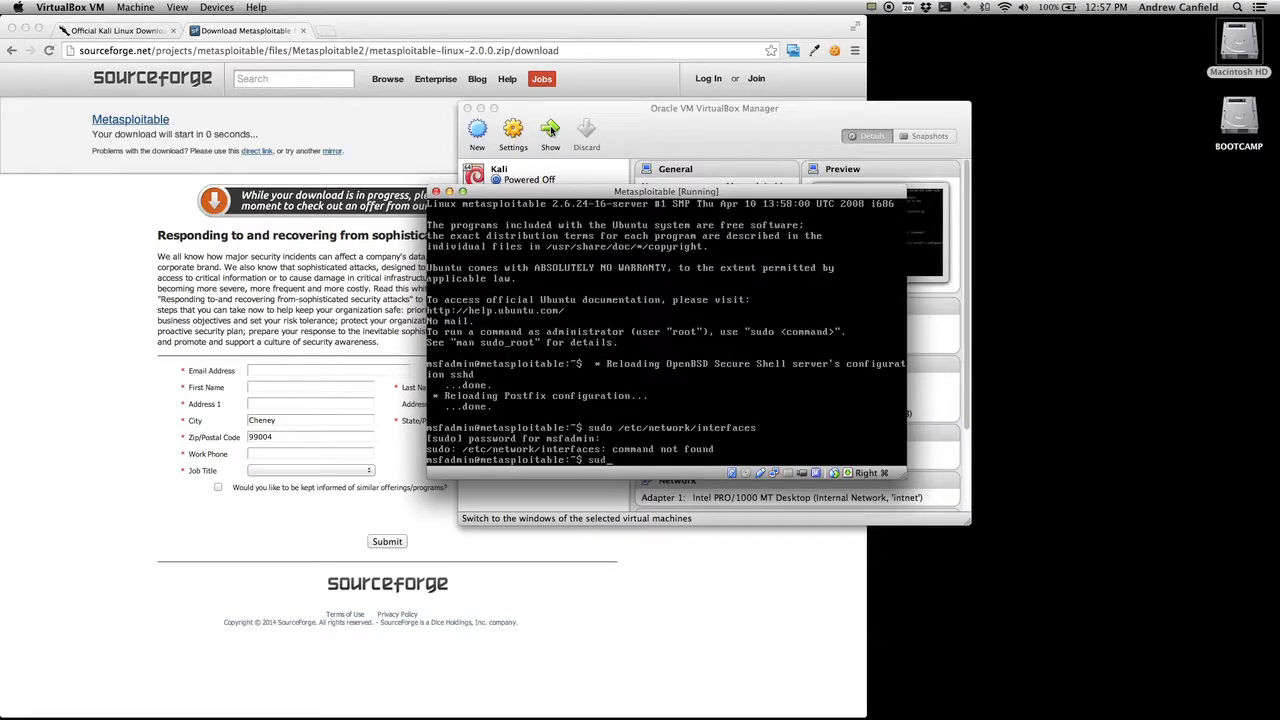
{"action": "type", "text": "sudo nano /etc/network/interfaces"}
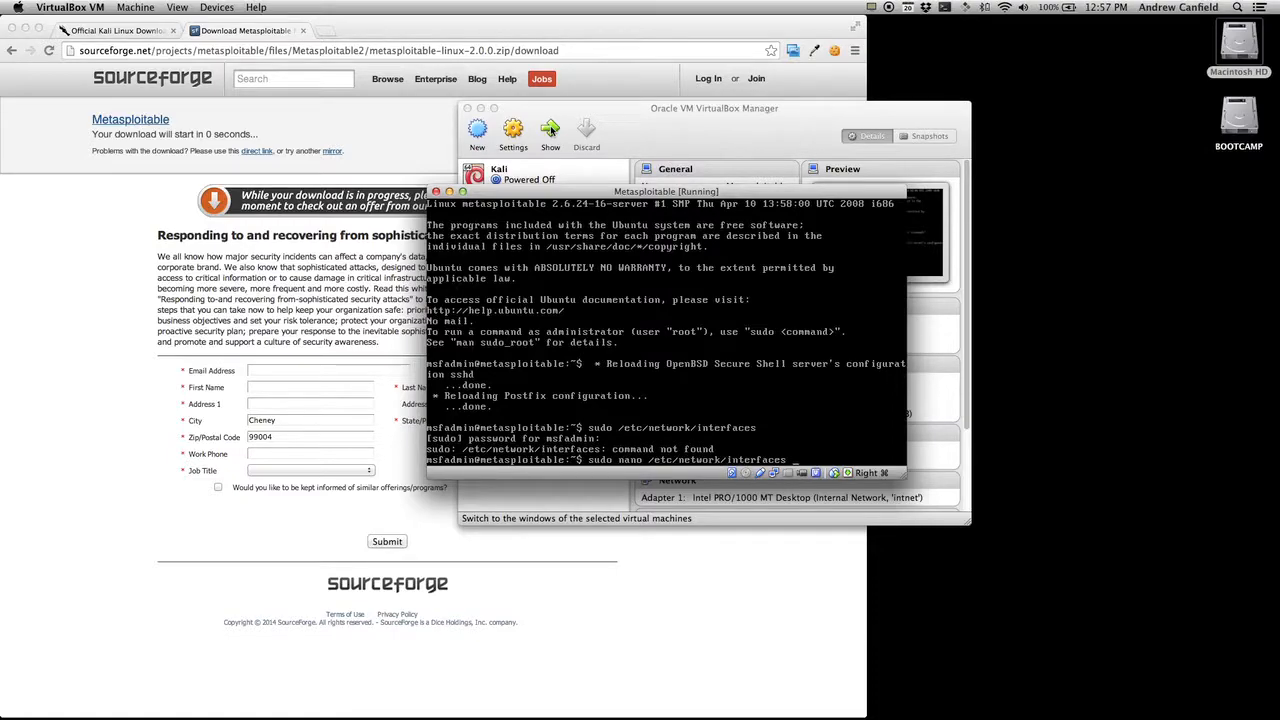
Set eth0 static at 10.0.0.100, netmask 255.255.255.0, gateway 10.0.0.1, and save.
{"action": "key", "text": "Return"}
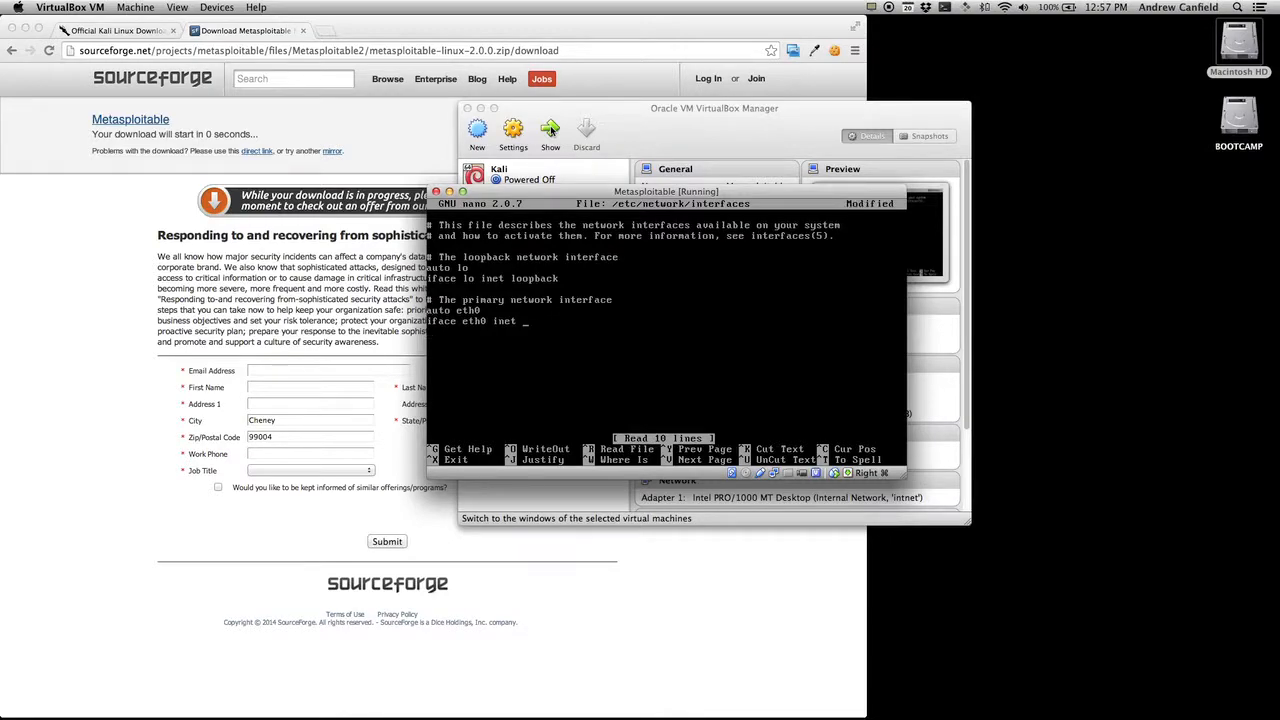
{"action": "type", "text": "static"}
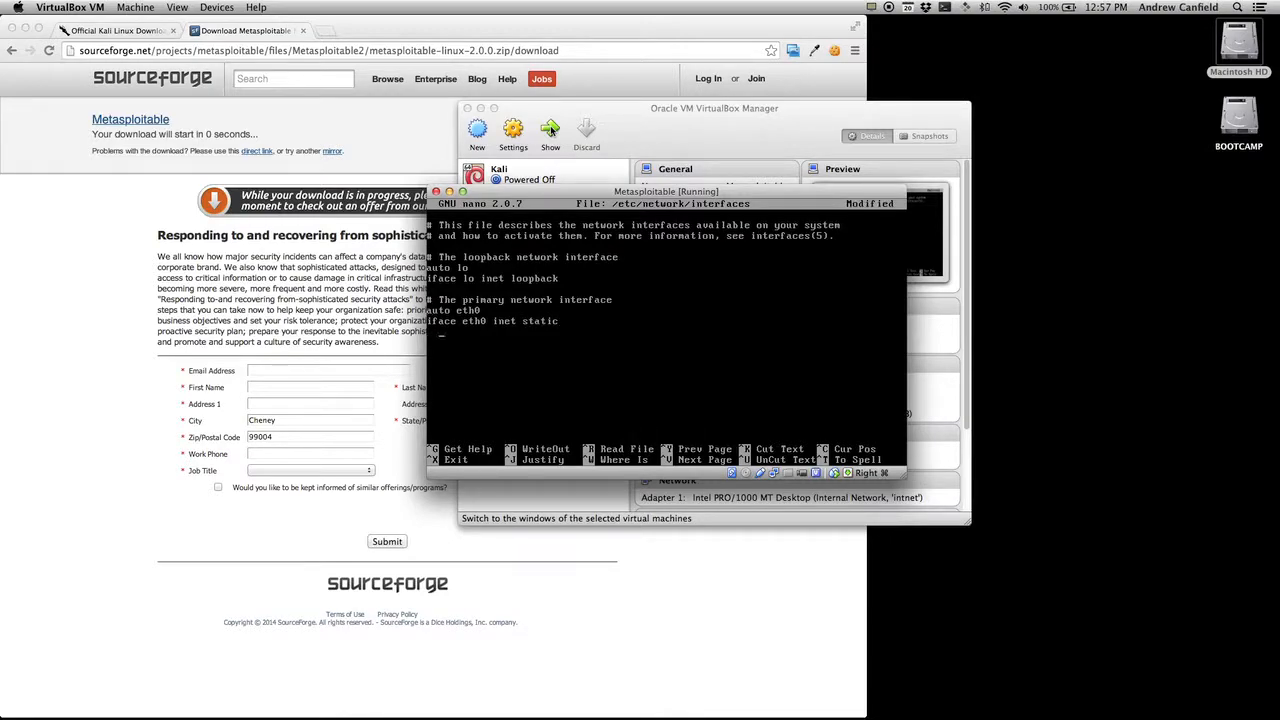
{"action": "type", "text": "address 10.0."}
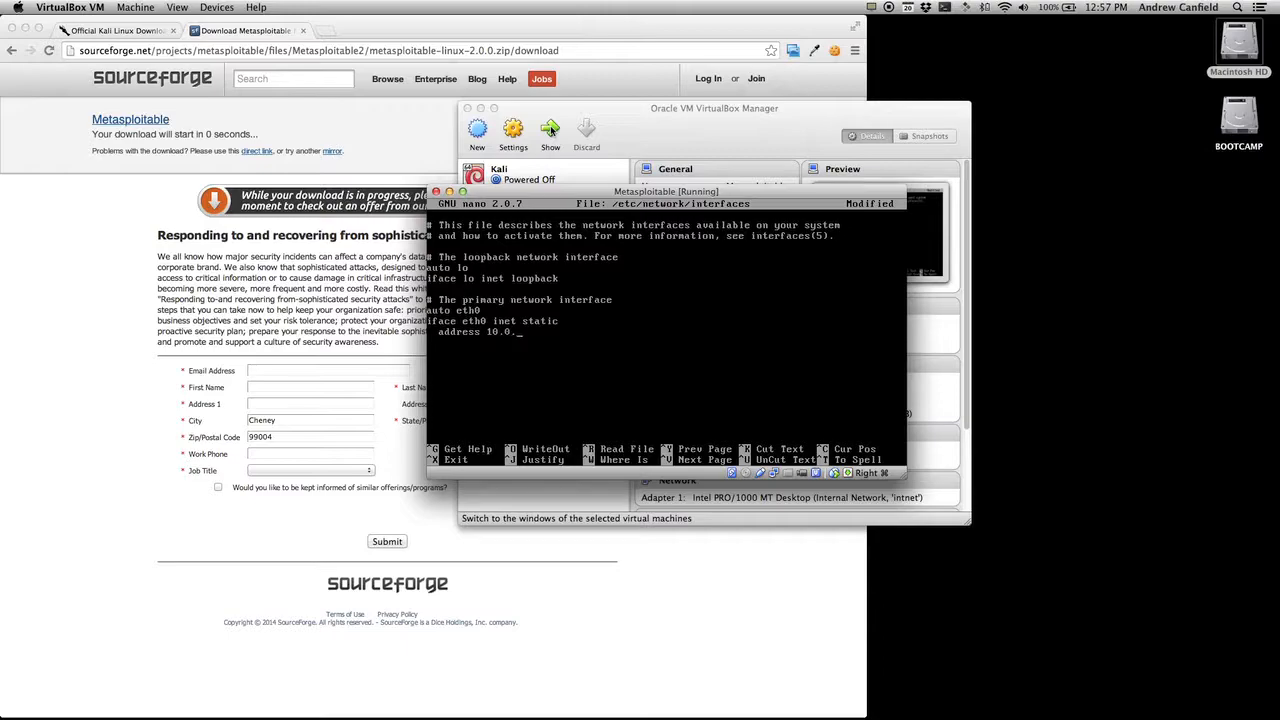
{"action": "type", "text": "0.100"}
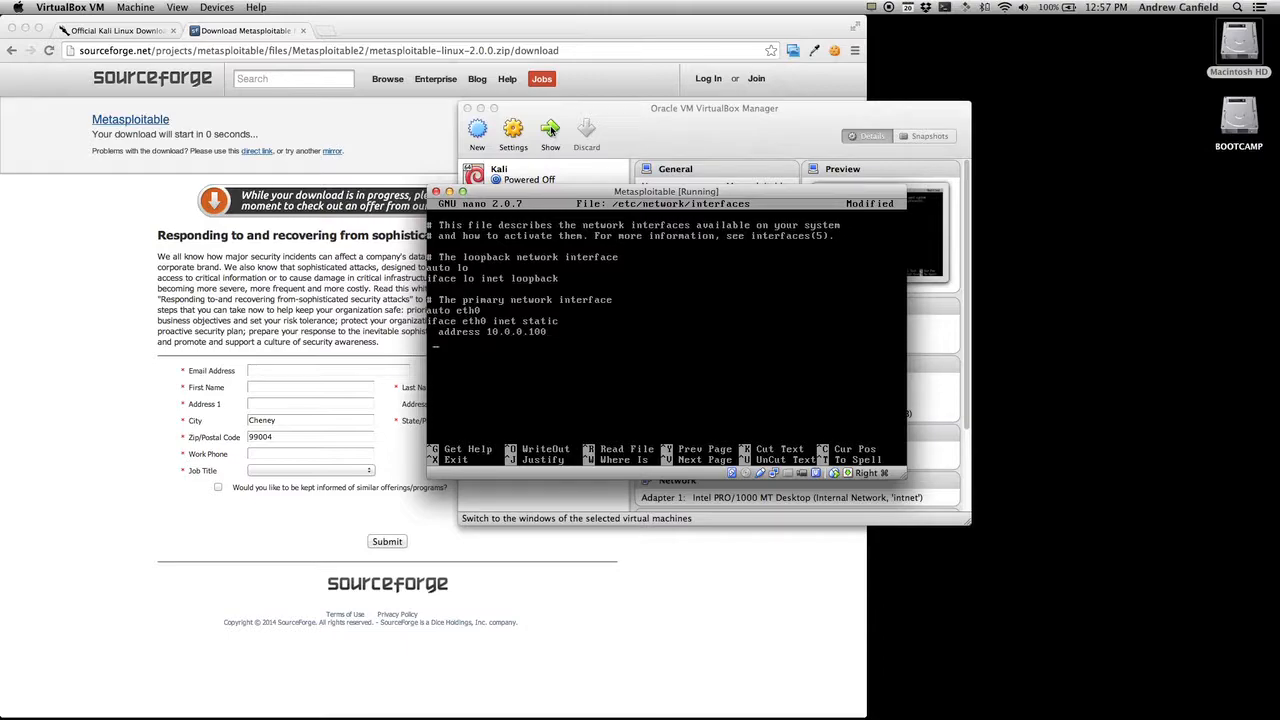
{"action": "type", "text": "netmask 2"}
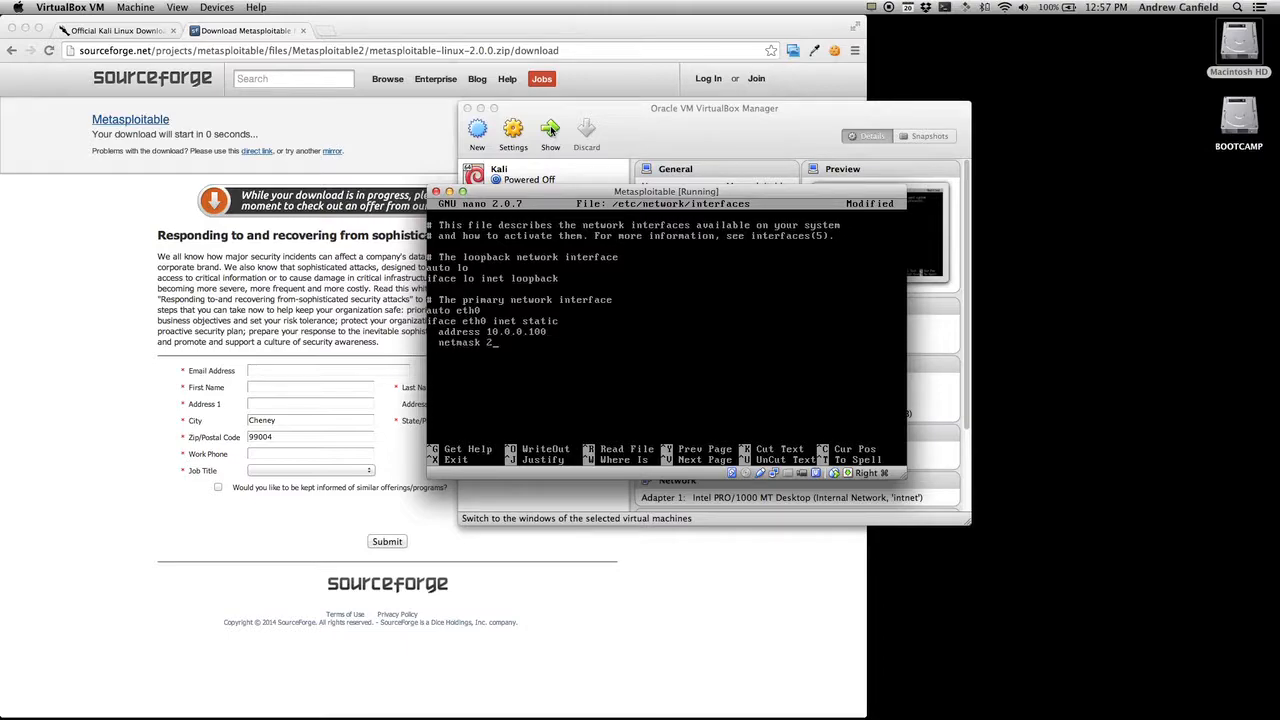
{"action": "type", "text": "55.255"}
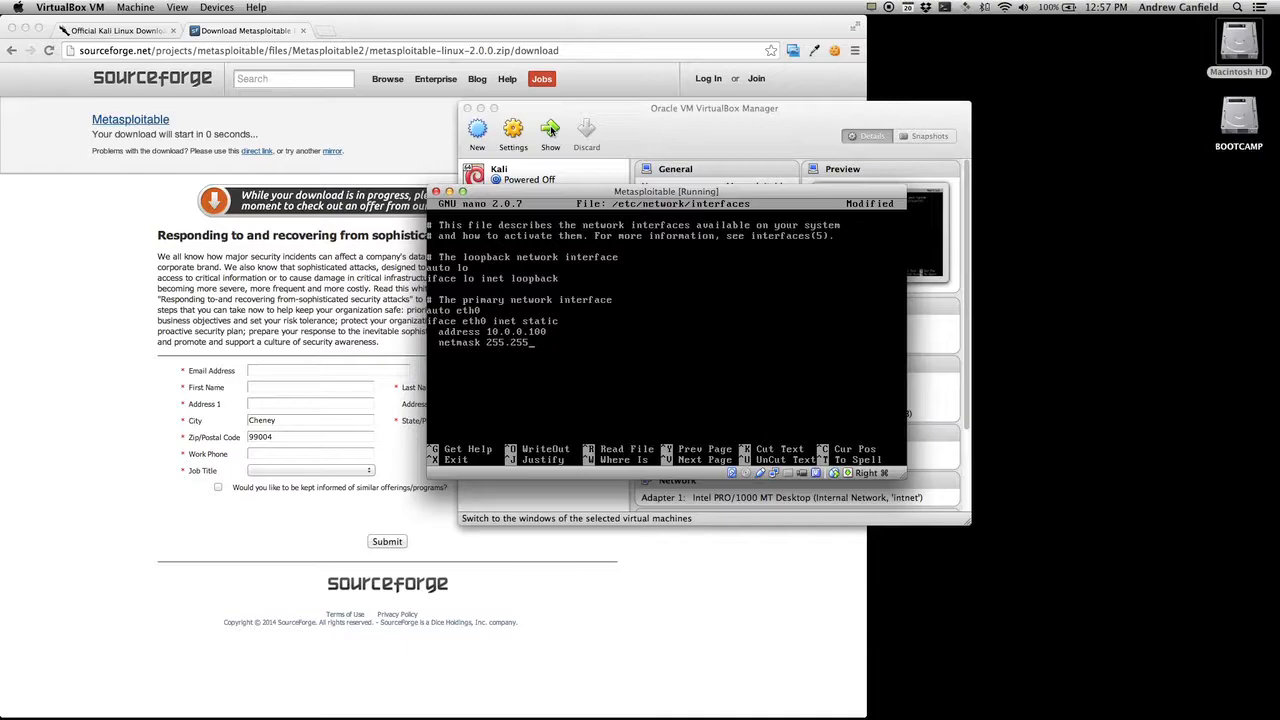
{"action": "type", "text": "255.0"}
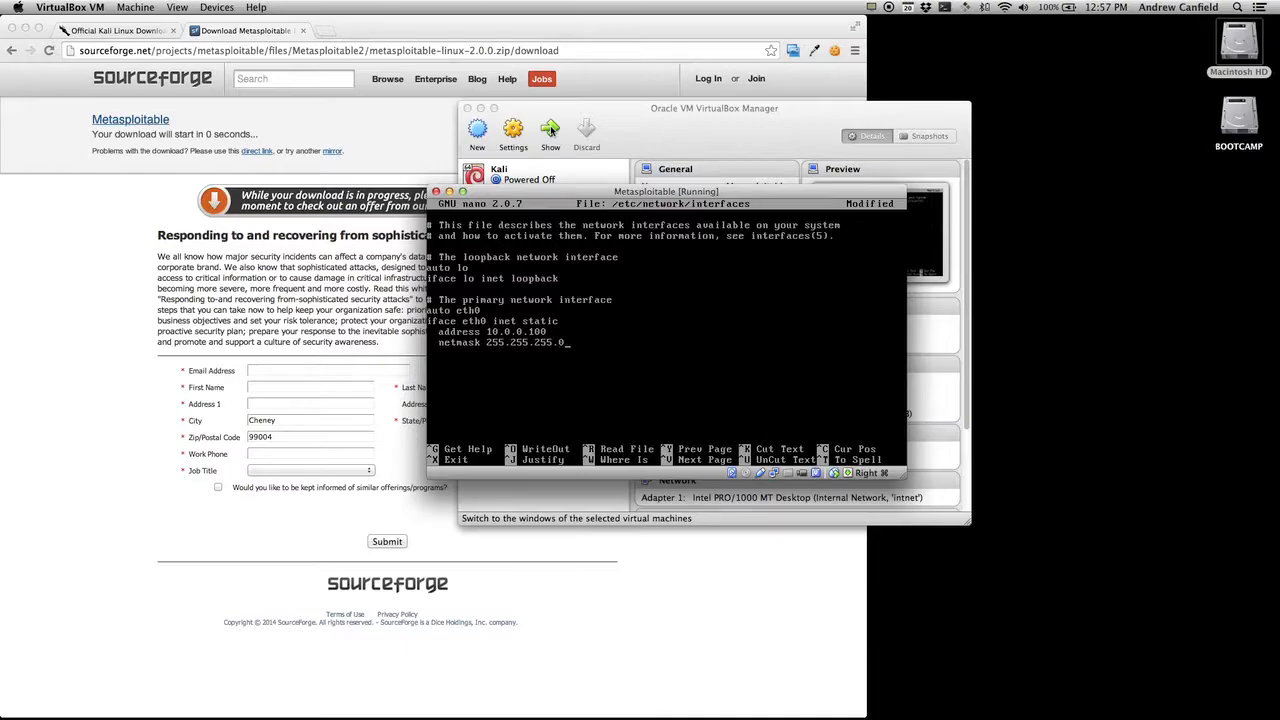
{"action": "type", "text": "gateway 10.0.0.1"}
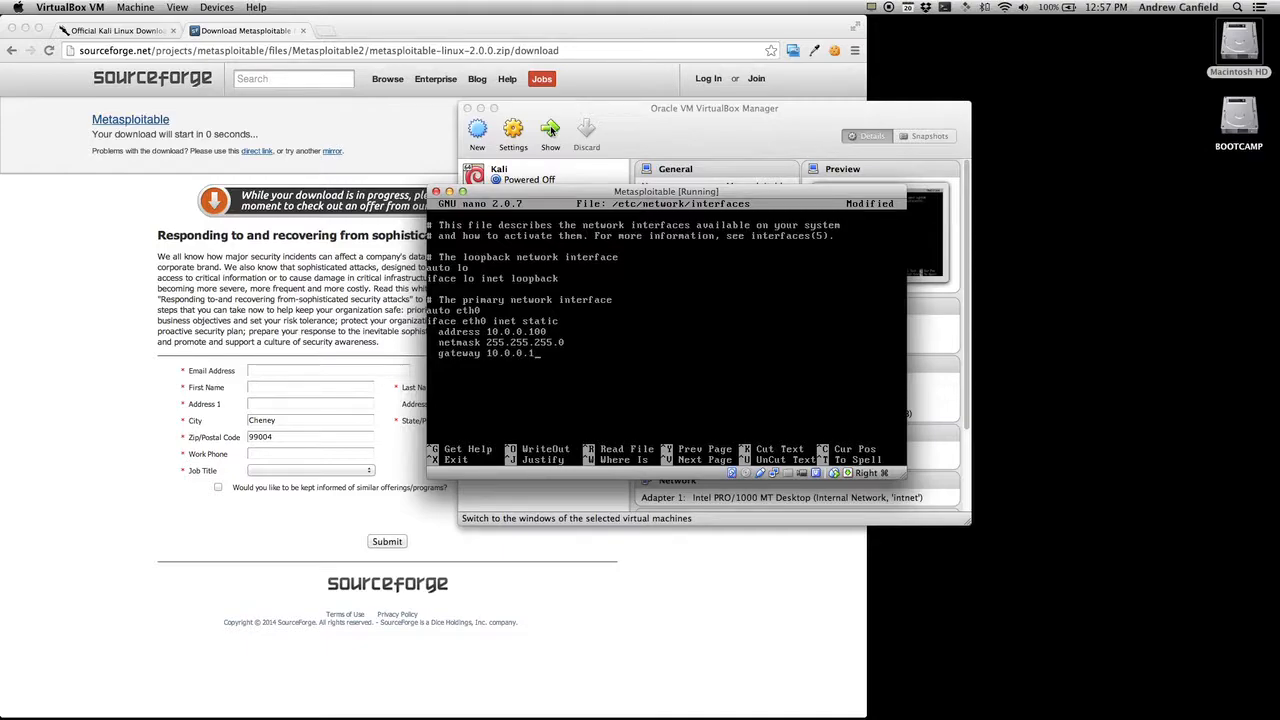
{"action": "key", "text": "ctrl+x"}
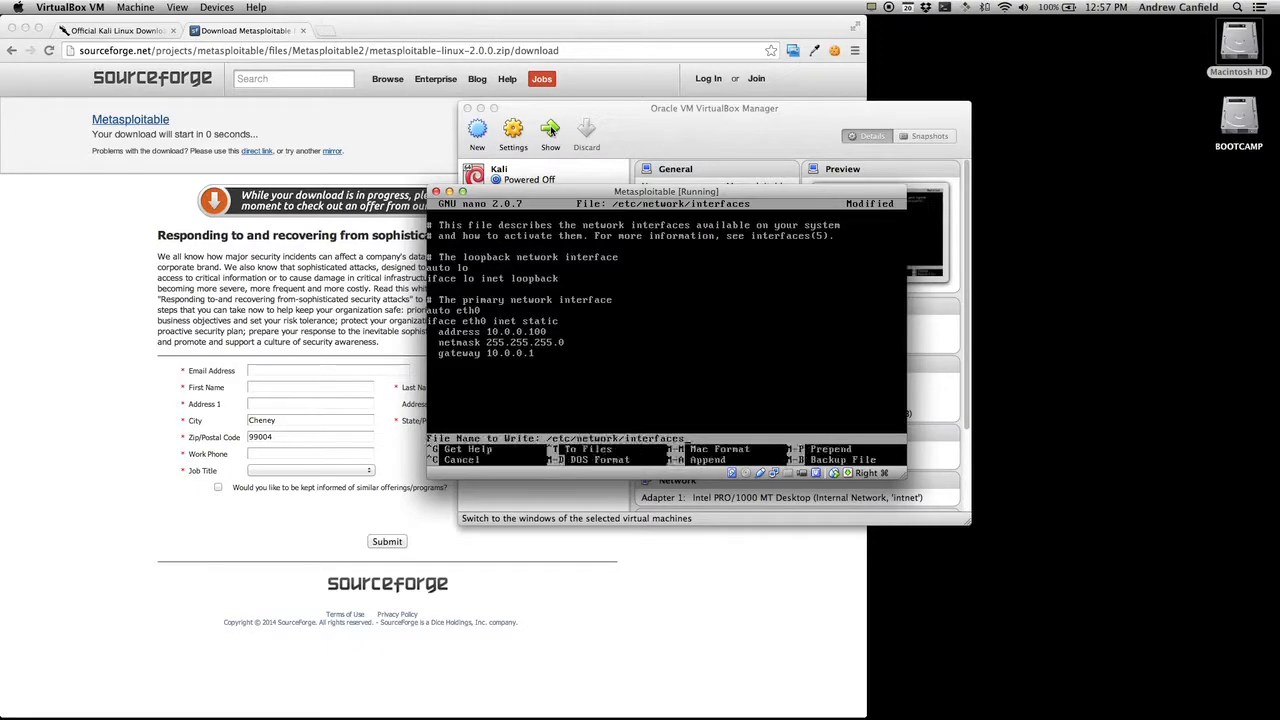
{"action": "key", "text": "Enter"}
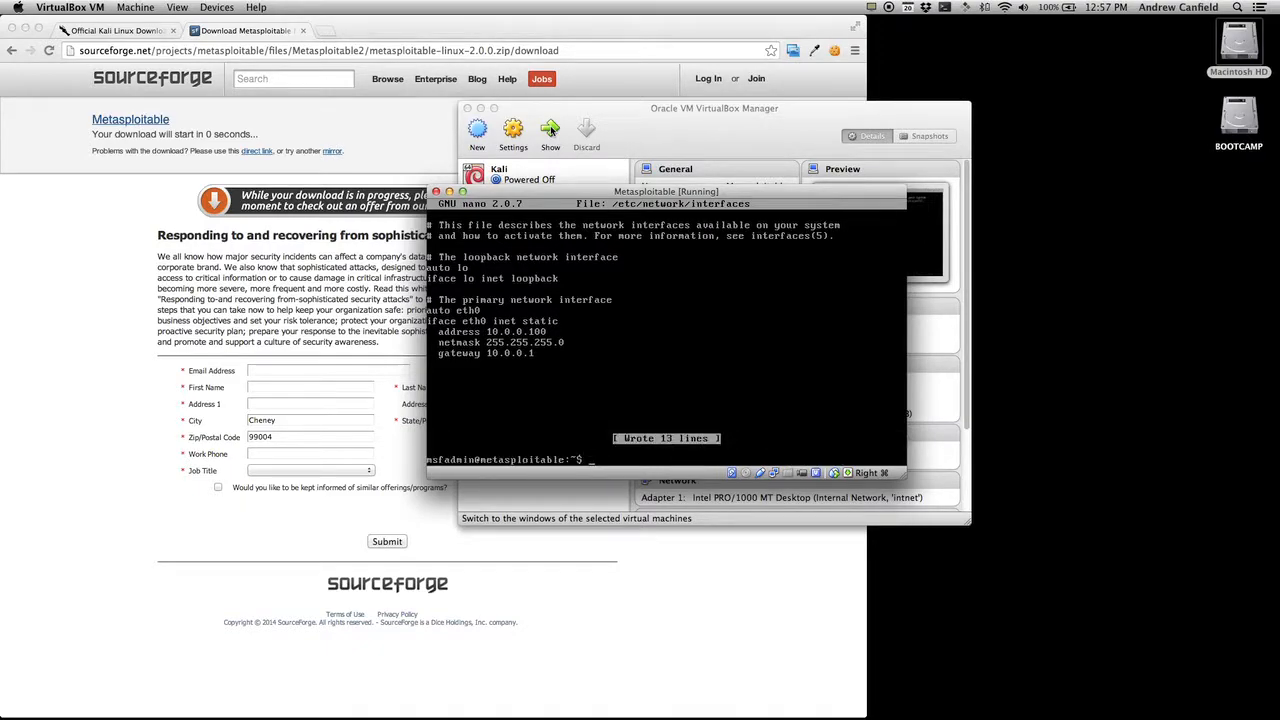
Run sudo /etc/init.d/networking restart on Metasploitable, then type ifconfig.
{"action": "type", "text": "sudo"}
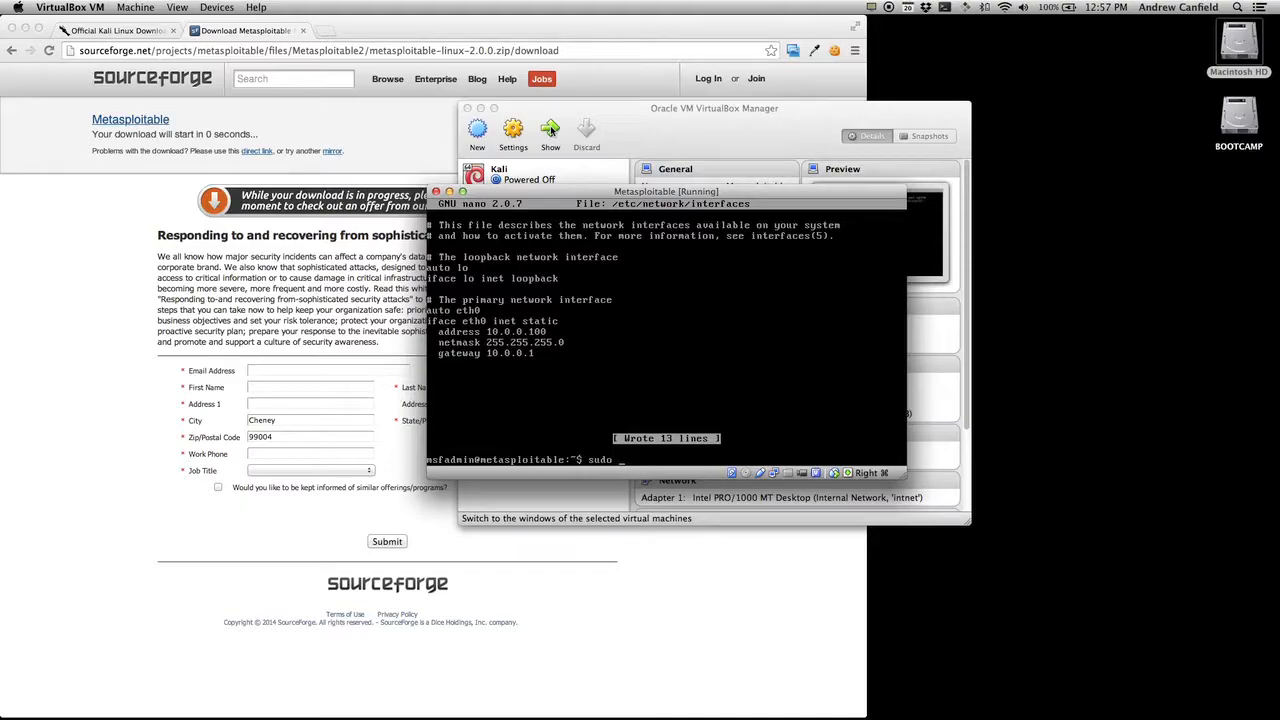
{"action": "type", "text": "/etc/init.d"}
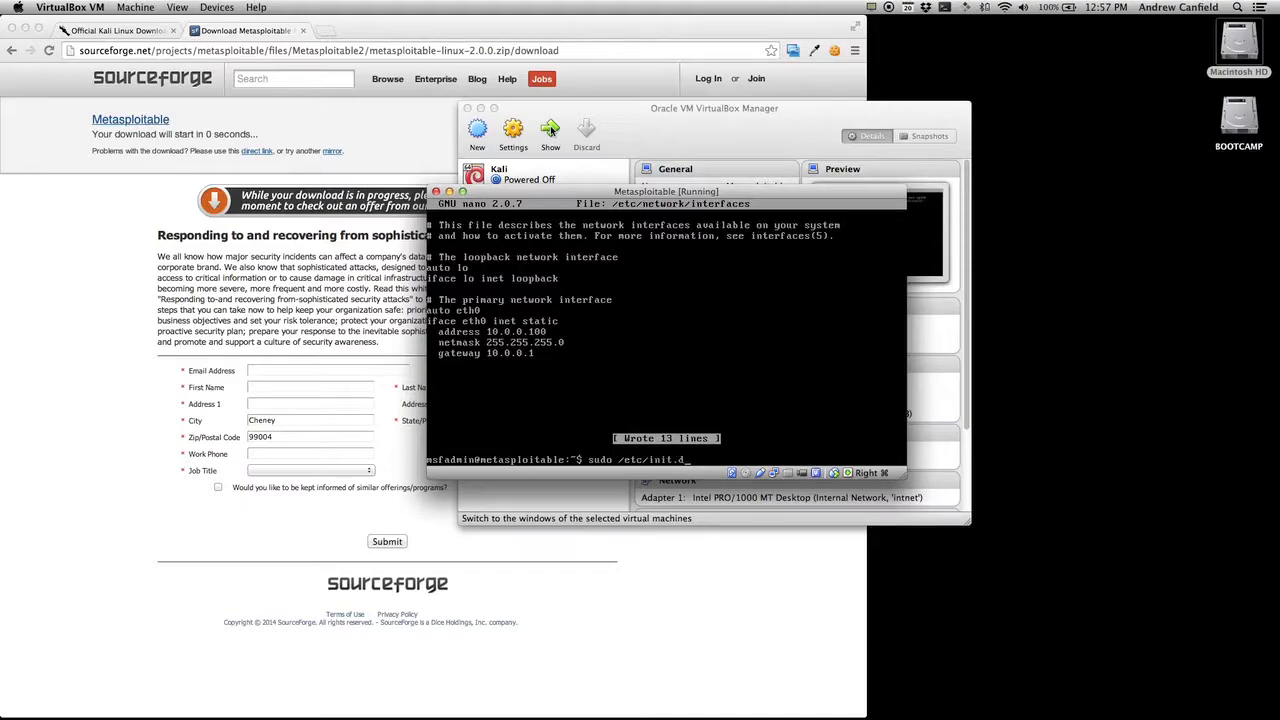
{"action": "type", "text": "networking restart"}
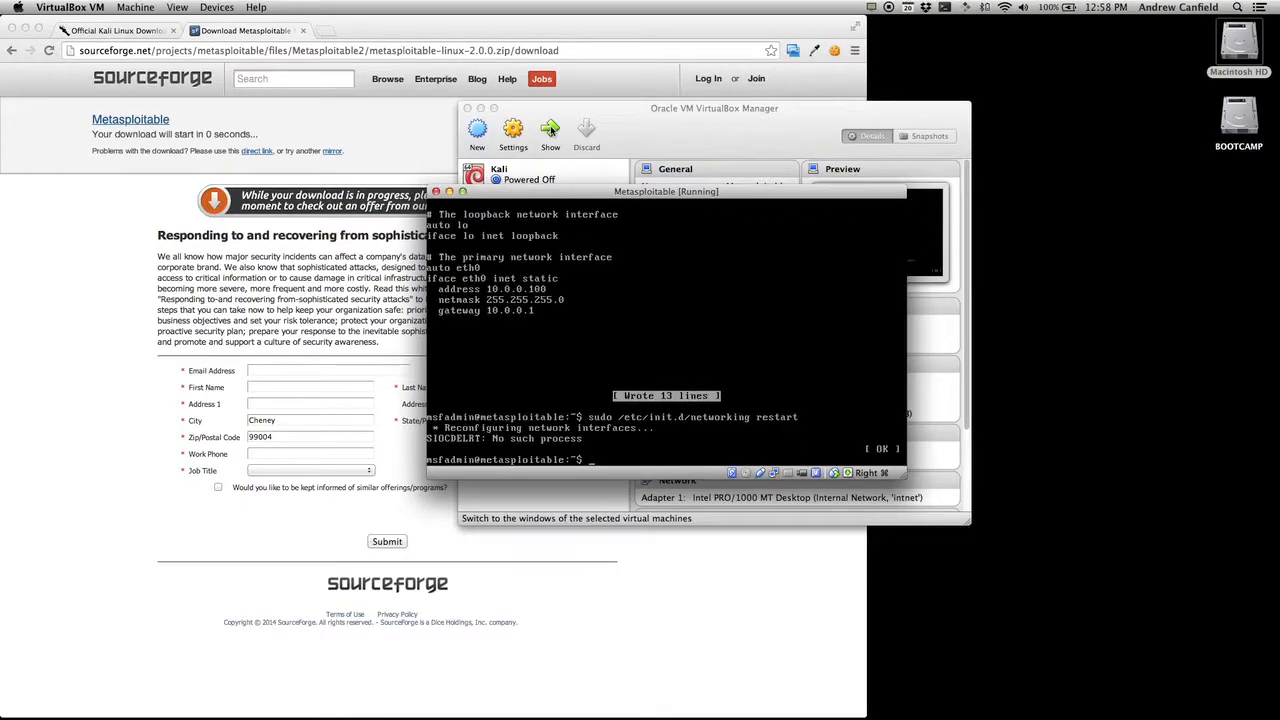
{"action": "type", "text": "ifconfig"}
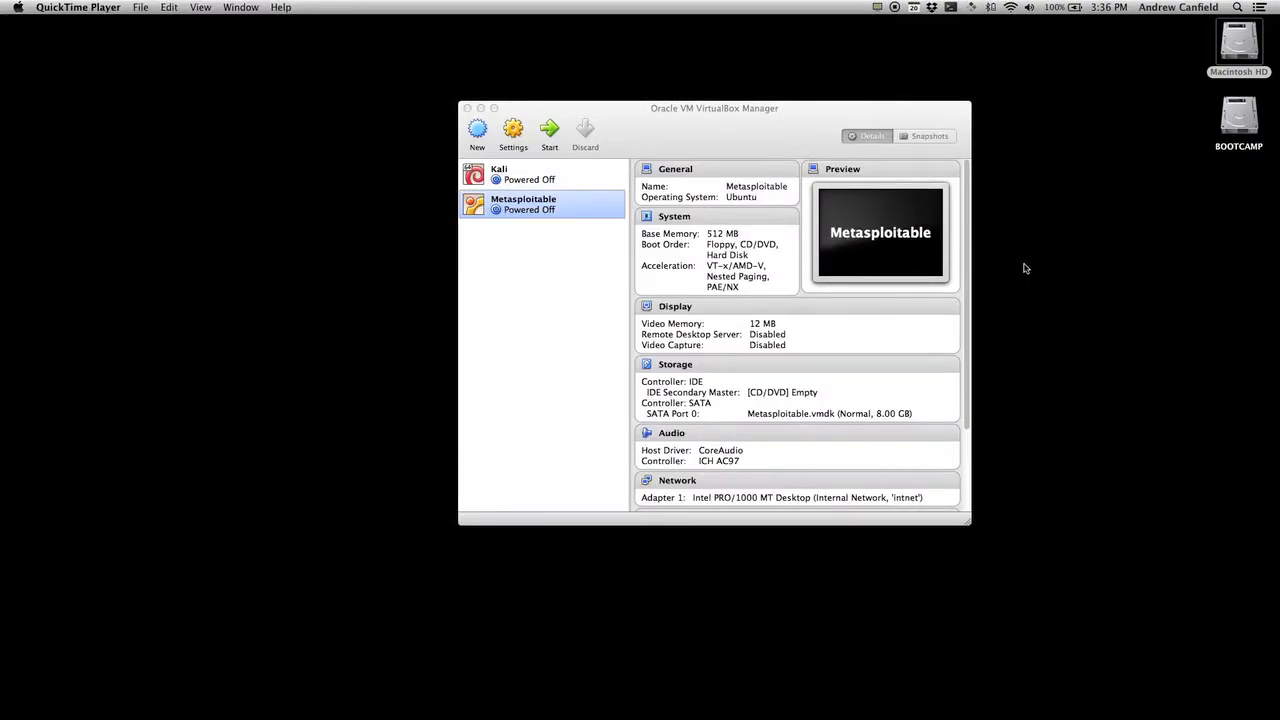
Start the Kali virtual machine, then select Metasploitable to boot it too.
{"action": "left_click", "coordinate": [499, 173]}
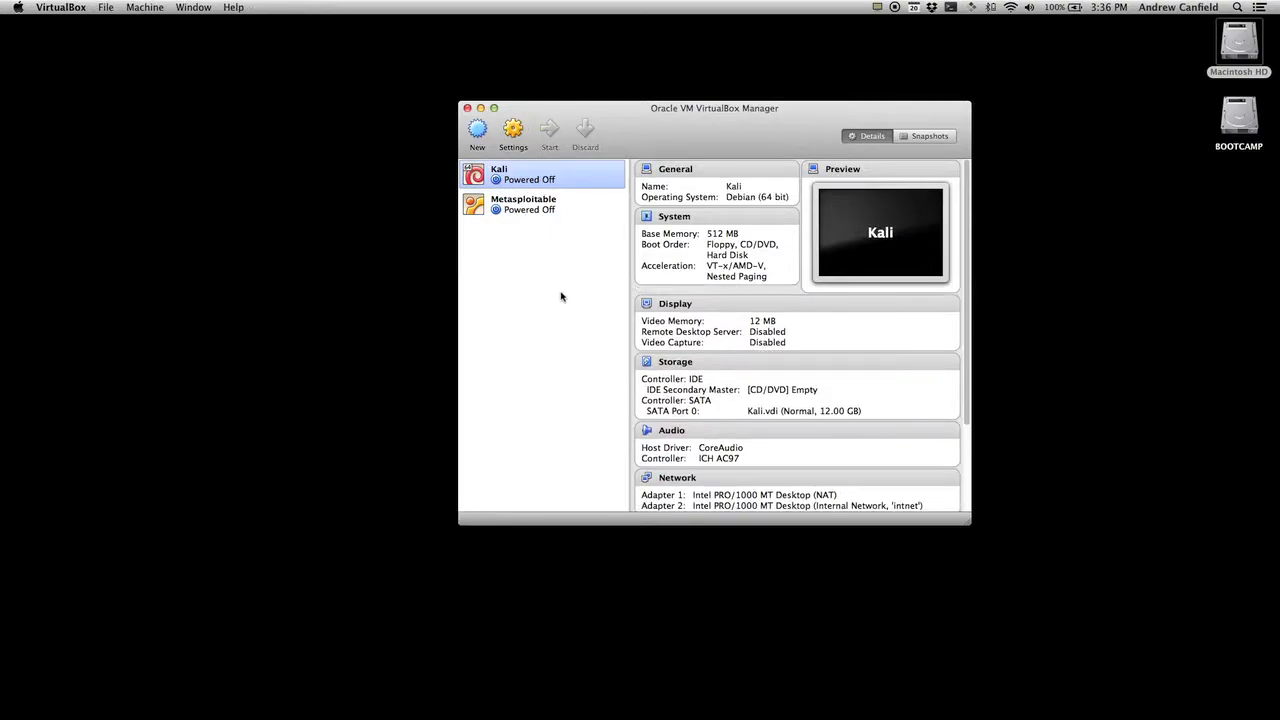
{"action": "left_click", "coordinate": [549, 130]}
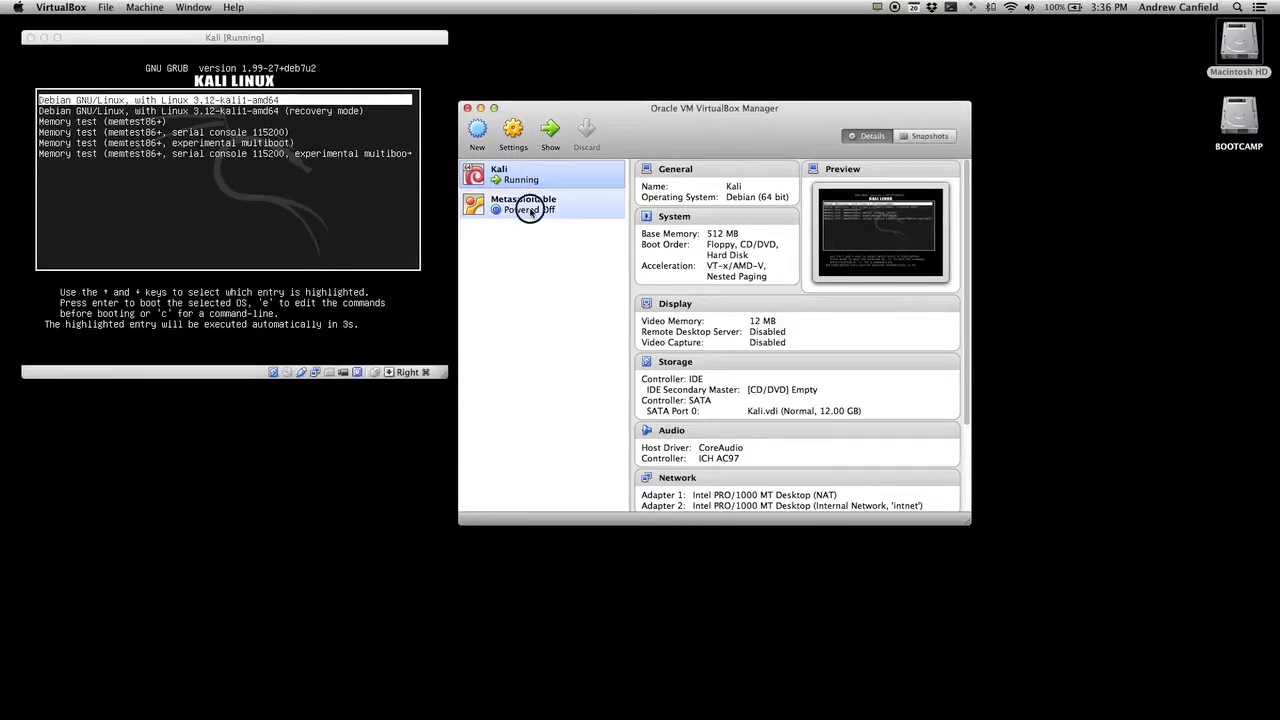
{"action": "left_click", "coordinate": [524, 204]}
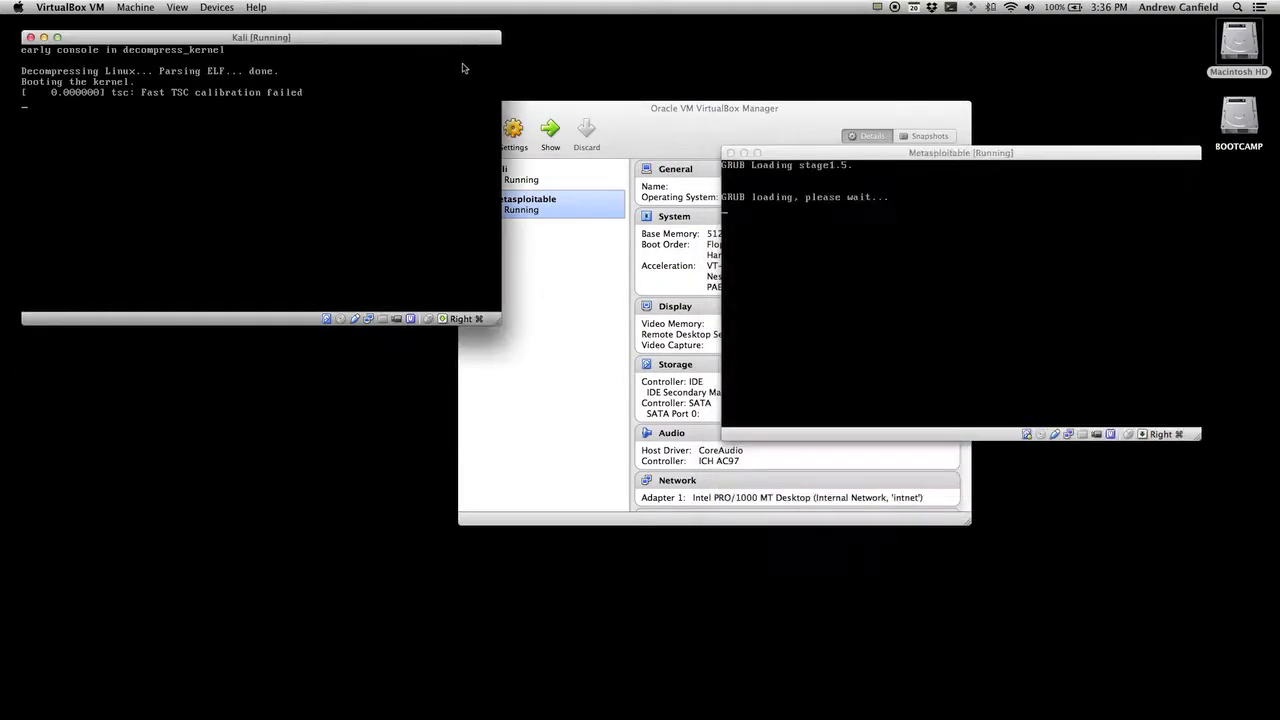
{"action": "mouse_move", "coordinate": [617, 69]}
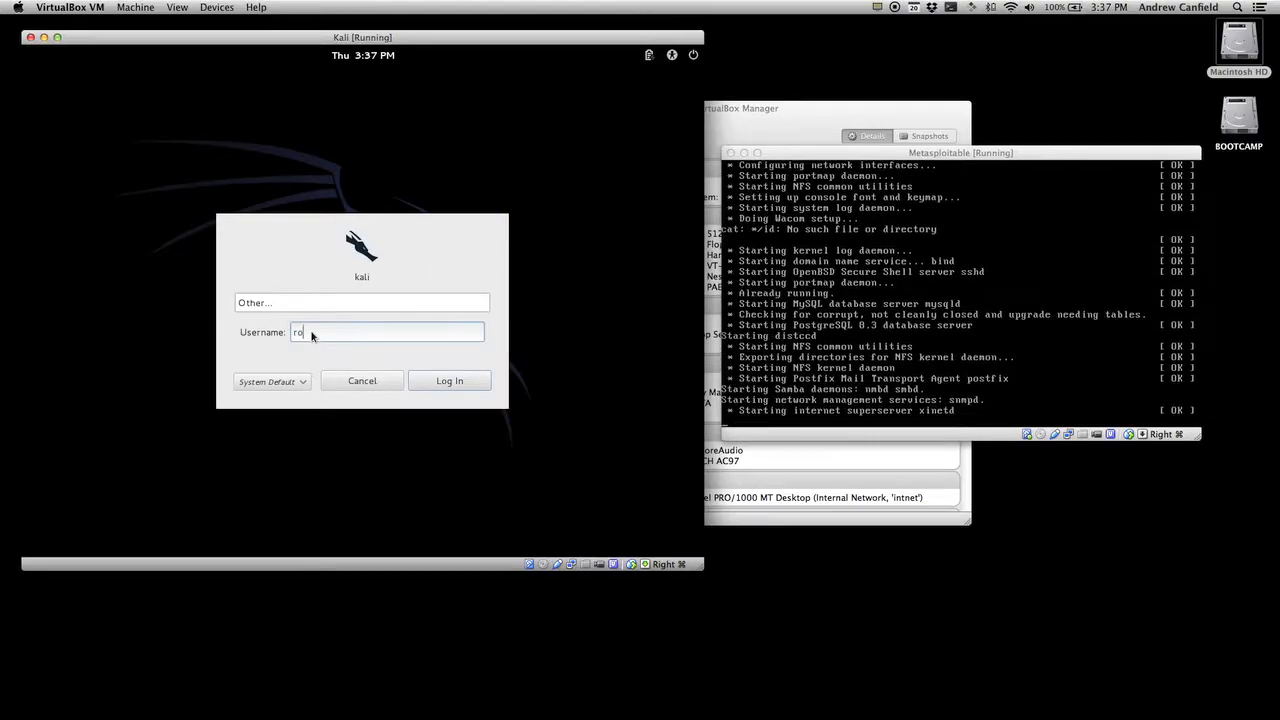
{"action": "key", "text": "Return"}
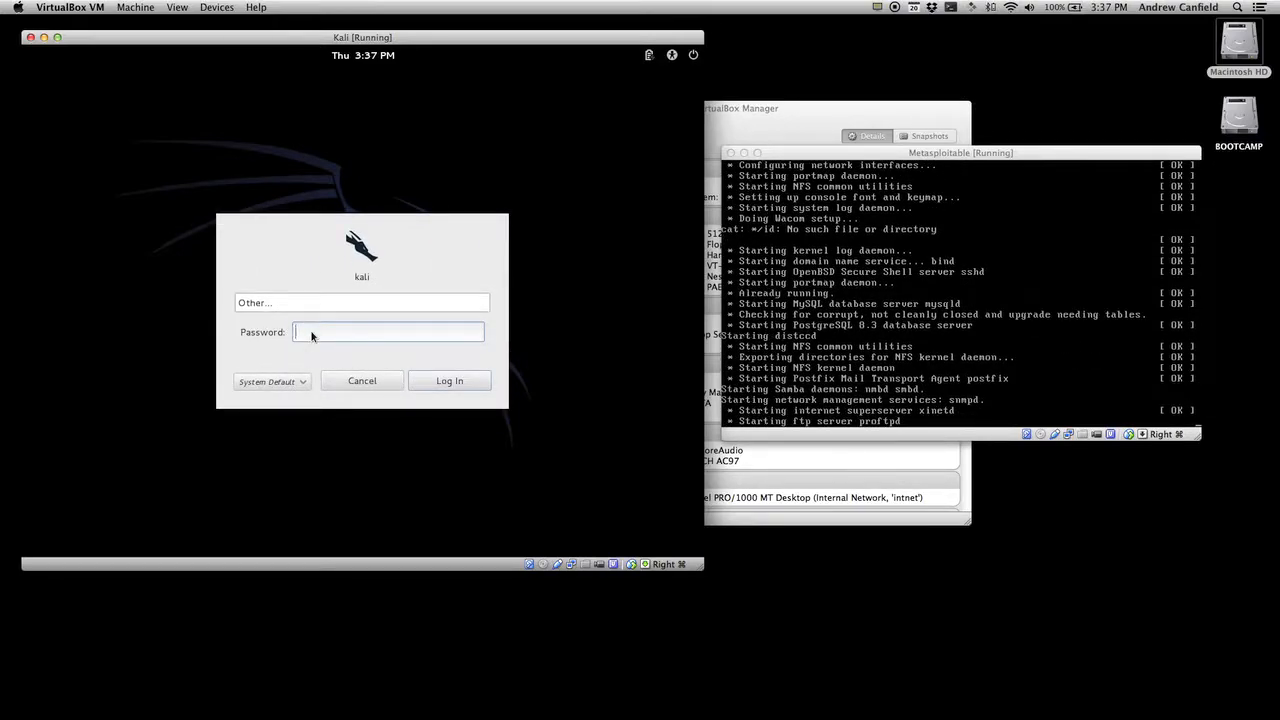
{"action": "type", "text": "password"}
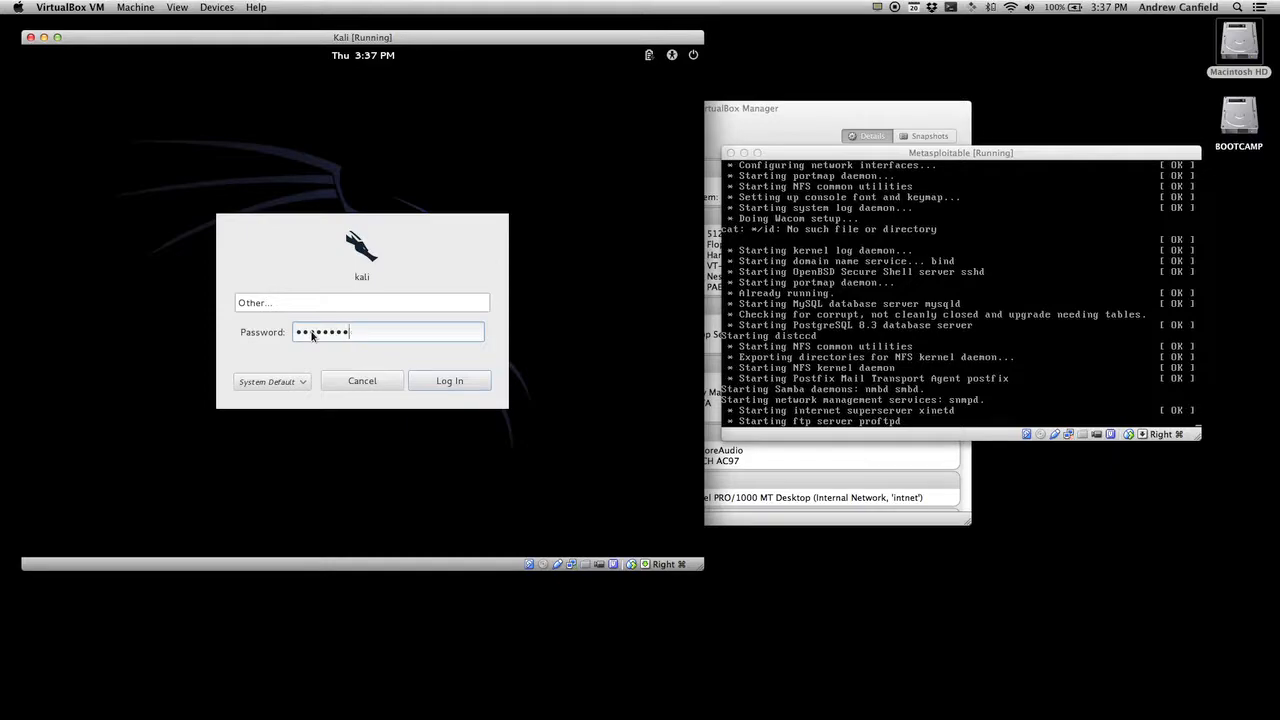
{"action": "left_click", "coordinate": [449, 380]}
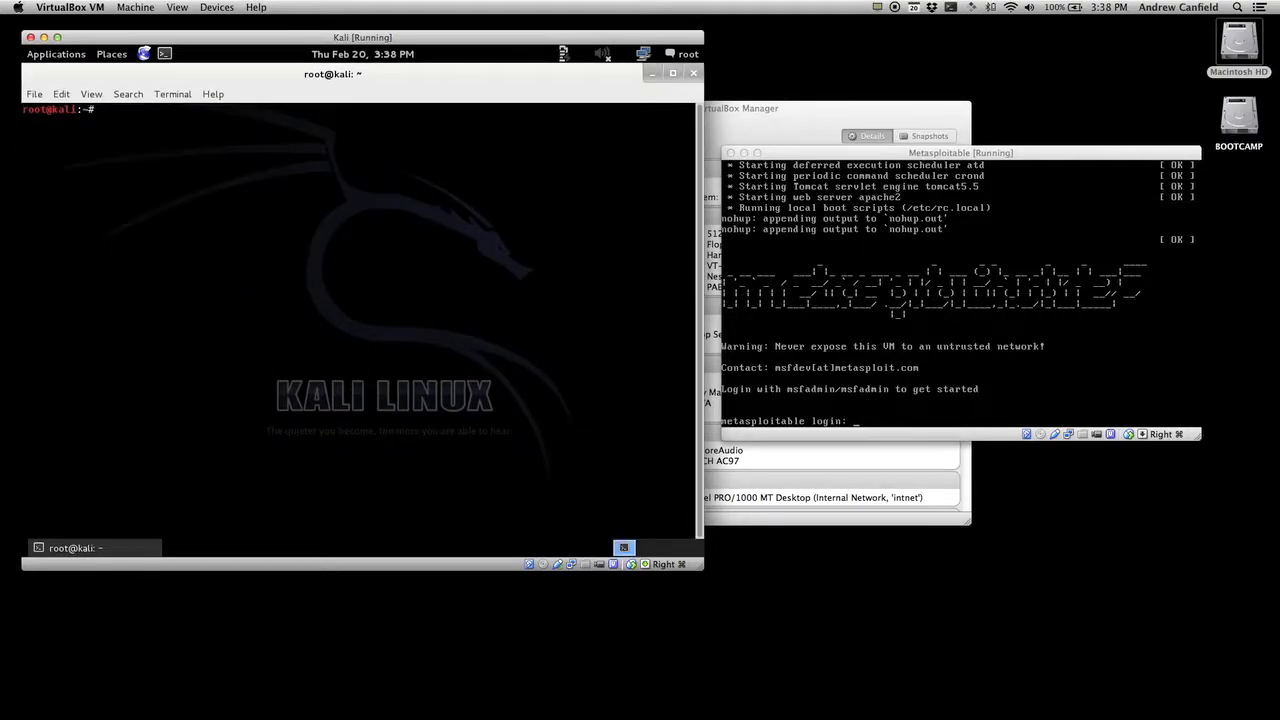
Check eth1 with ifconfig and ping google.com three times from Kali.
{"action": "type", "text": "ifconfig"}
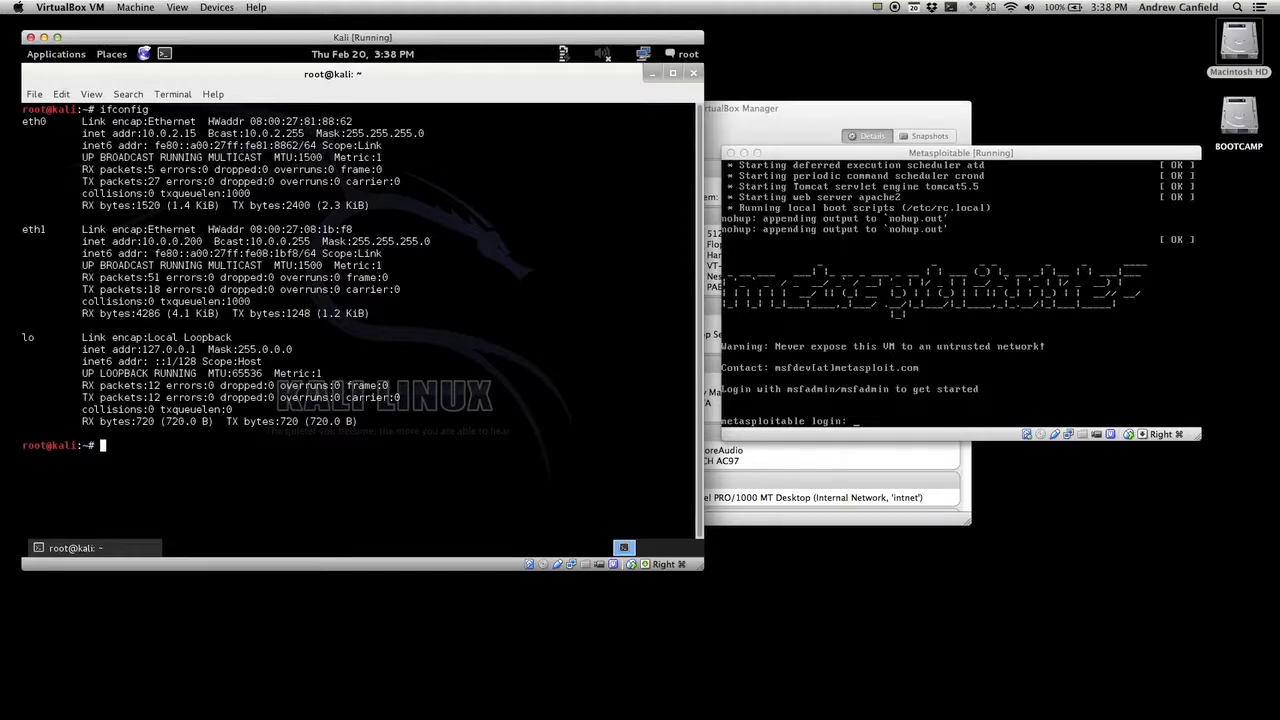
{"action": "type", "text": "ping -c"}
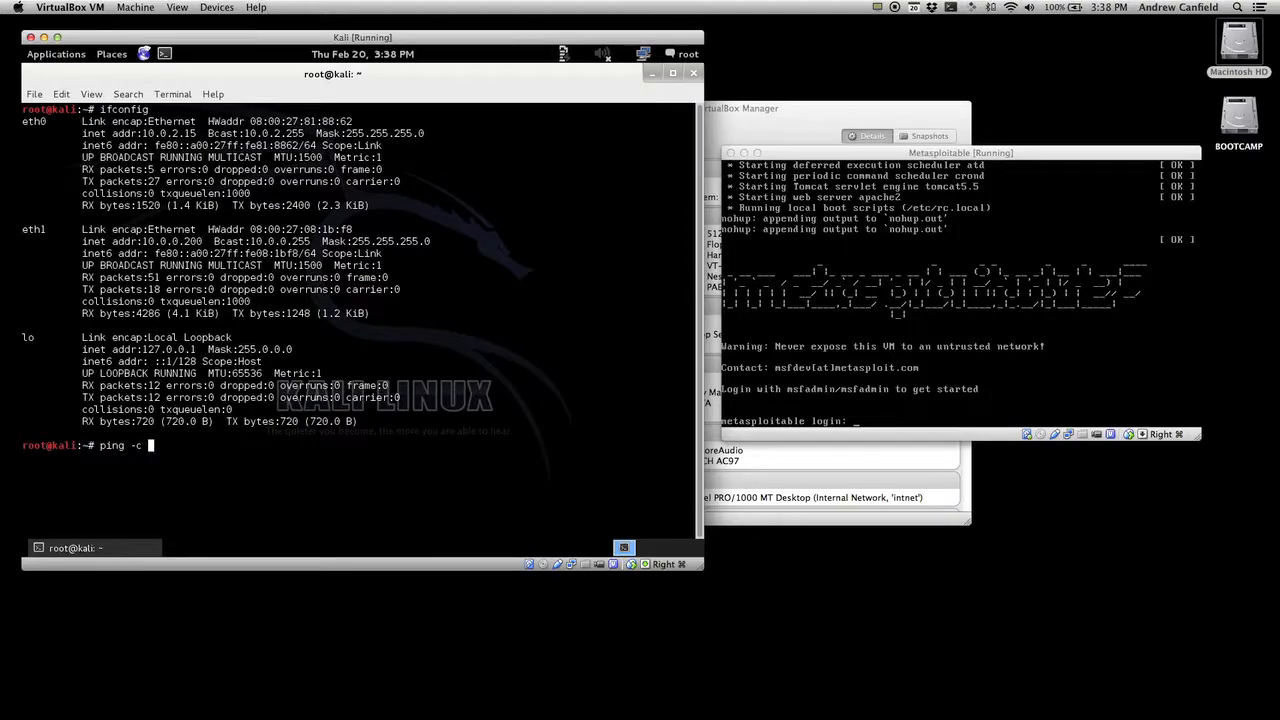
{"action": "type", "text": "3"}
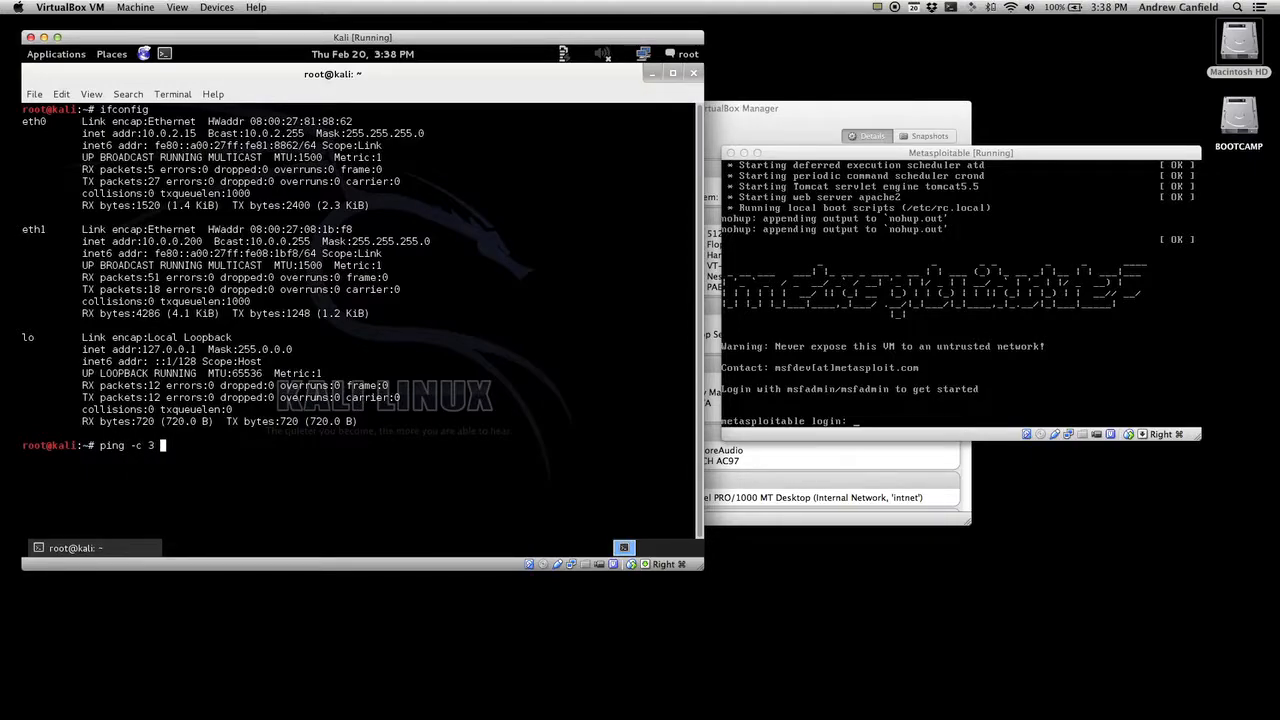
{"action": "type", "text": "google.com"}
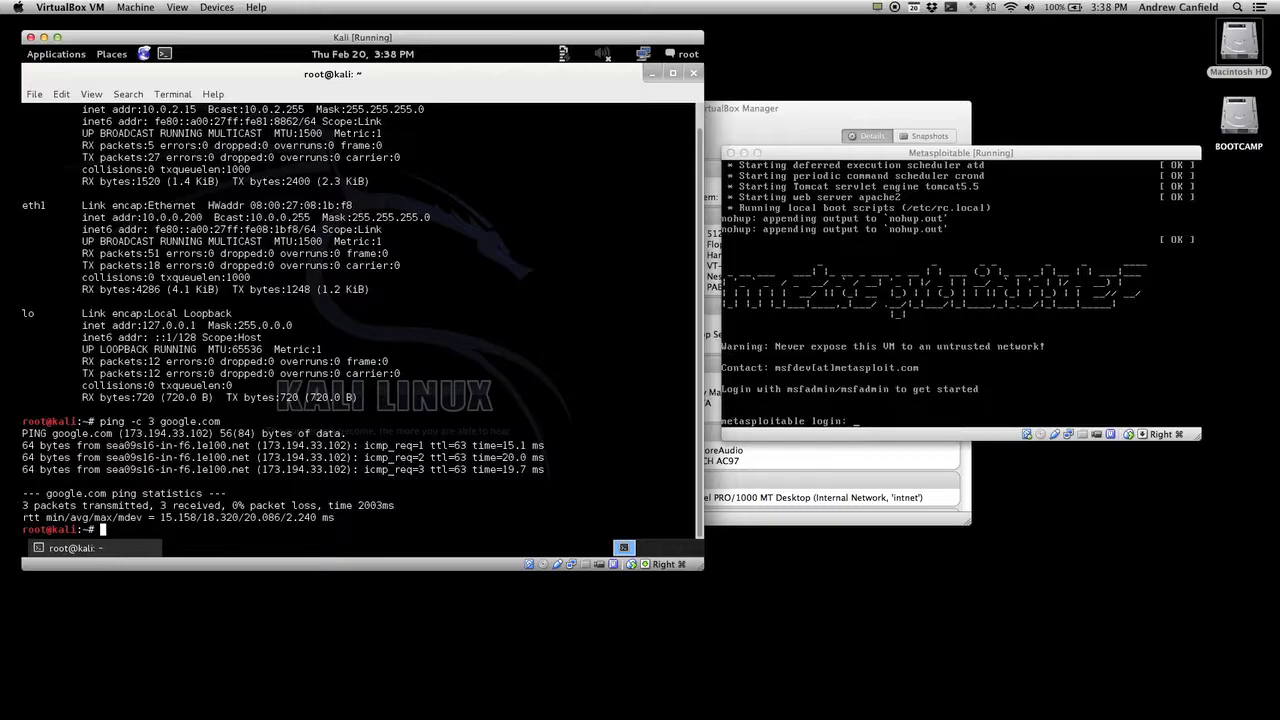
Ping Metasploitable at 10.0.0.100 three times from Kali.
{"action": "type", "text": "ping -c 3"}
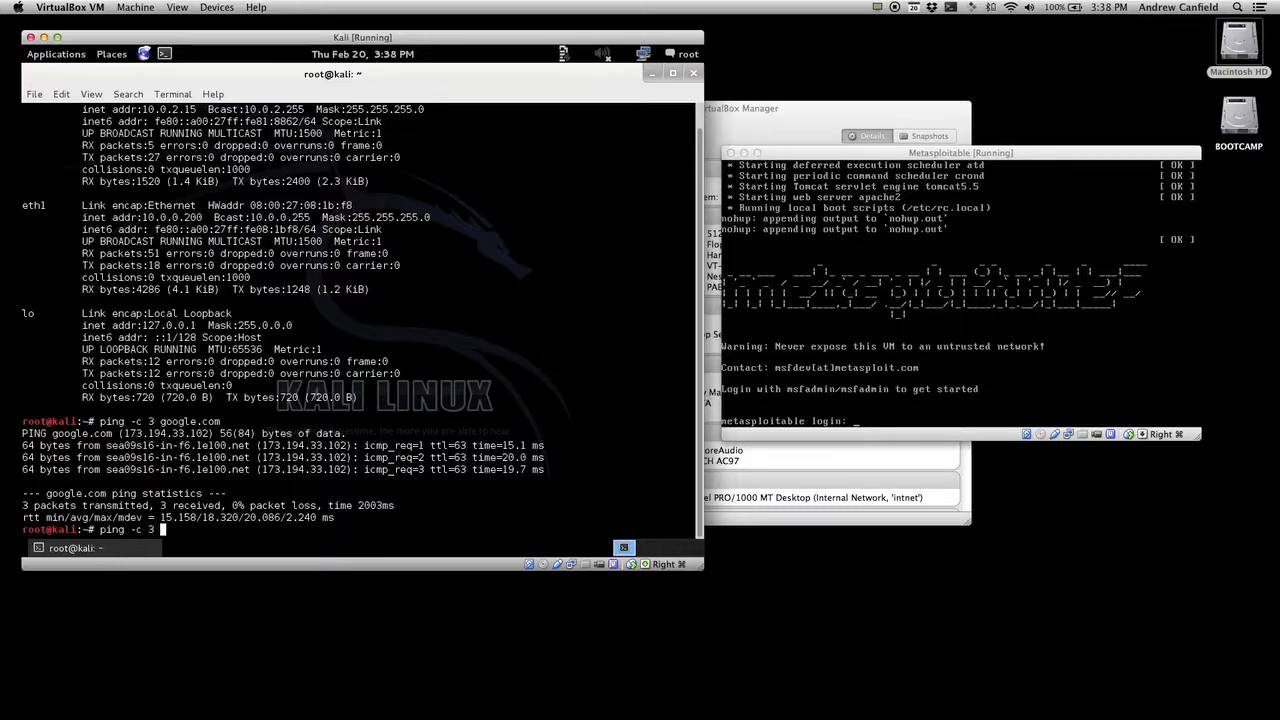
{"action": "type", "text": "10.0.0.100"}
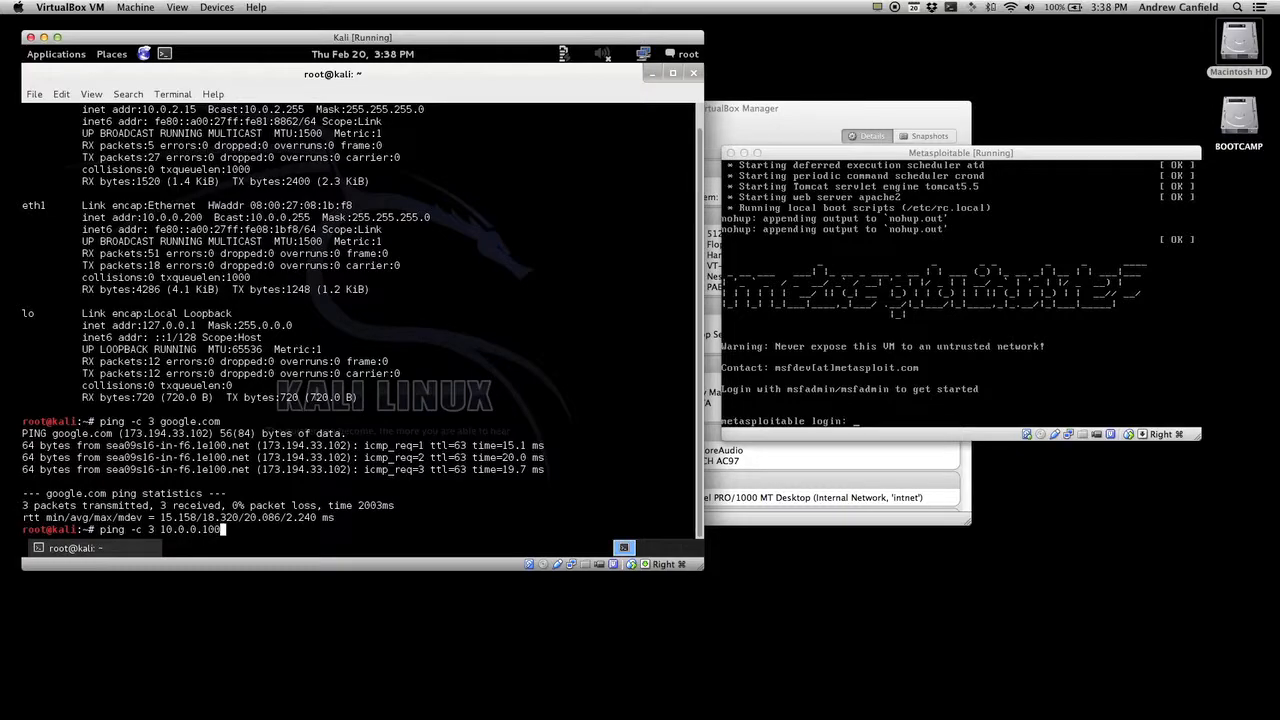
{"action": "key", "text": "Return"}
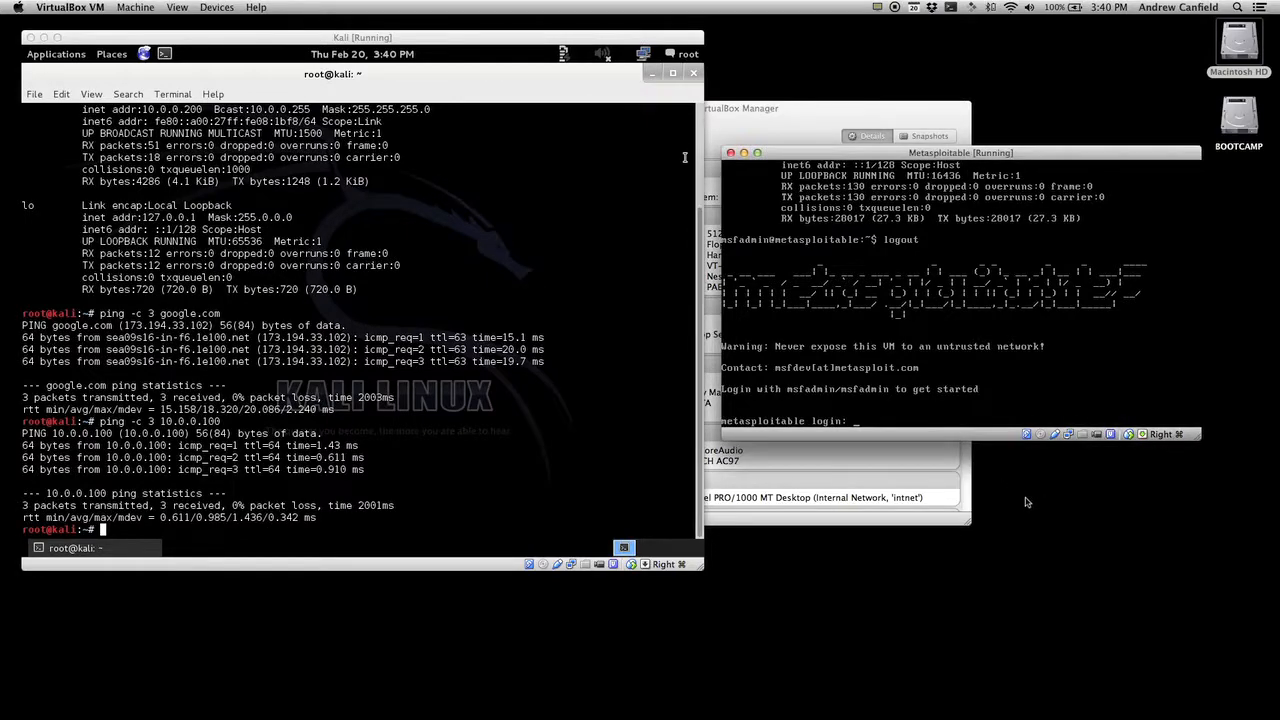
Log in to Metasploitable as msfadmin and confirm eth0 is 10.0.0.100 with ifconfig.
{"action": "type", "text": "msf"}
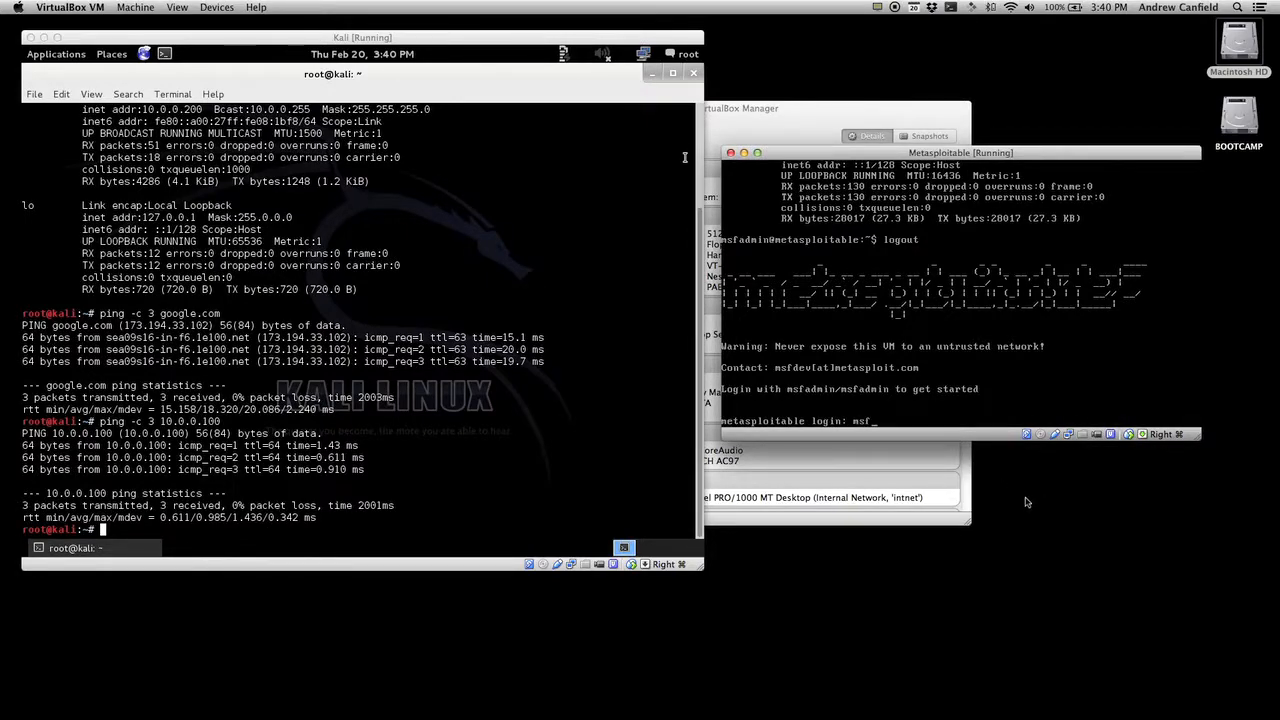
{"action": "type", "text": "msfadmin"}
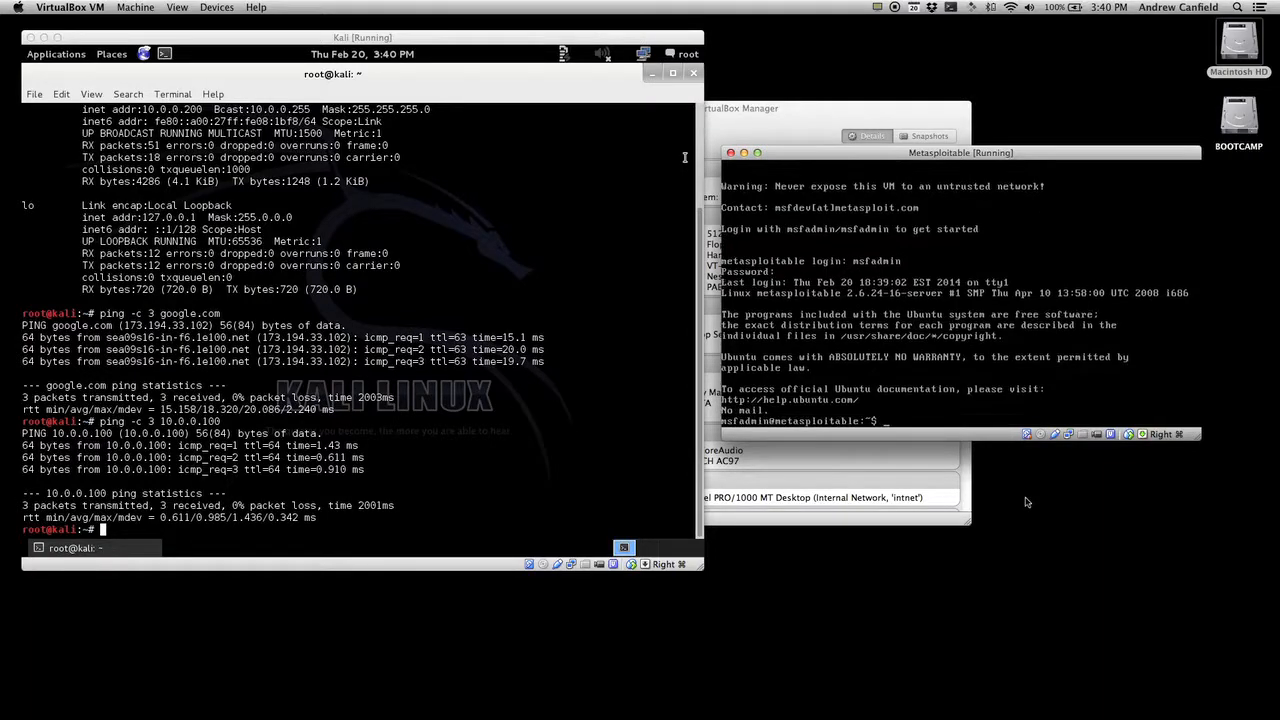
{"action": "type", "text": "ifconfig"}
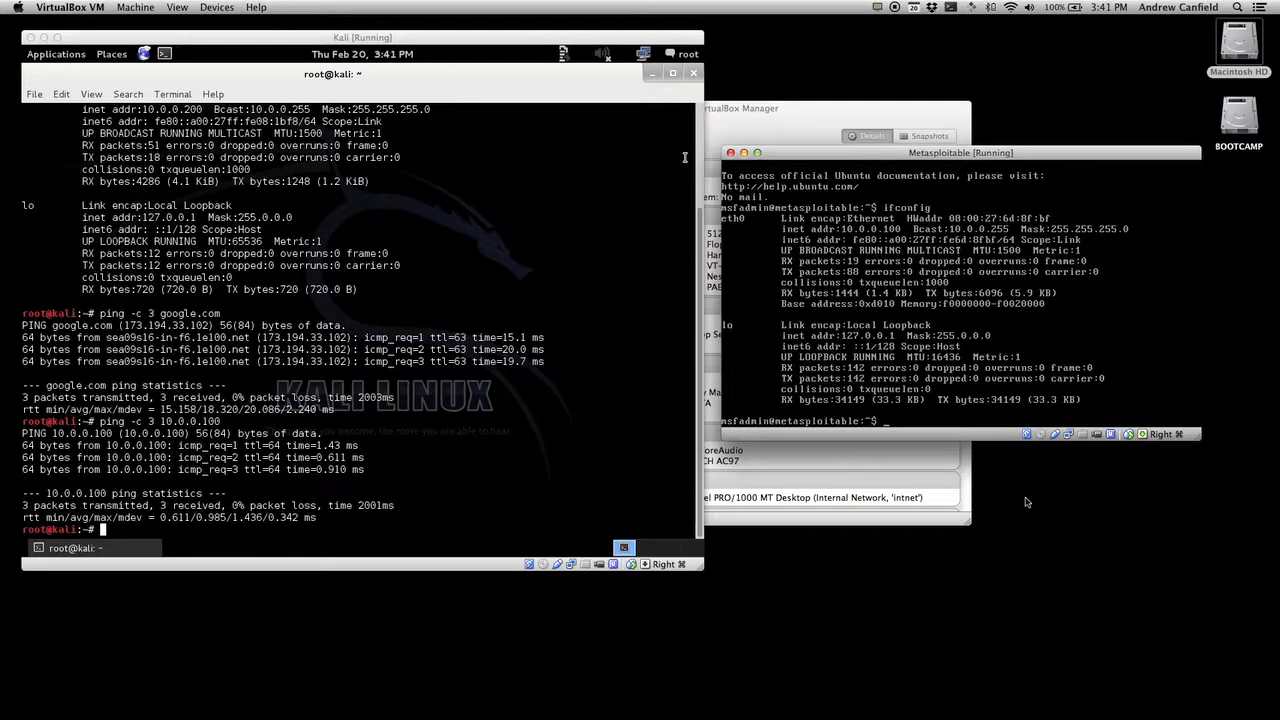
{"action": "type", "text": "pint -c 3 google.com"}
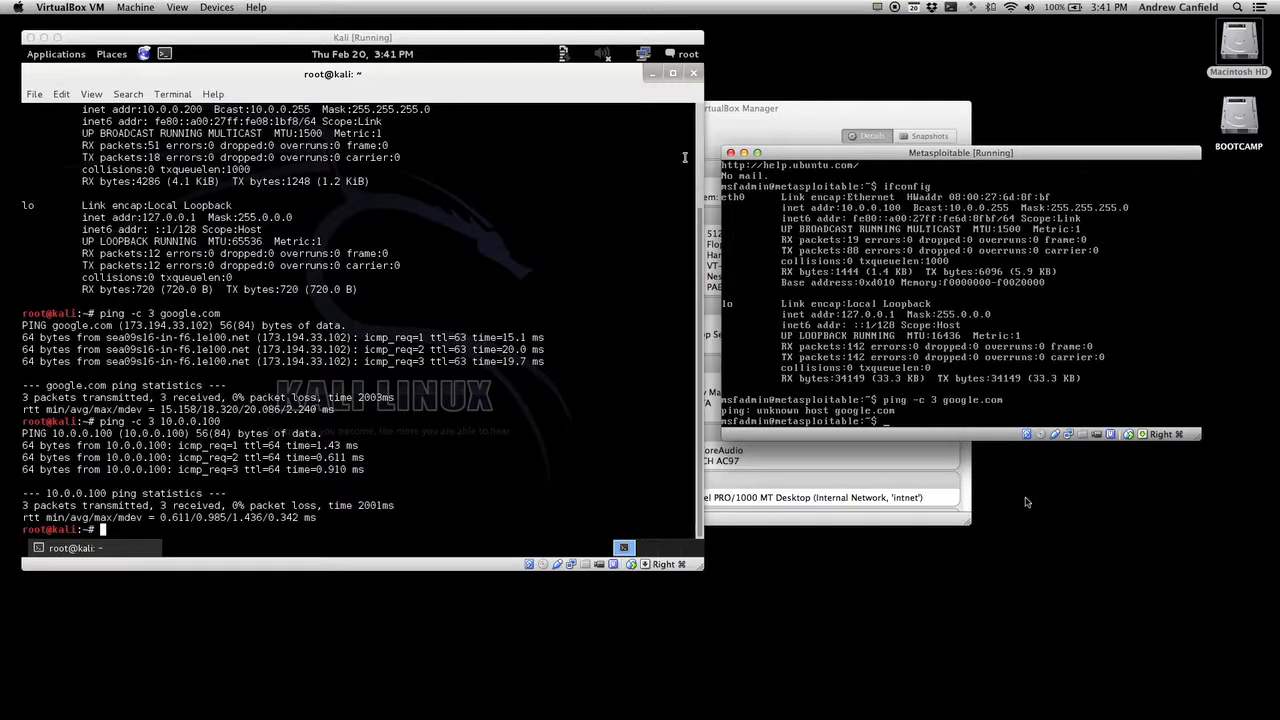
Begin a three-count ping from Metasploitable to Kali at 10.0.0.200.
{"action": "type", "text": "ping -c"}
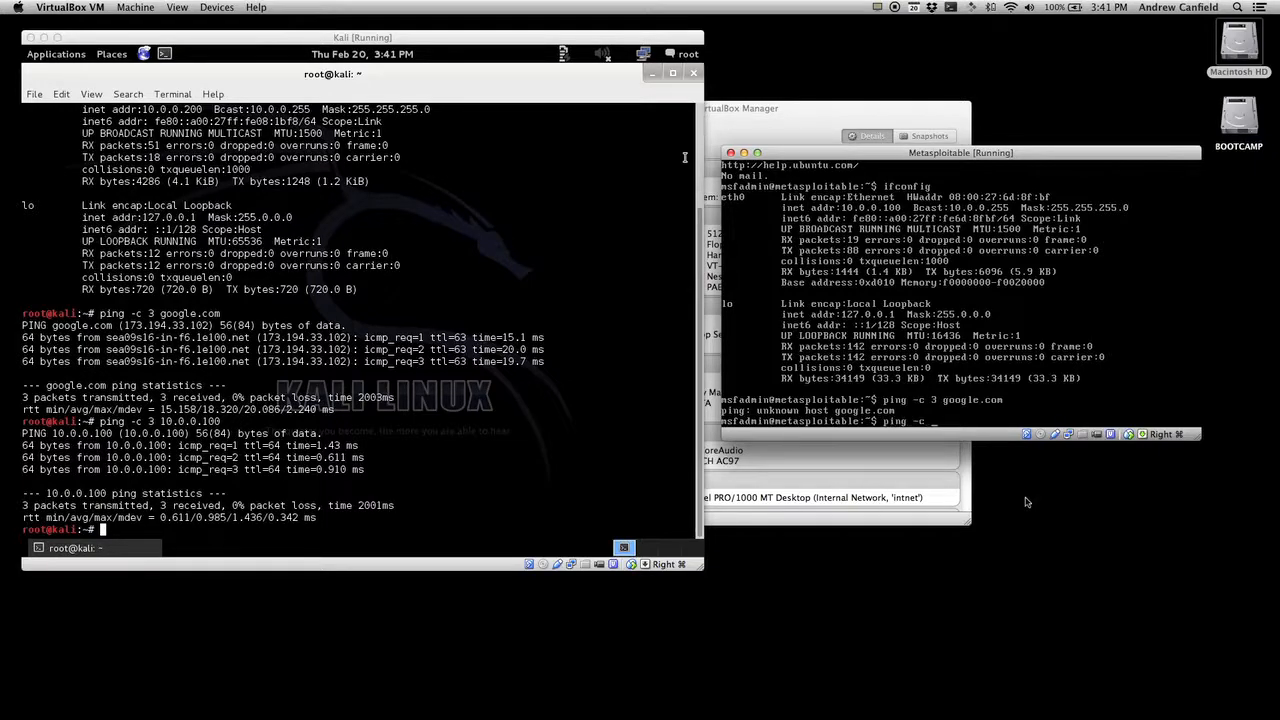
{"action": "type", "text": "10.0.0."}
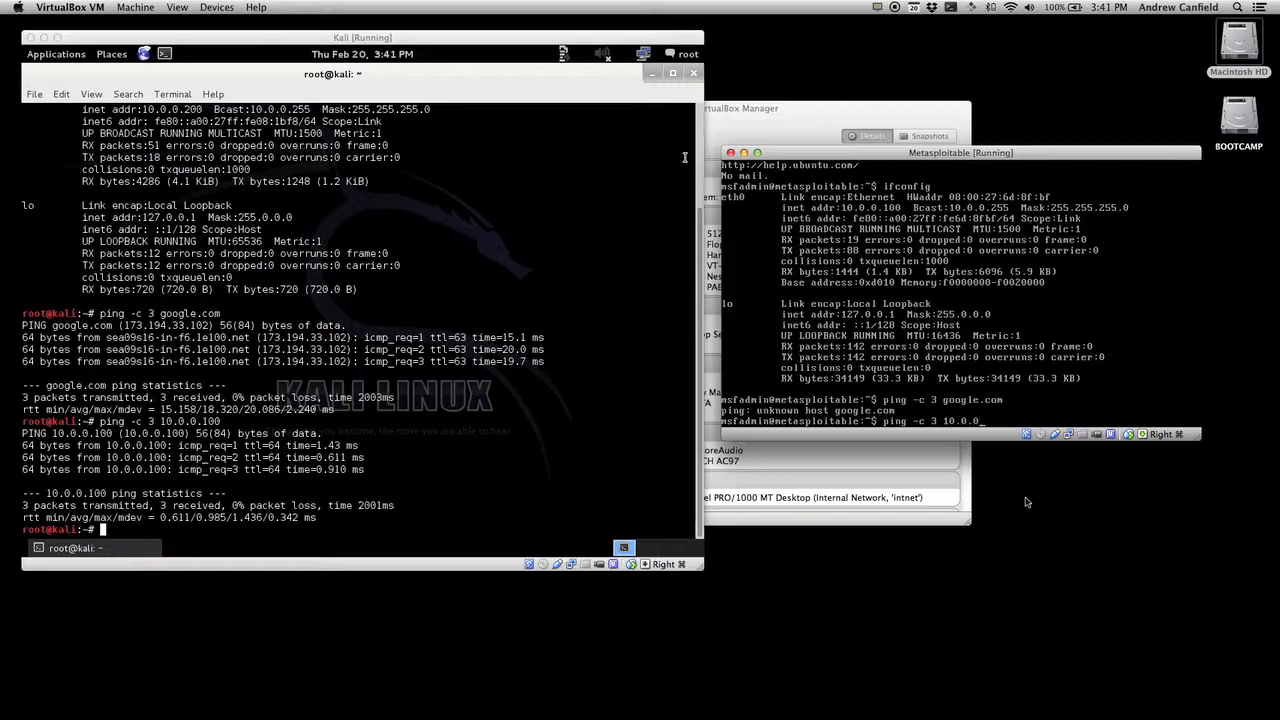